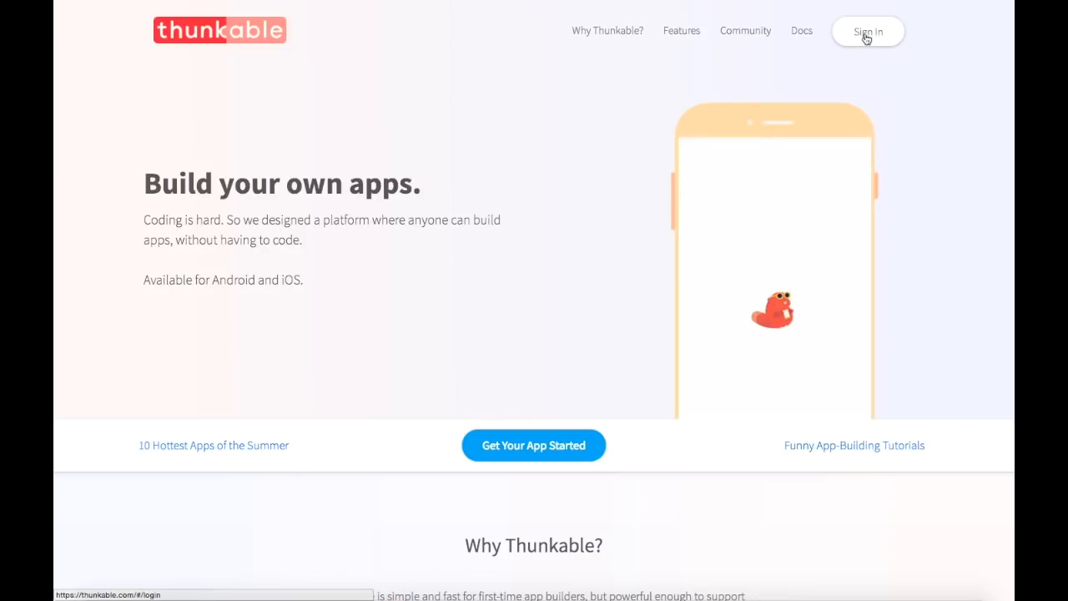
Step: Sign in to Thunkable with the saved Google account and reach the empty projects page
{"action": "left_click", "coordinate": [867, 30]}
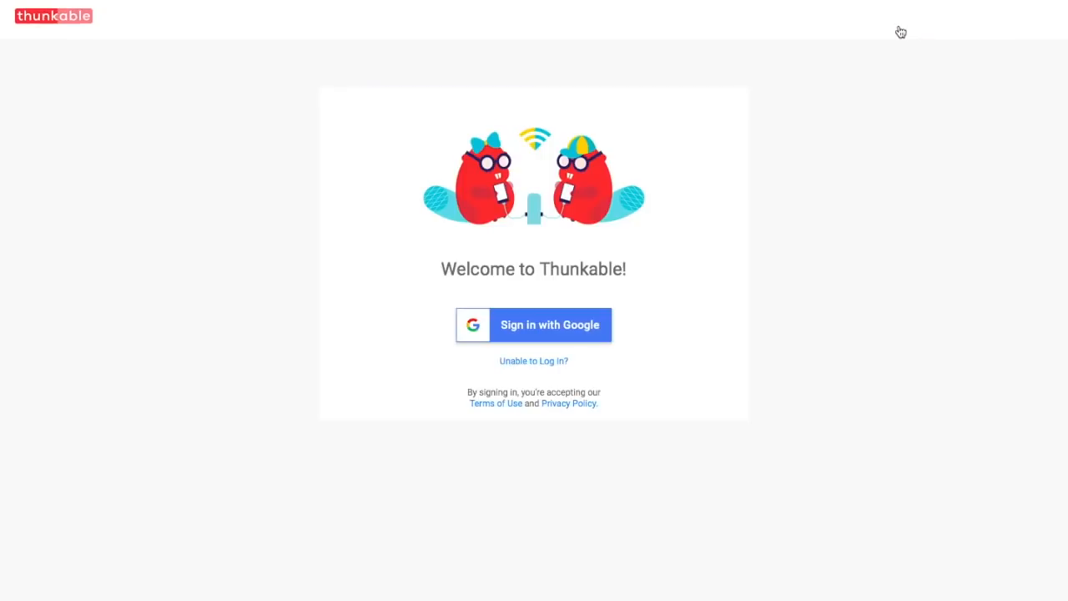
{"action": "mouse_move", "coordinate": [554, 324]}
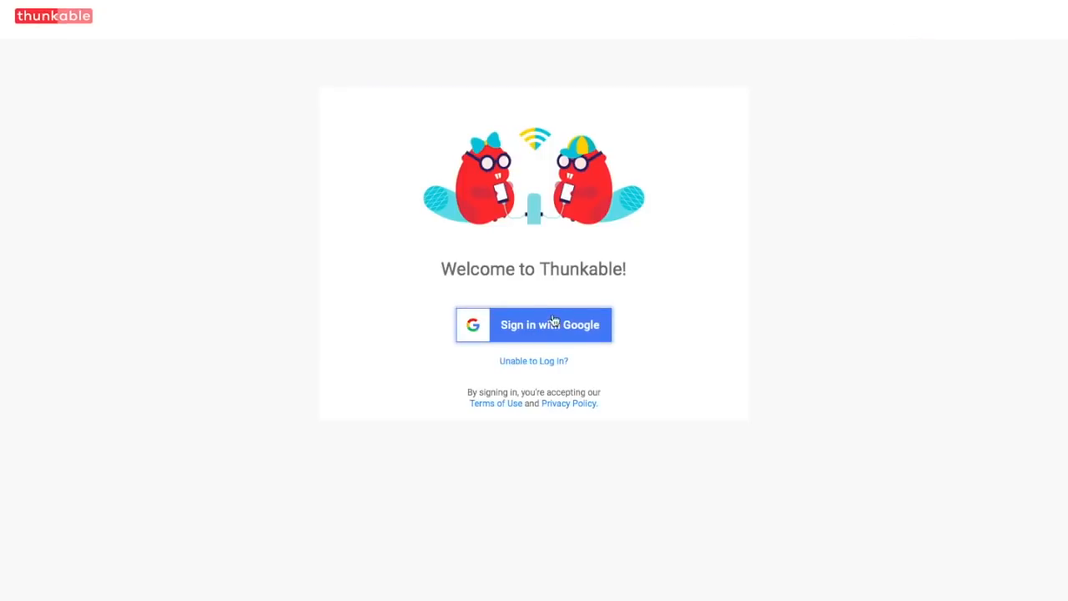
{"action": "left_click", "coordinate": [551, 324]}
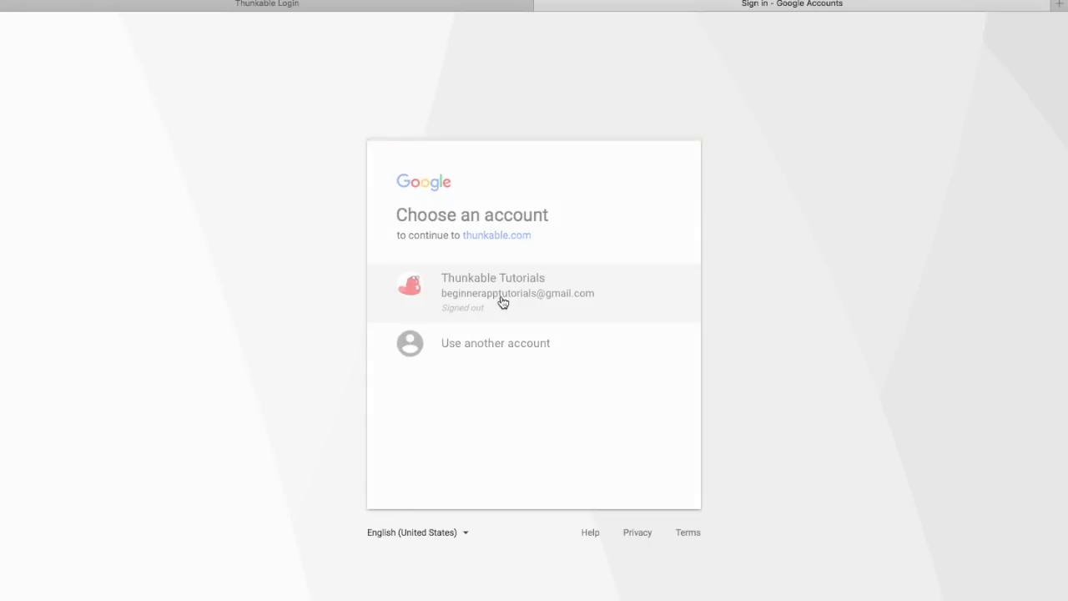
{"action": "left_click", "coordinate": [517, 292]}
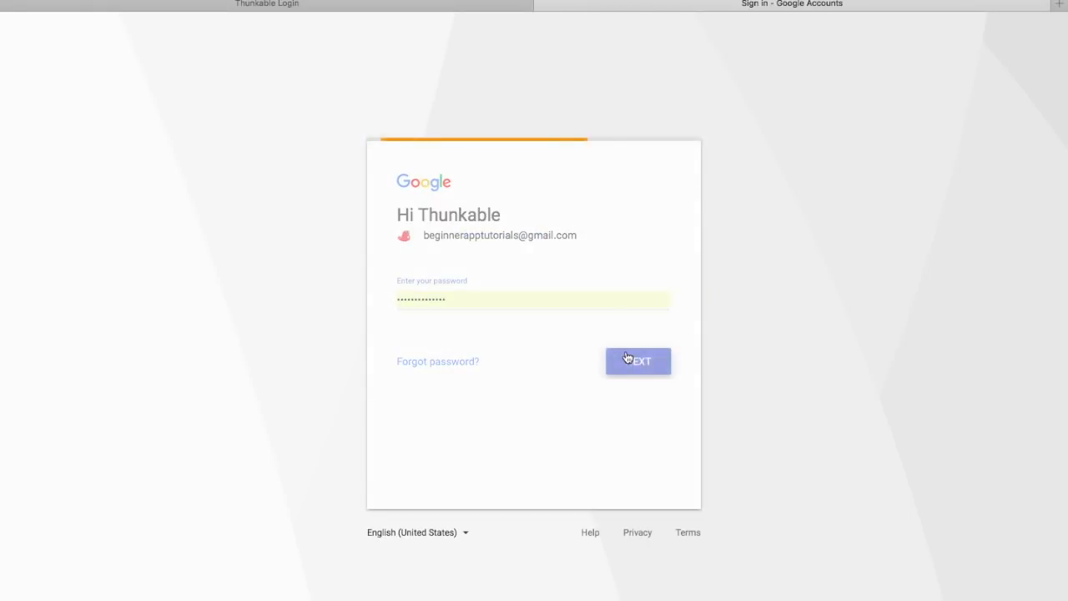
{"action": "left_click", "coordinate": [638, 361]}
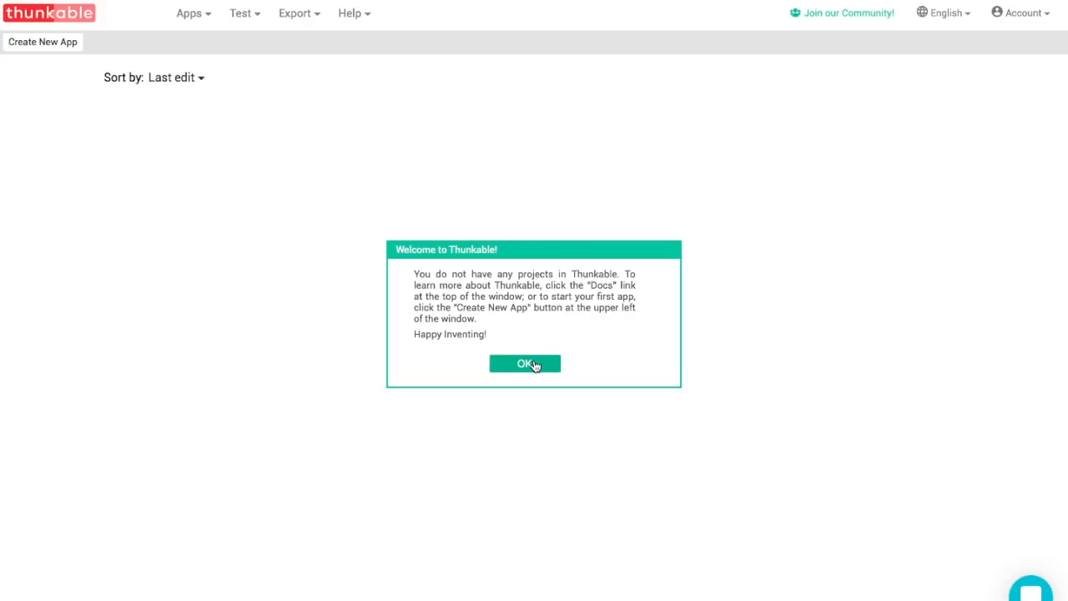
Step: Create a new app named App1_My_First_App and open its designer on a blank Screen1
{"action": "left_click", "coordinate": [524, 364]}
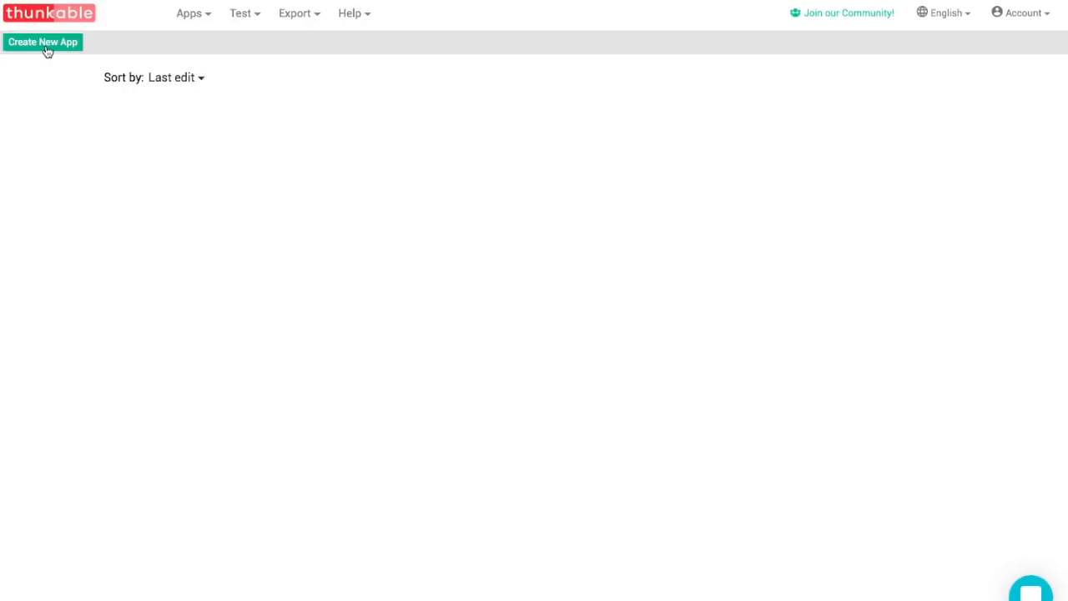
{"action": "left_click", "coordinate": [42, 41]}
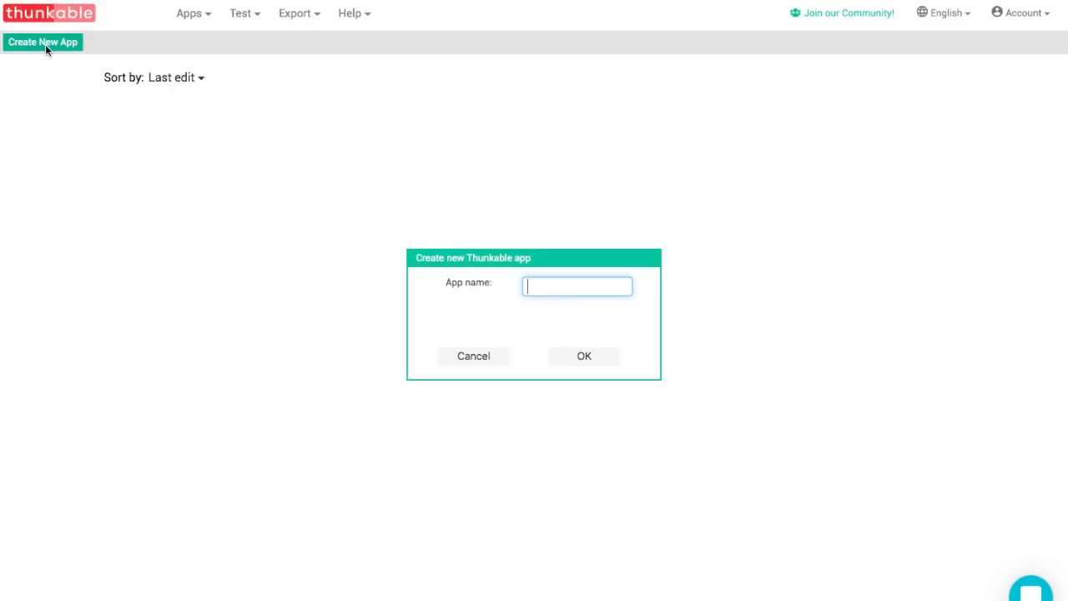
{"action": "type", "text": "App1"}
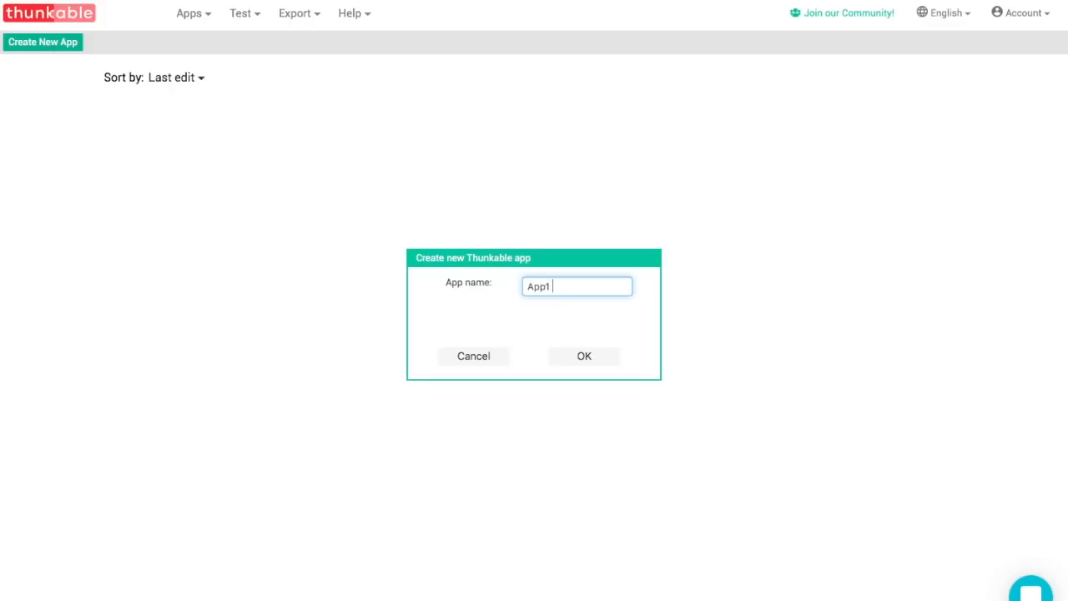
{"action": "type", "text": "My First"}
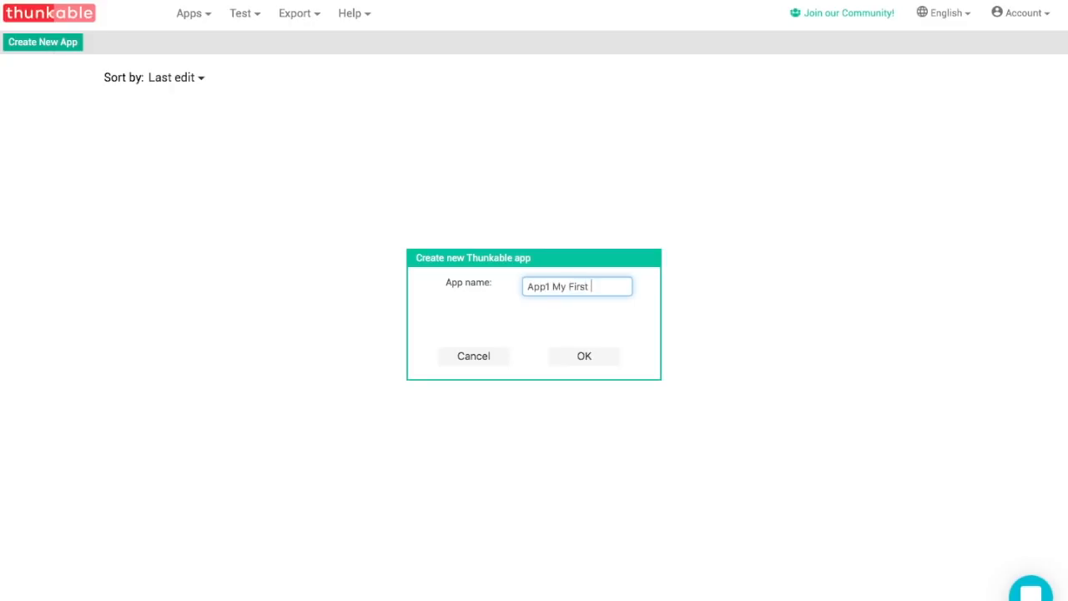
{"action": "type", "text": "App"}
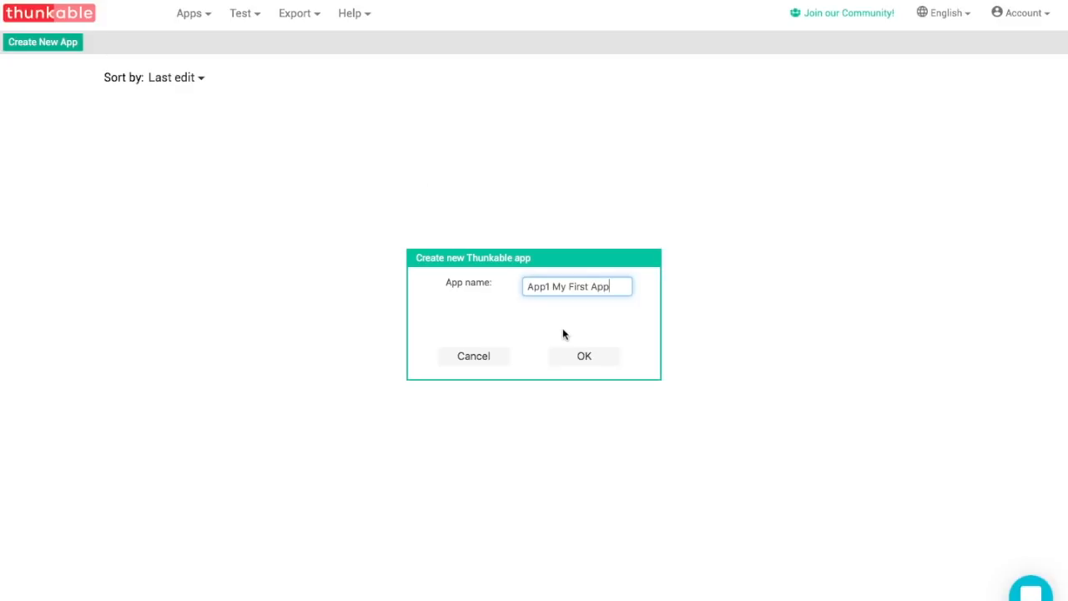
{"action": "left_click", "coordinate": [584, 356]}
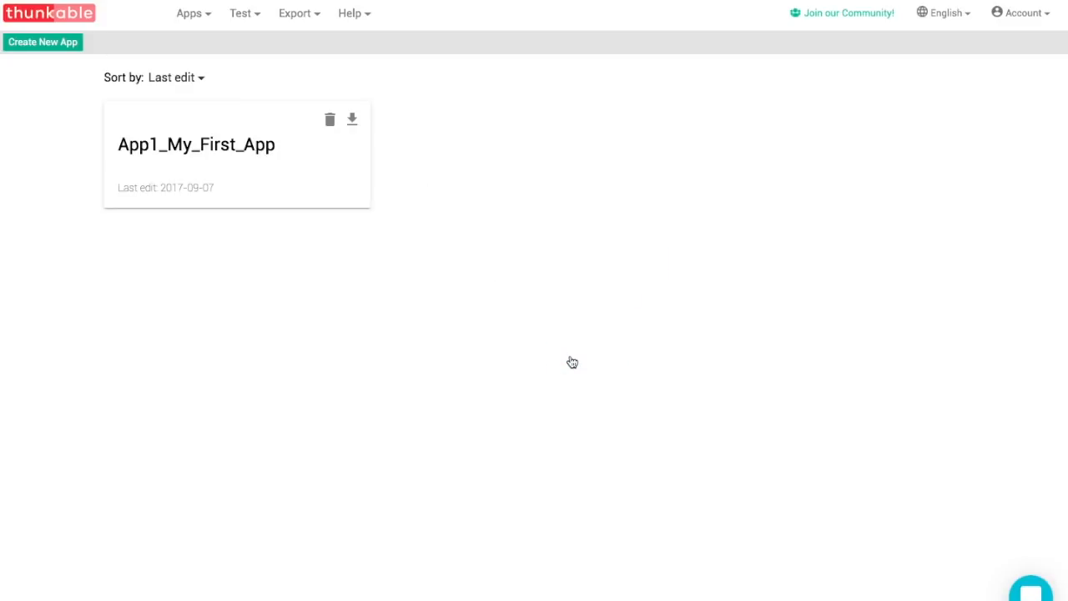
{"action": "left_click", "coordinate": [197, 143]}
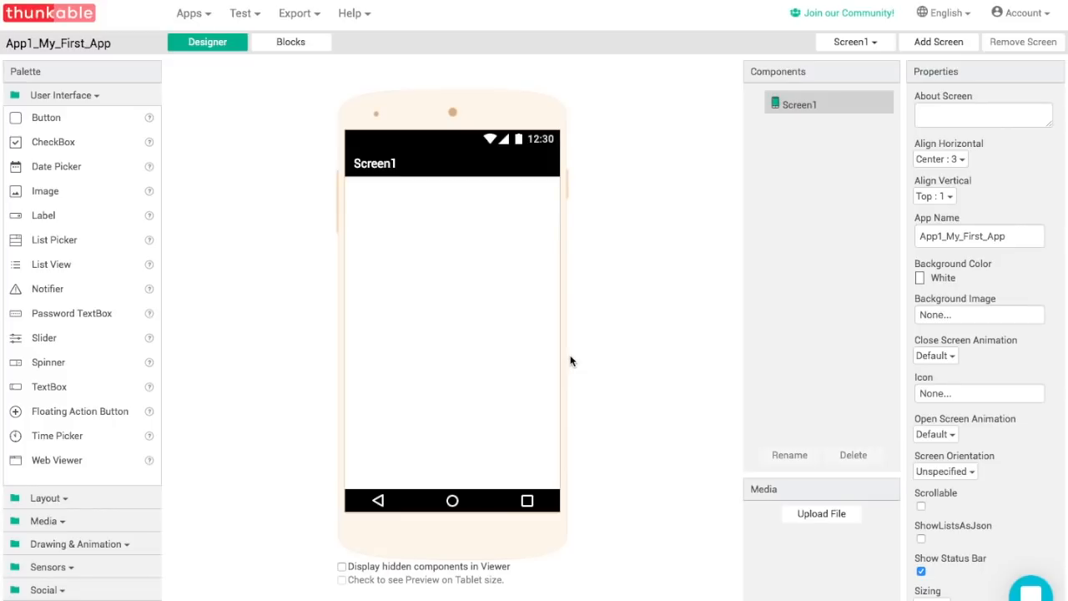
{"action": "mouse_move", "coordinate": [210, 155]}
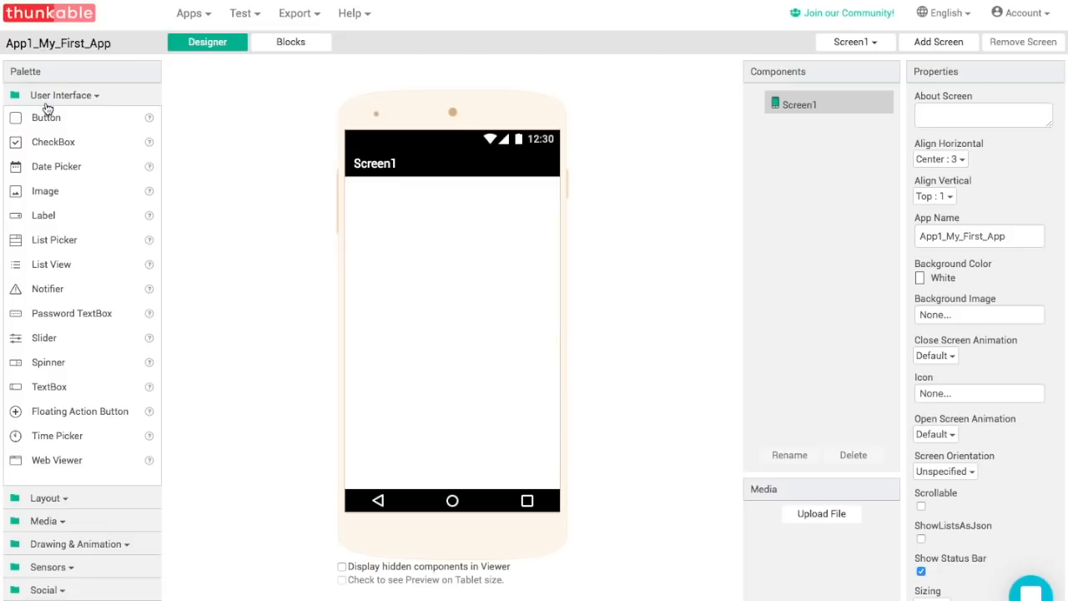
{"action": "mouse_move", "coordinate": [30, 160]}
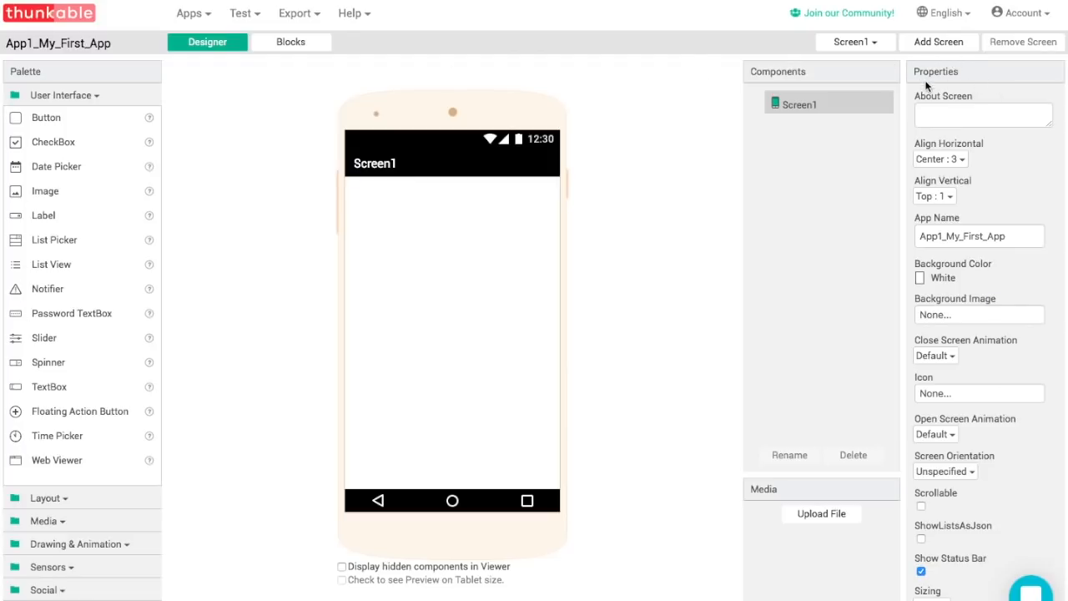
{"action": "mouse_move", "coordinate": [936, 384]}
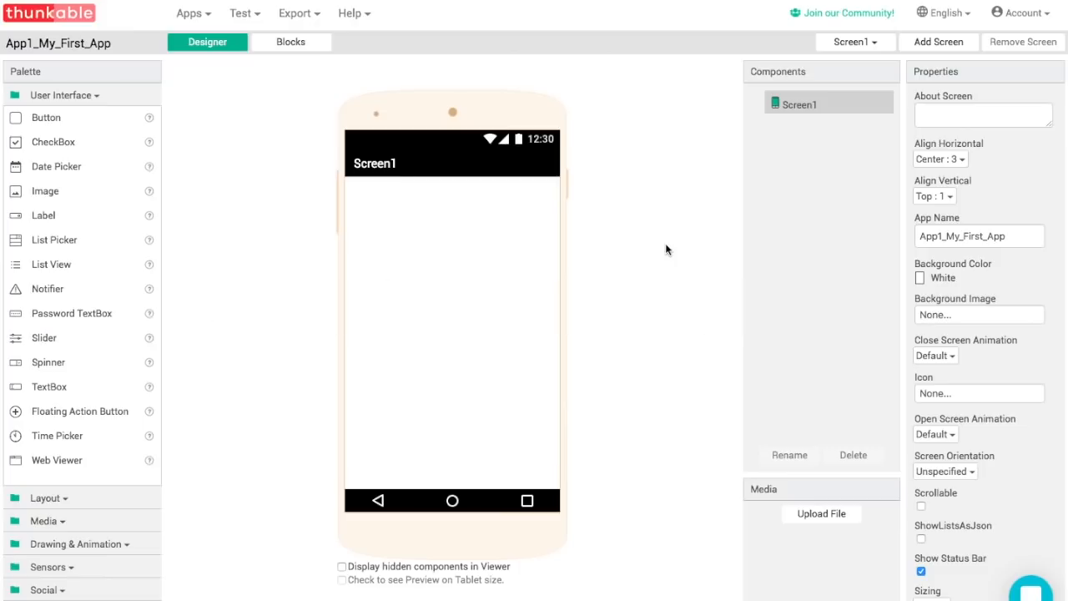
{"action": "mouse_move", "coordinate": [333, 65]}
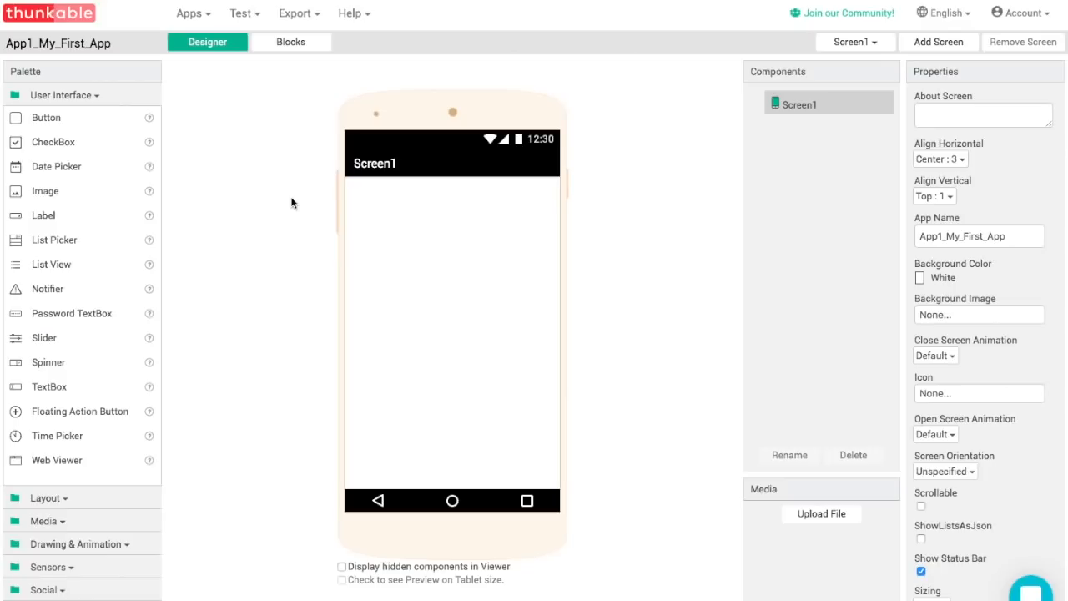
{"action": "mouse_move", "coordinate": [242, 14]}
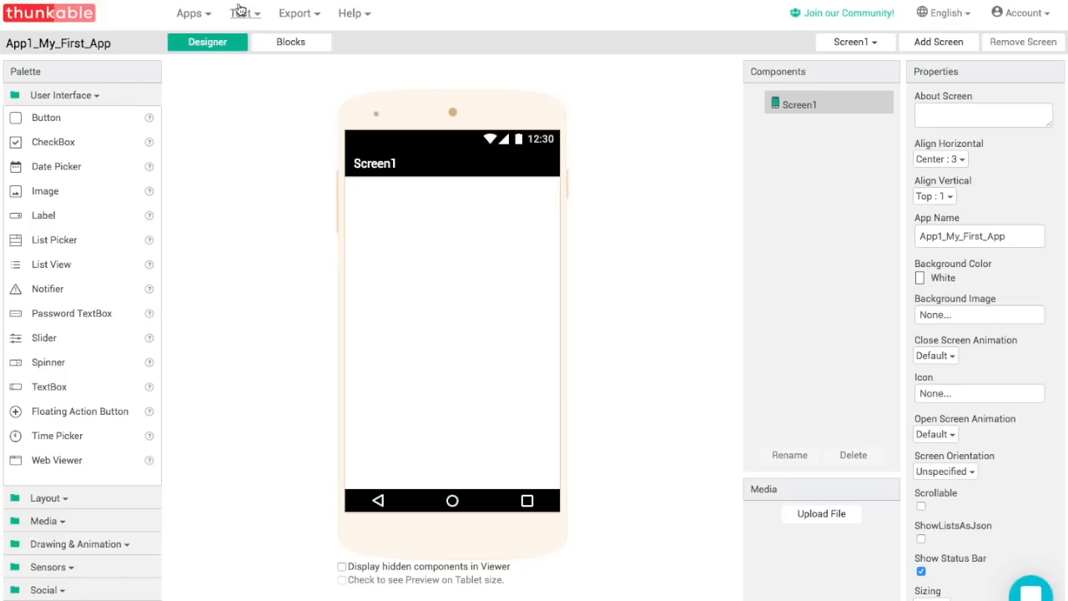
Step: Start Thunkable Live from the Test menu to show the phone connection code and QR
{"action": "left_click", "coordinate": [244, 13]}
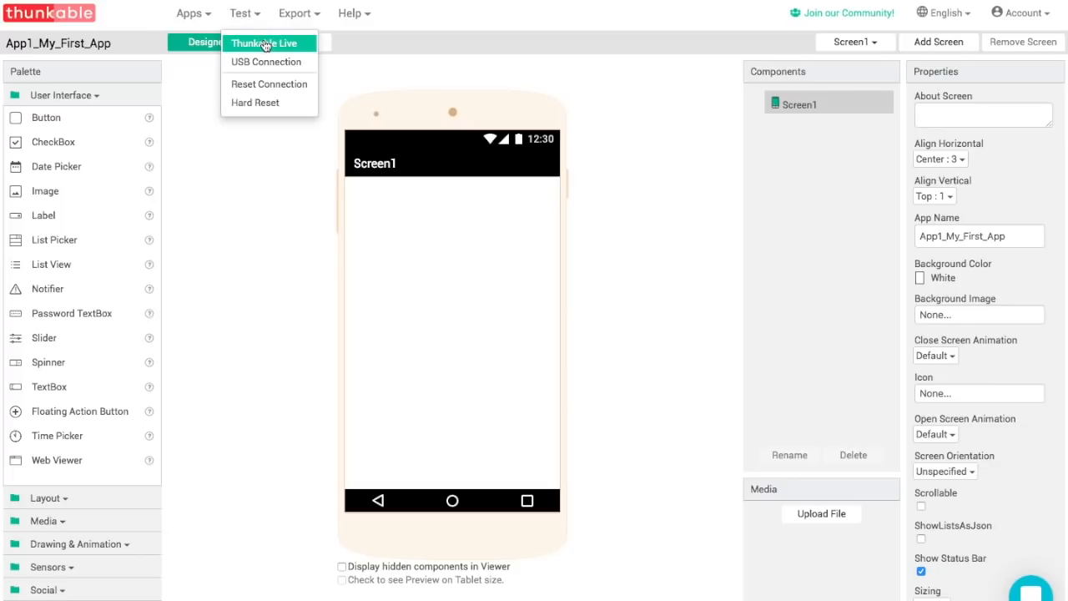
{"action": "left_click", "coordinate": [263, 43]}
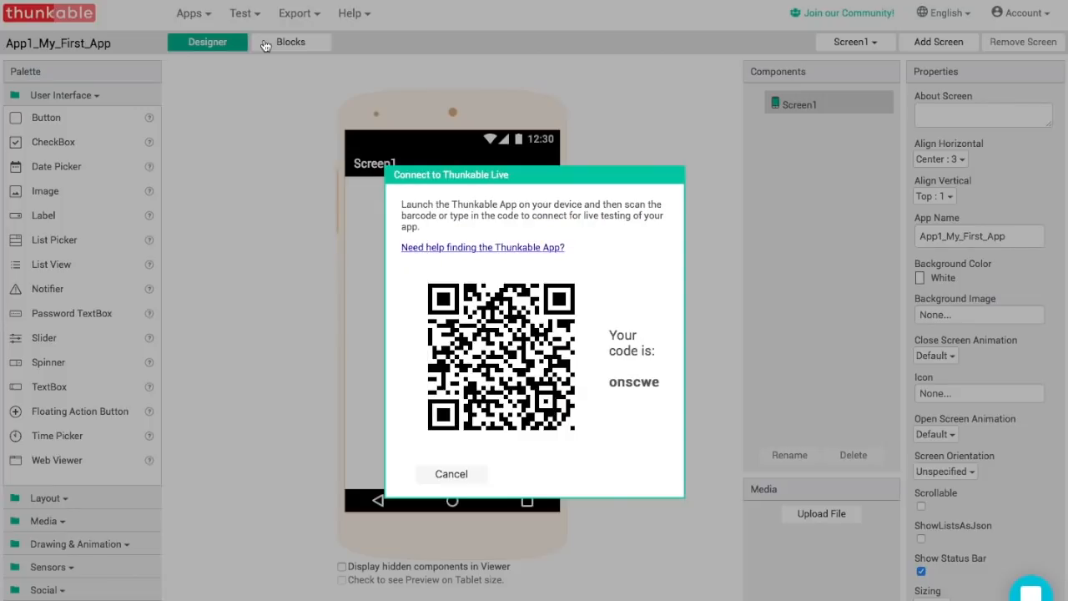
{"action": "mouse_move", "coordinate": [494, 330]}
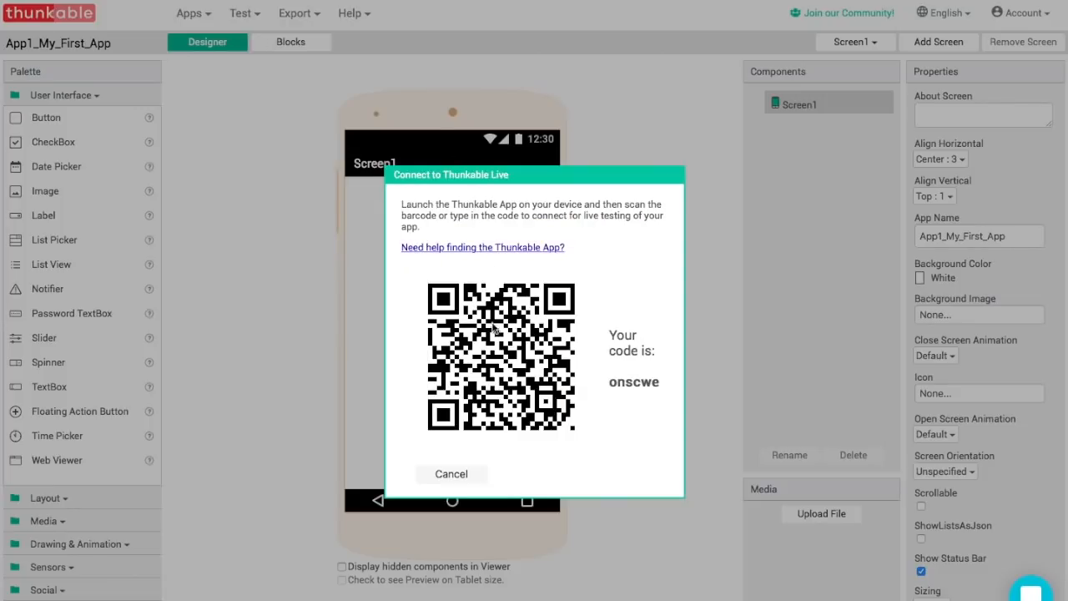
{"action": "mouse_move", "coordinate": [442, 312]}
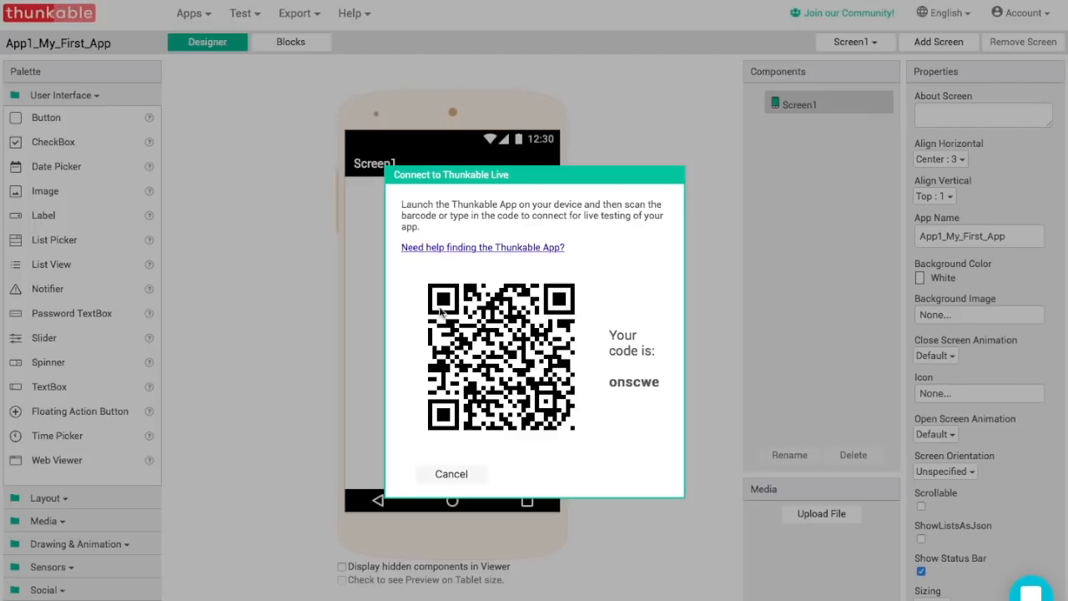
{"action": "mouse_move", "coordinate": [312, 305]}
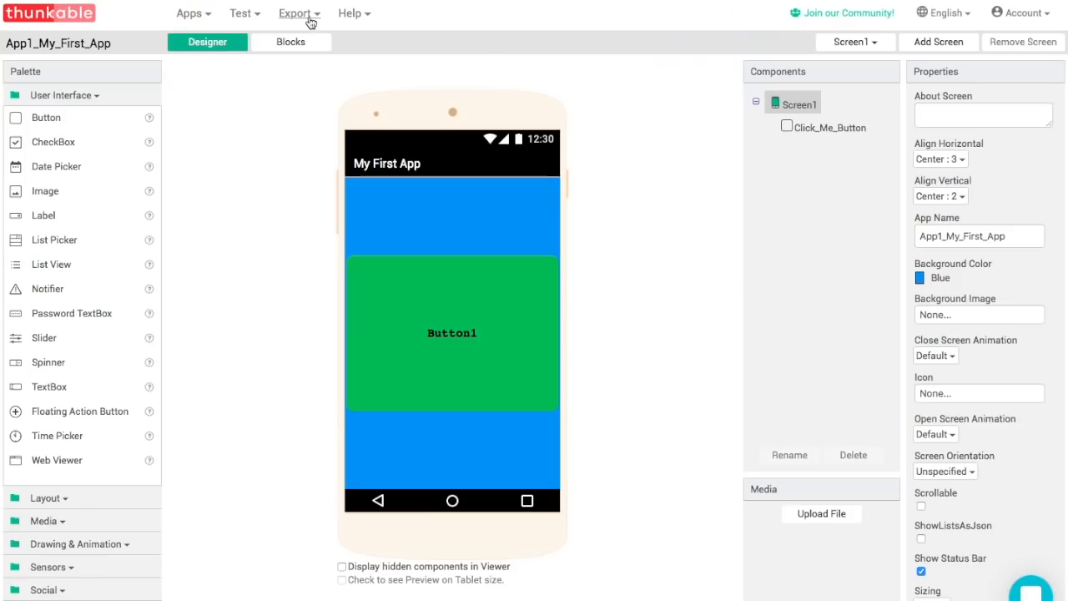
Step: Show the Export menu's options for getting the app as an .apk
{"action": "left_click", "coordinate": [294, 13]}
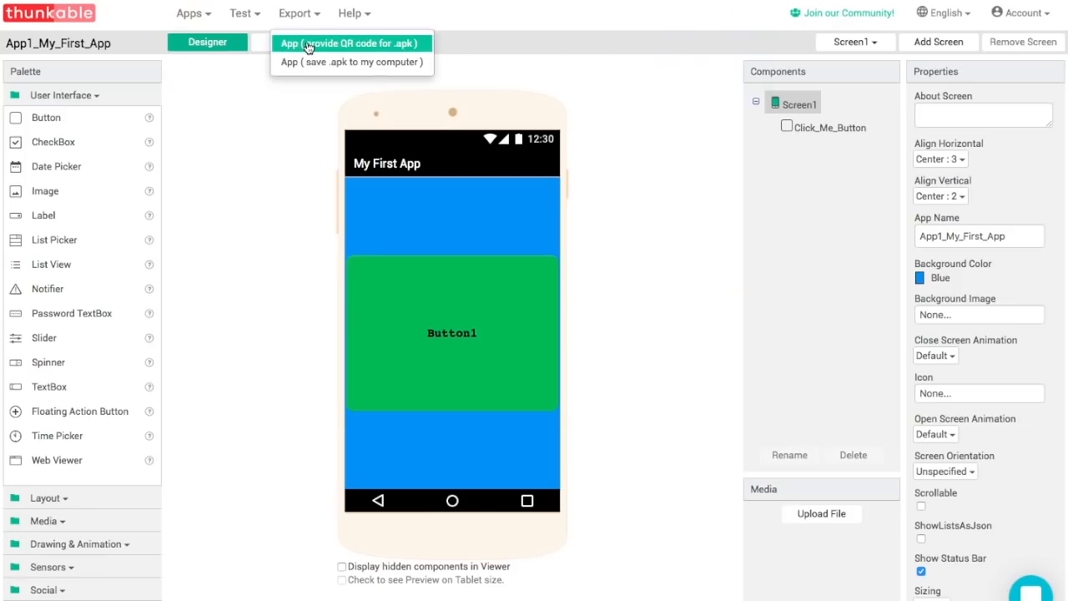
{"action": "mouse_move", "coordinate": [384, 46]}
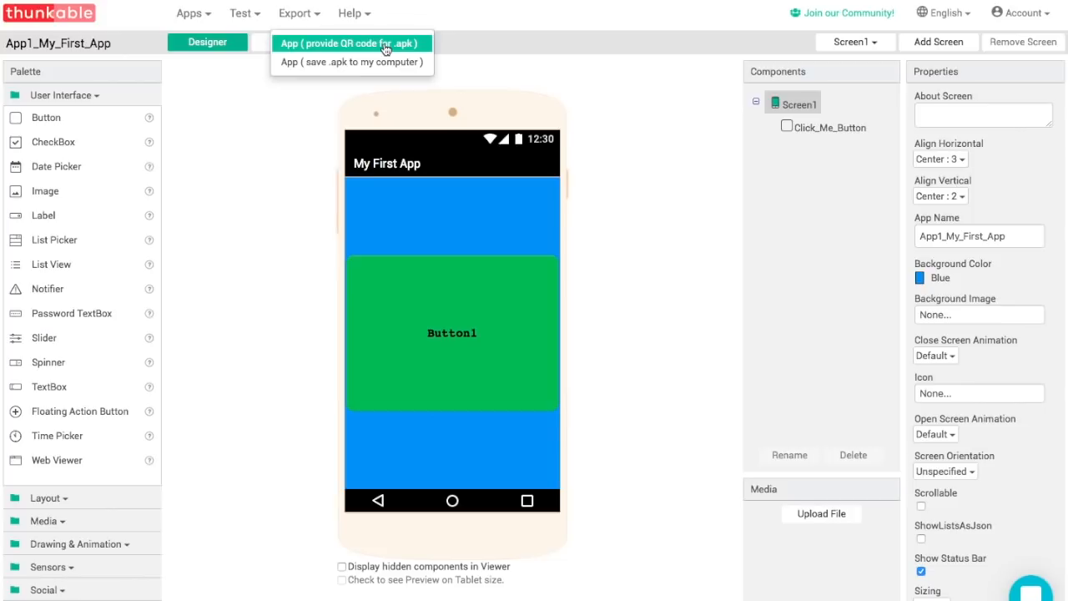
{"action": "mouse_move", "coordinate": [330, 47]}
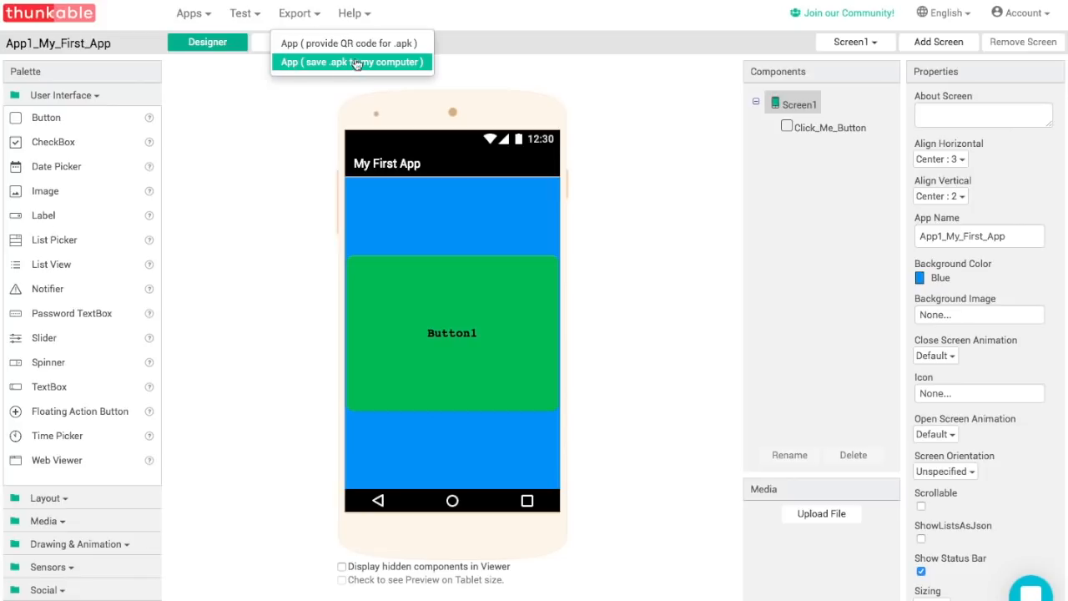
{"action": "mouse_move", "coordinate": [427, 70]}
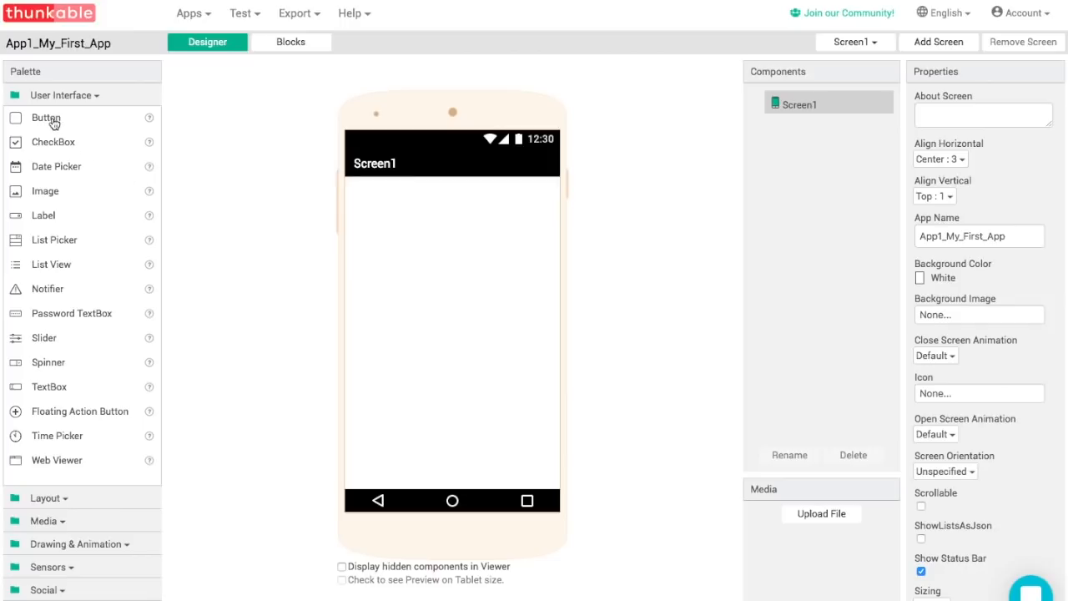
{"action": "mouse_move", "coordinate": [53, 114]}
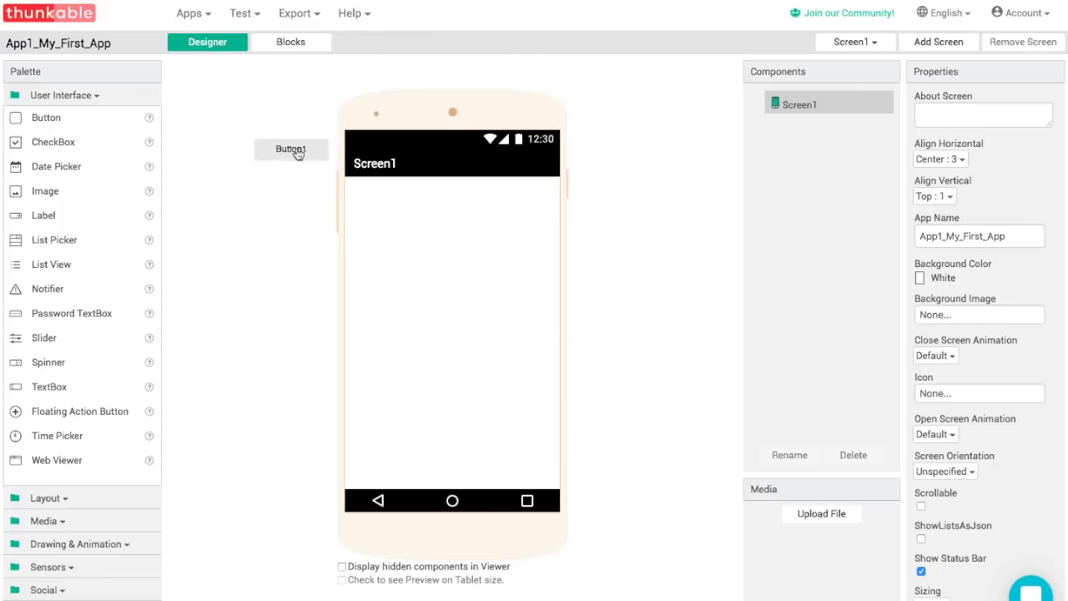
{"action": "left_click_drag", "start_coordinate": [291, 148], "coordinate": [460, 237]}
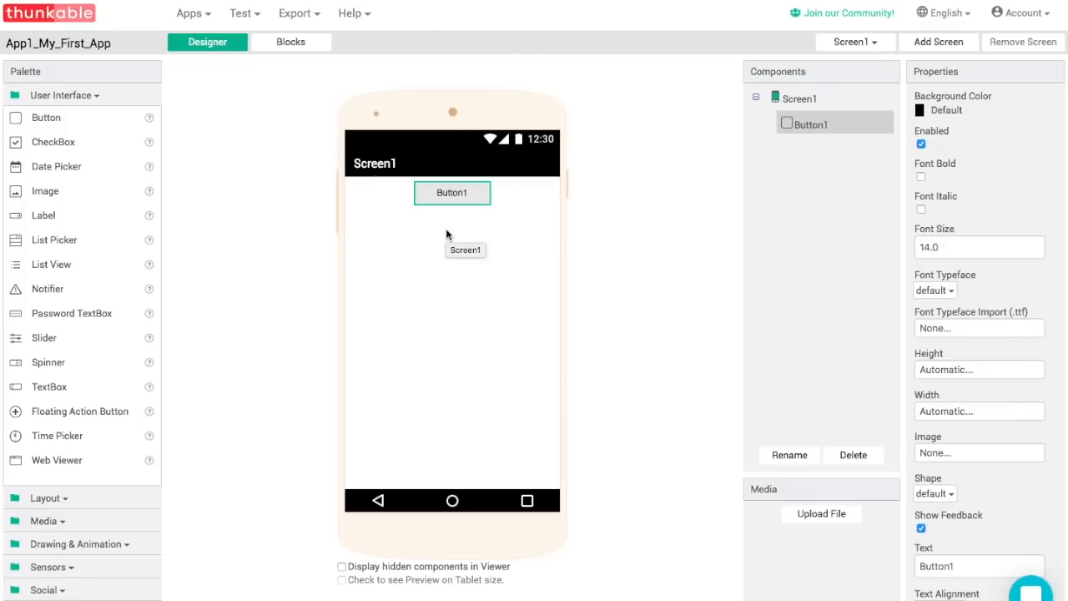
{"action": "mouse_move", "coordinate": [707, 203]}
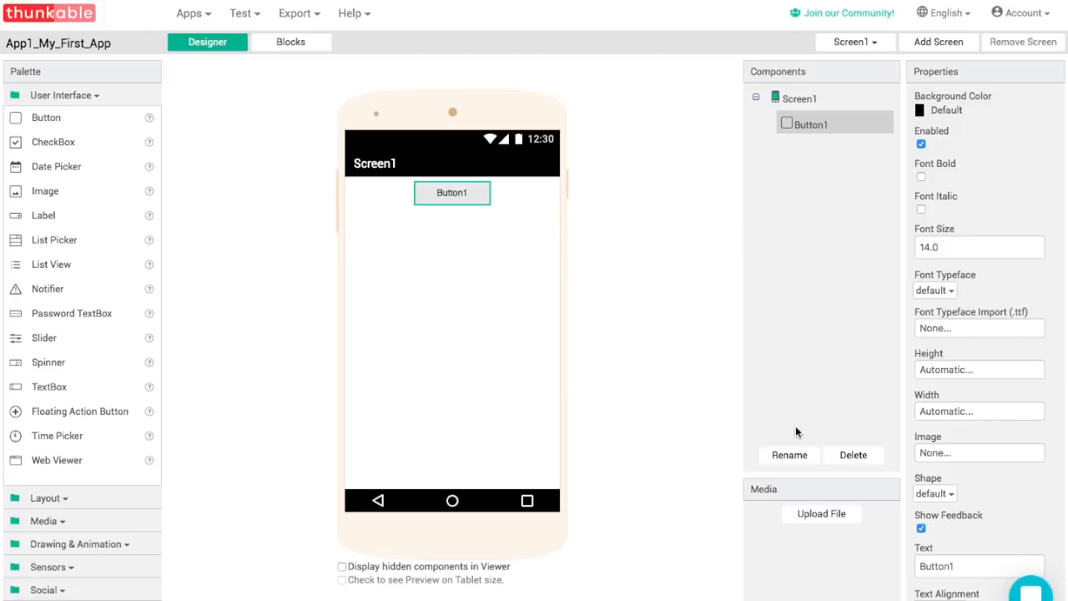
Step: Rename the Button1 component to Click_Me_Button
{"action": "left_click", "coordinate": [788, 454]}
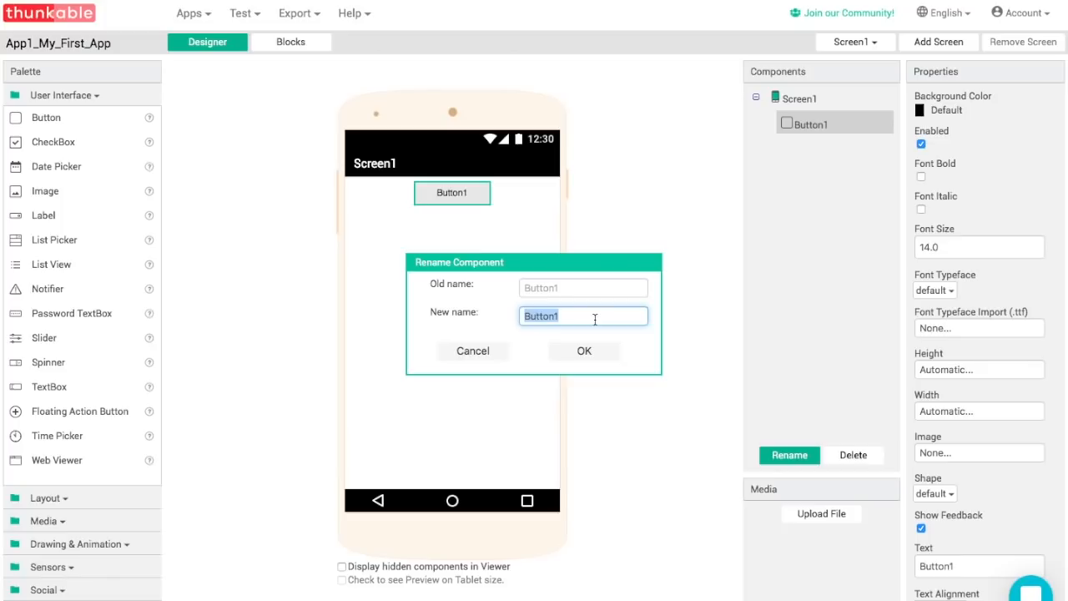
{"action": "type", "text": "Click Me"}
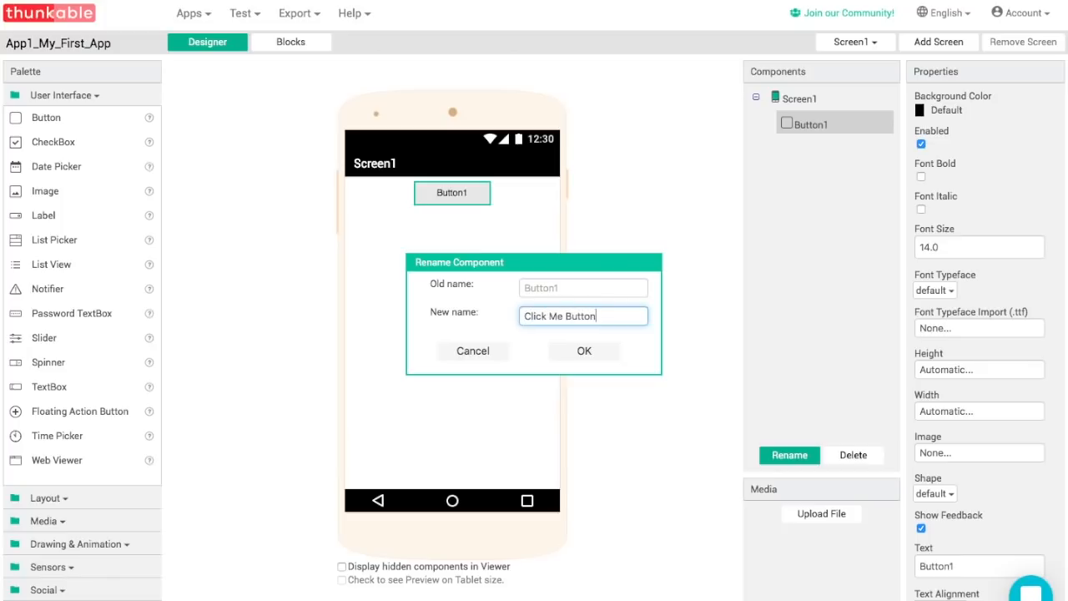
{"action": "left_click", "coordinate": [584, 350]}
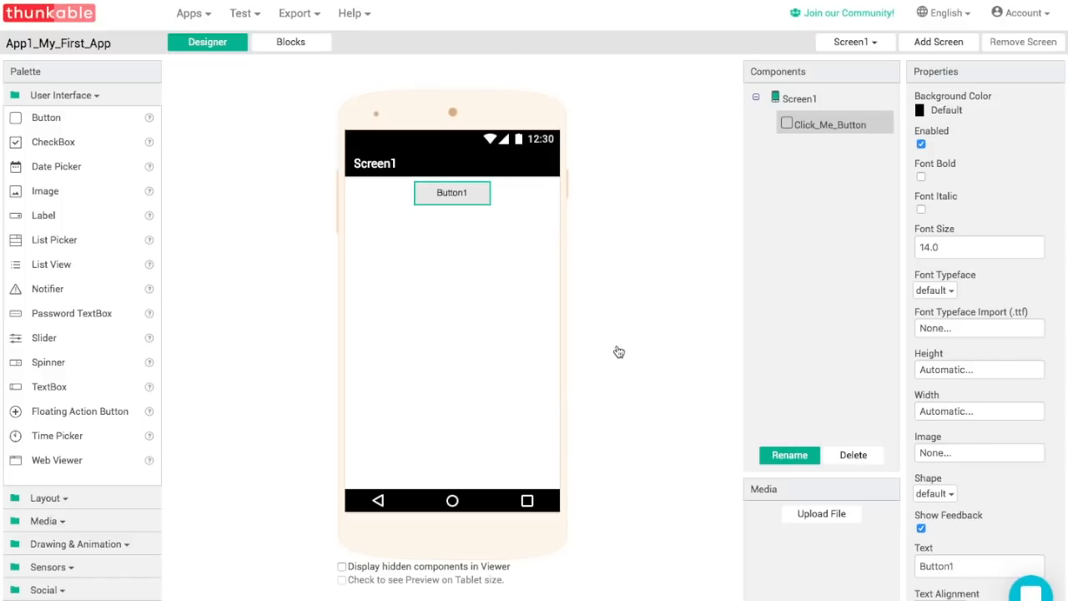
{"action": "mouse_move", "coordinate": [819, 265]}
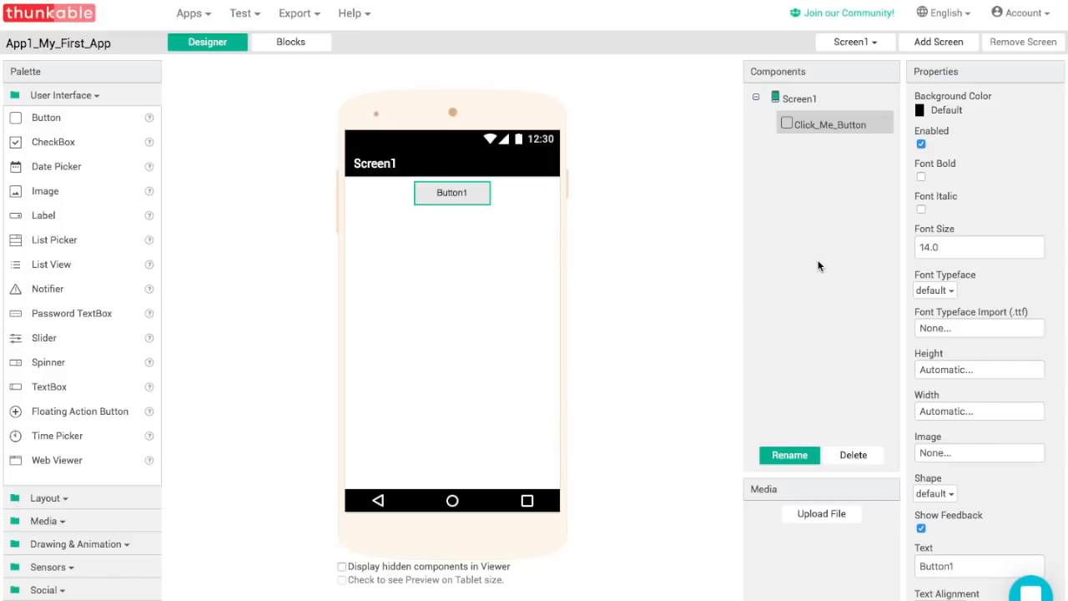
Step: Give the button a green background, bold text and font size 18.0
{"action": "left_click", "coordinate": [944, 110]}
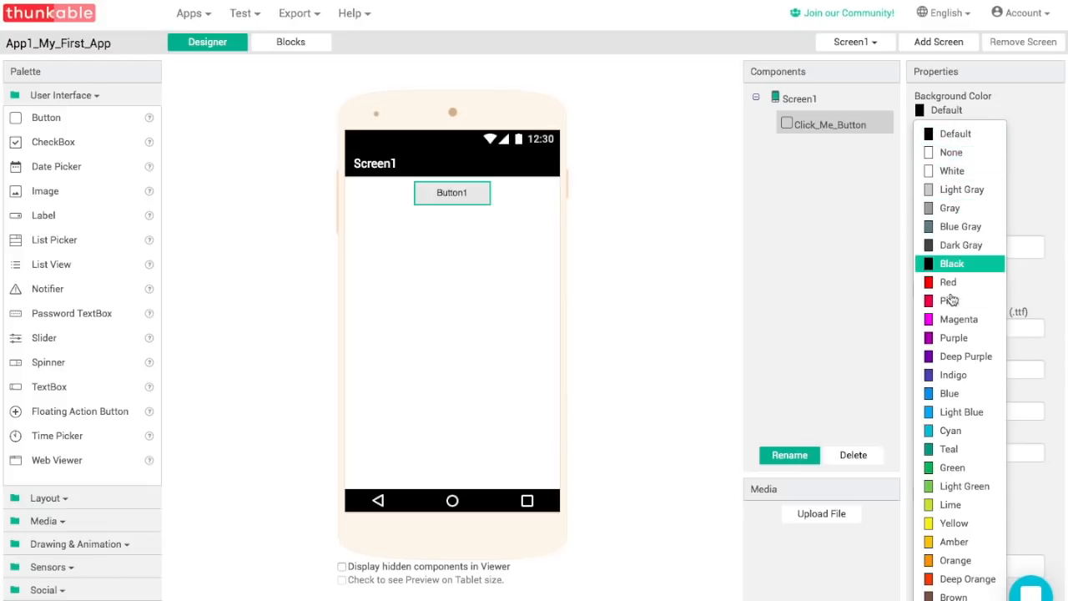
{"action": "left_click", "coordinate": [951, 467]}
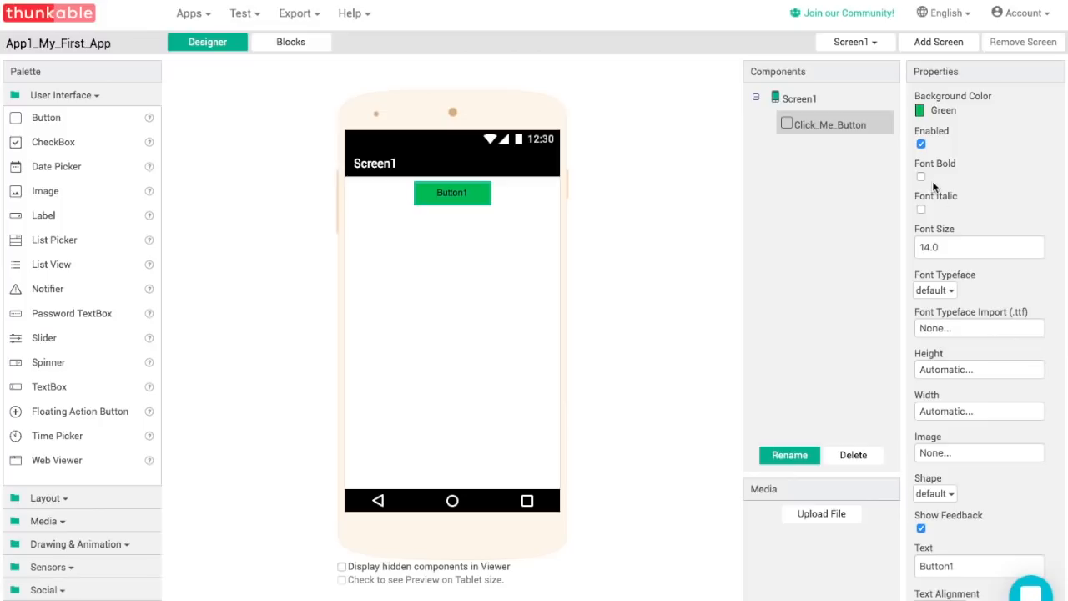
{"action": "left_click", "coordinate": [921, 177]}
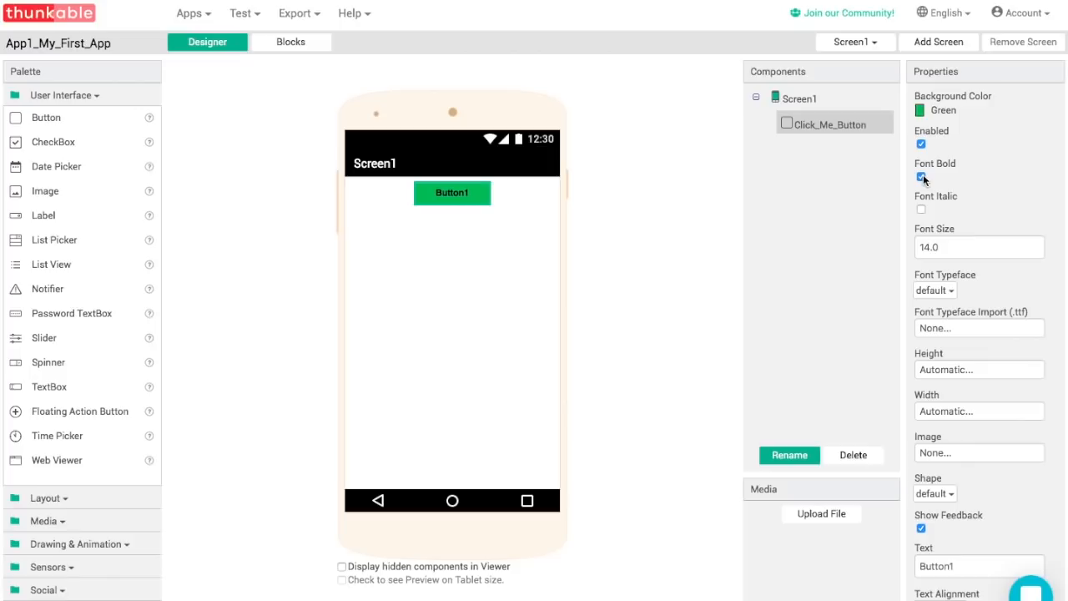
{"action": "left_click", "coordinate": [978, 247]}
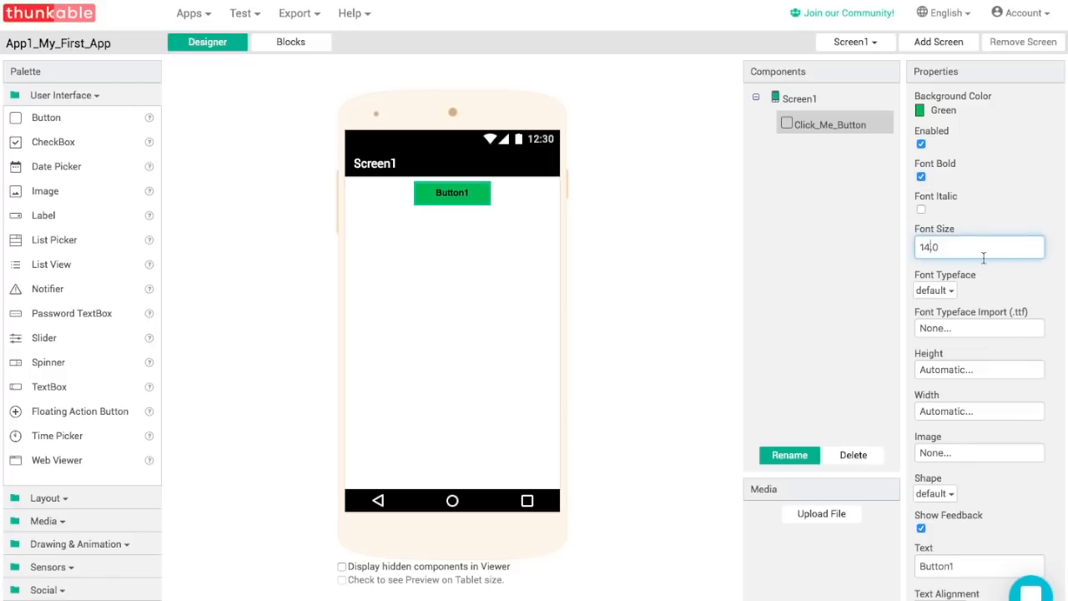
{"action": "type", "text": "18.0"}
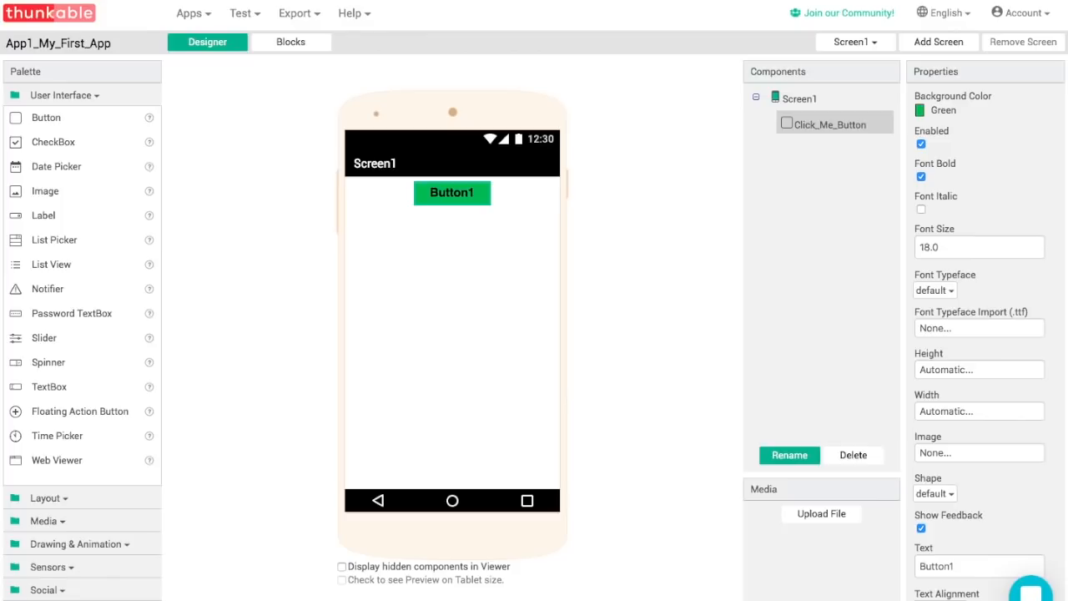
{"action": "mouse_move", "coordinate": [935, 290]}
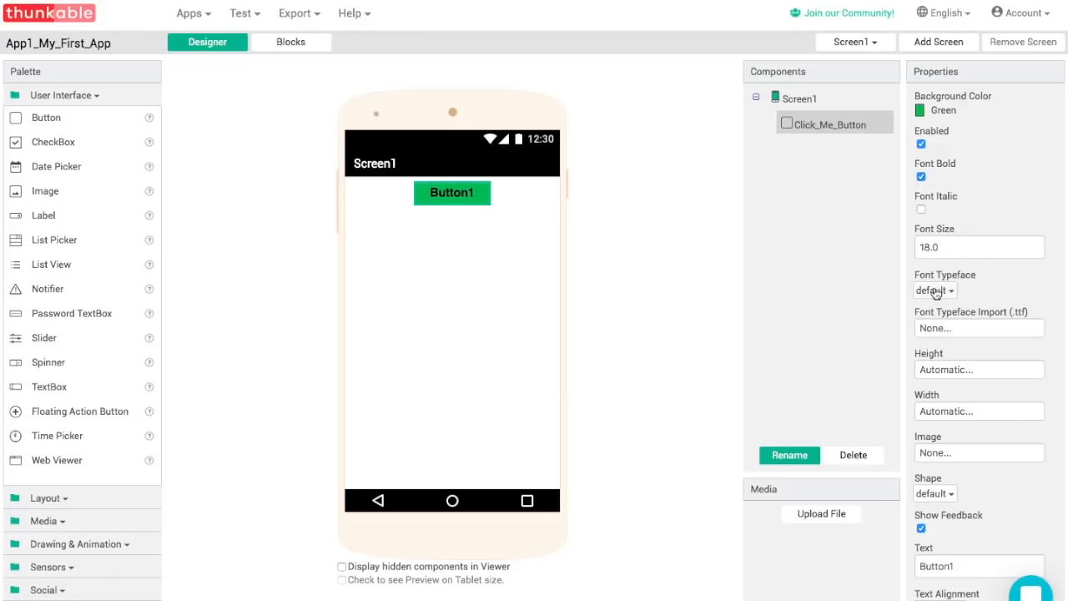
Step: Set the button's font typeface to monospace
{"action": "left_click", "coordinate": [933, 290]}
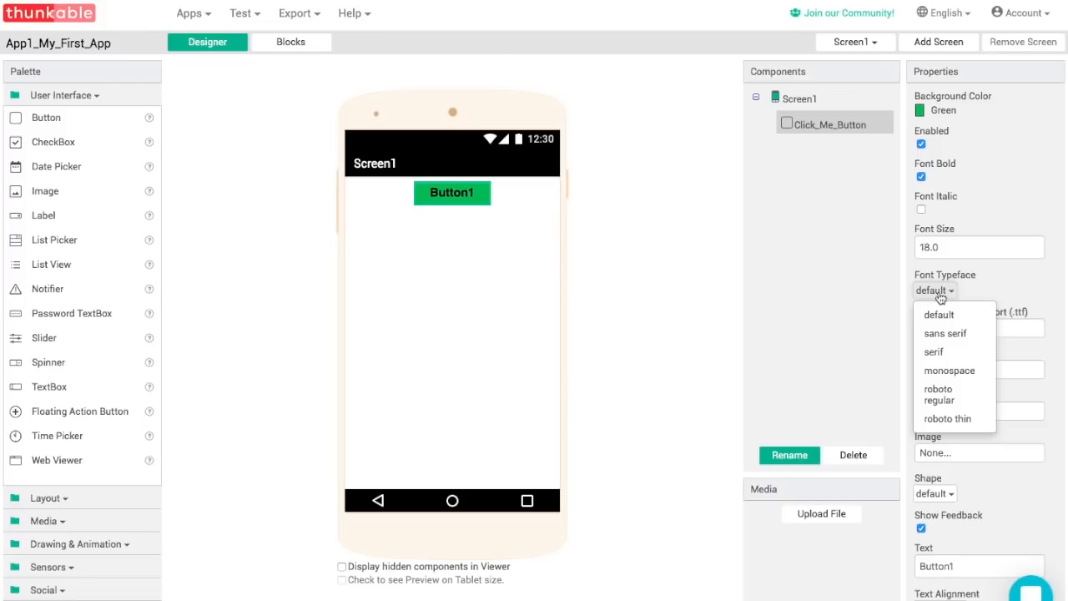
{"action": "left_click", "coordinate": [948, 370]}
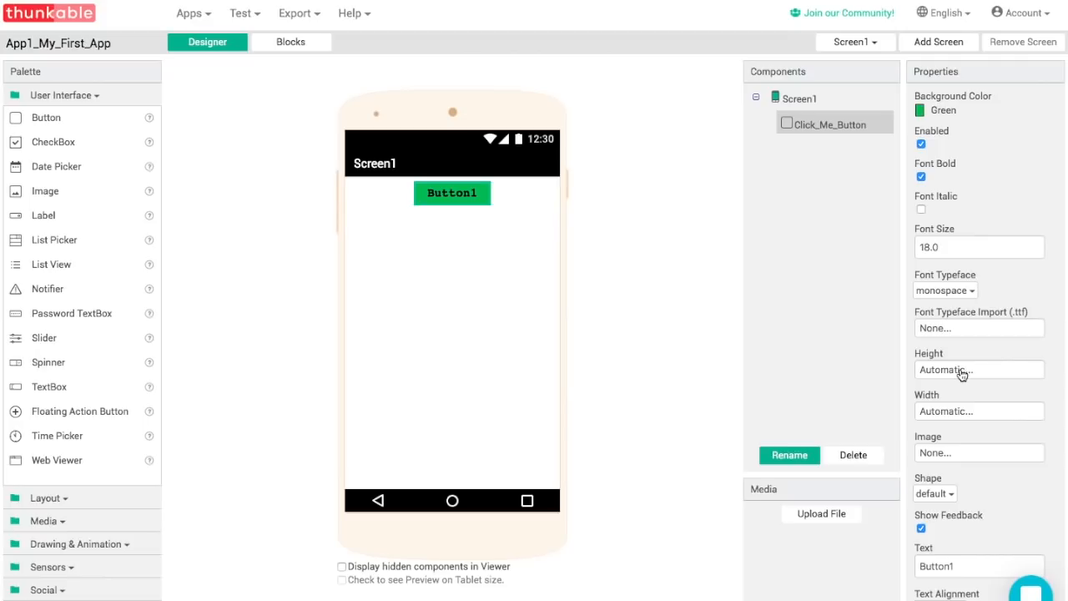
{"action": "mouse_move", "coordinate": [934, 374]}
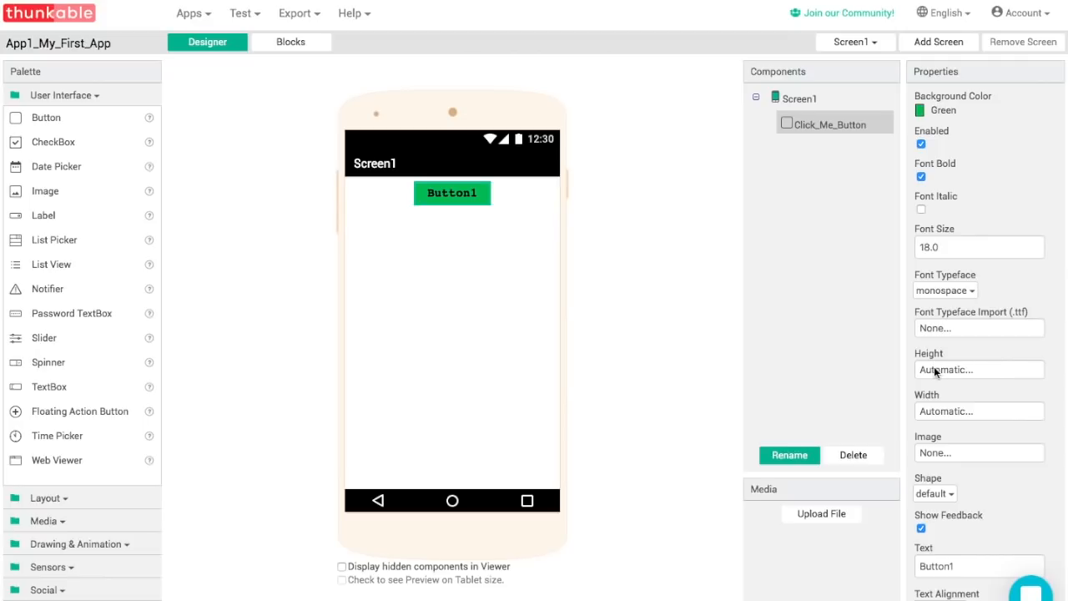
Step: Set the button height to Fill parent as a first try
{"action": "left_click", "coordinate": [978, 369]}
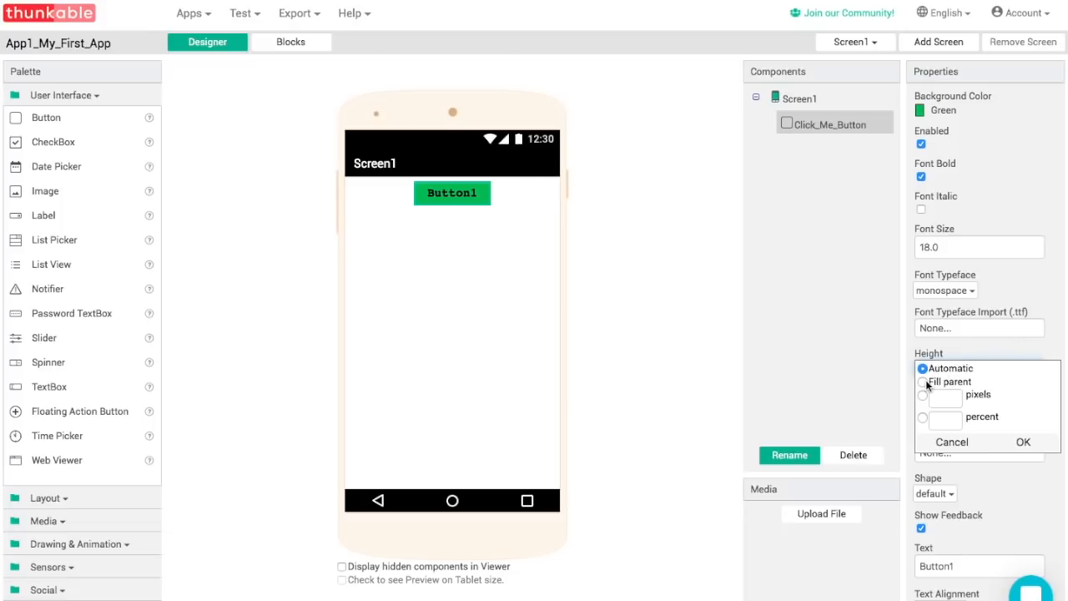
{"action": "left_click", "coordinate": [921, 381]}
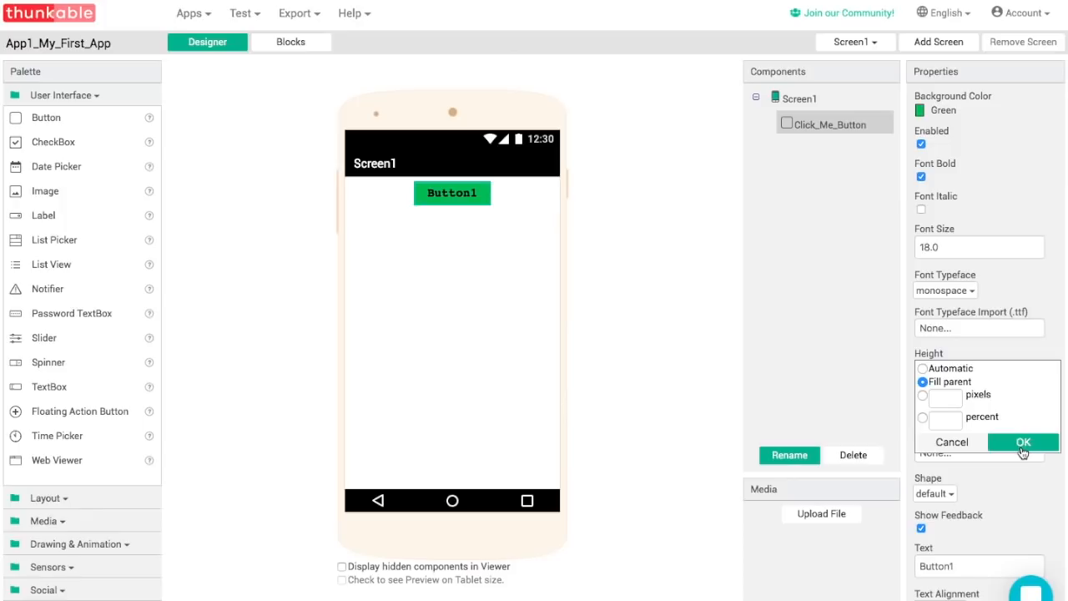
{"action": "left_click", "coordinate": [1022, 442]}
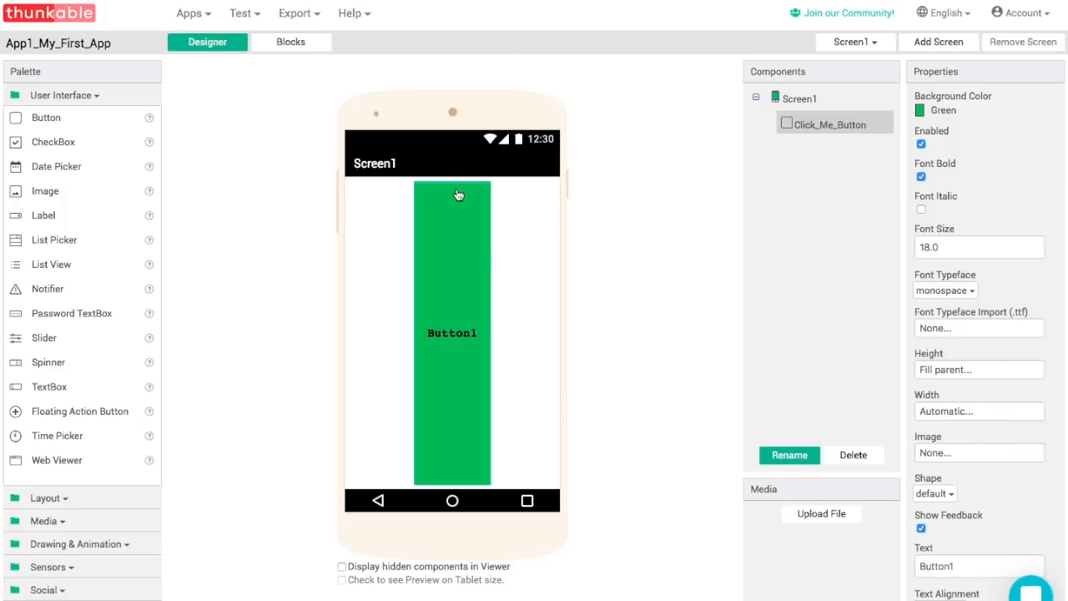
{"action": "mouse_move", "coordinate": [710, 287]}
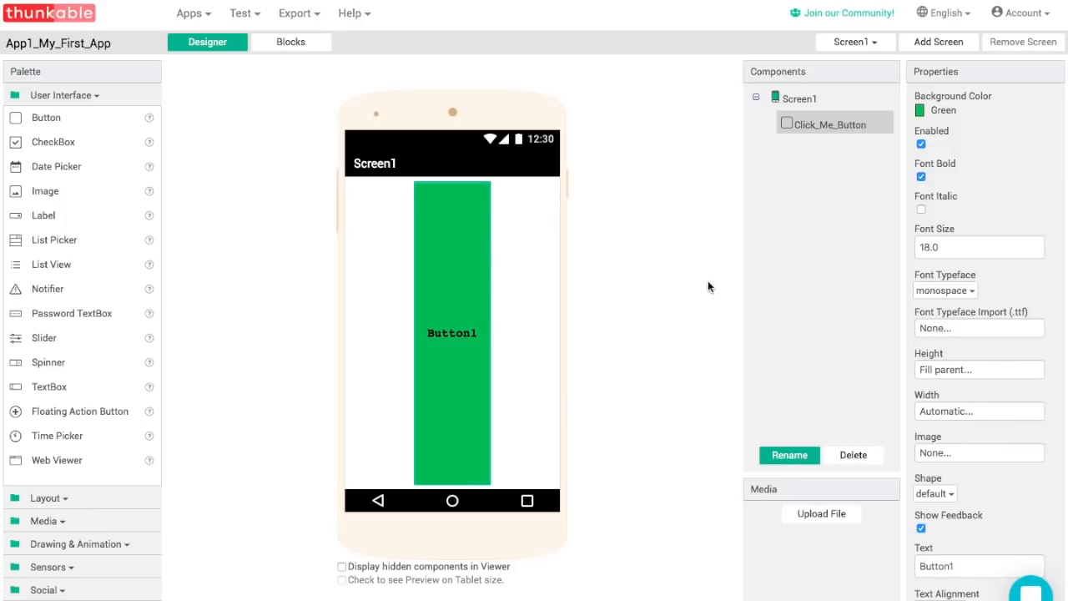
Step: Change the button height to 50 percent of the screen
{"action": "left_click", "coordinate": [977, 369]}
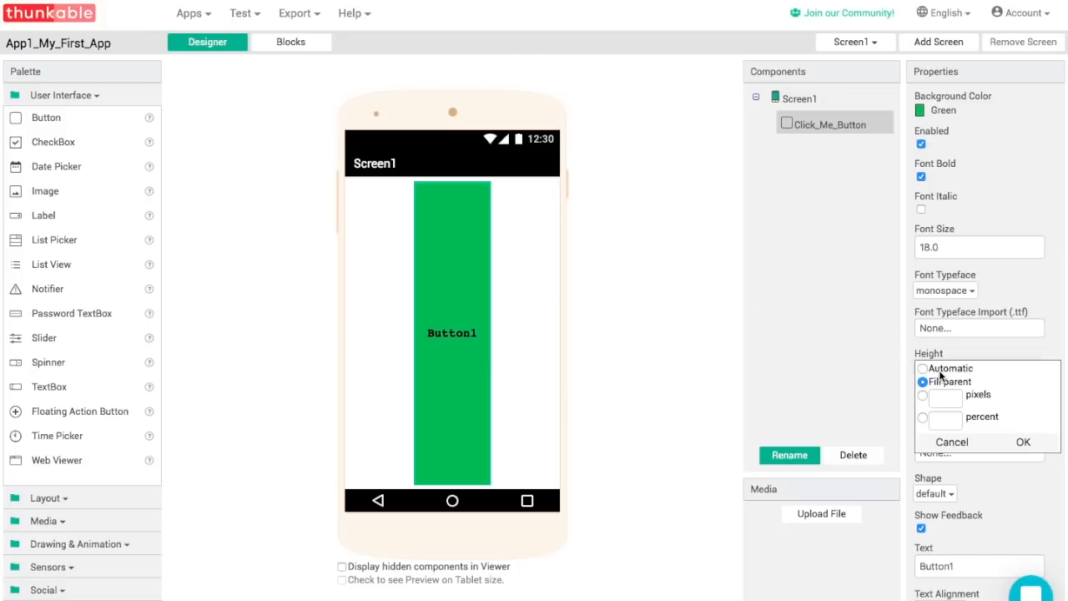
{"action": "left_click", "coordinate": [921, 394]}
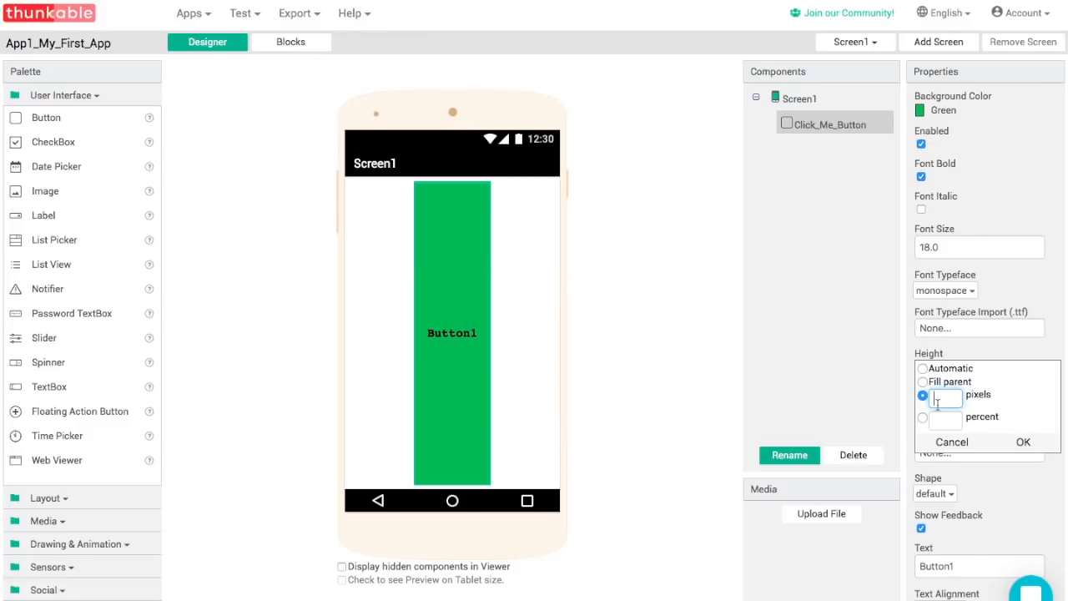
{"action": "left_click", "coordinate": [921, 417]}
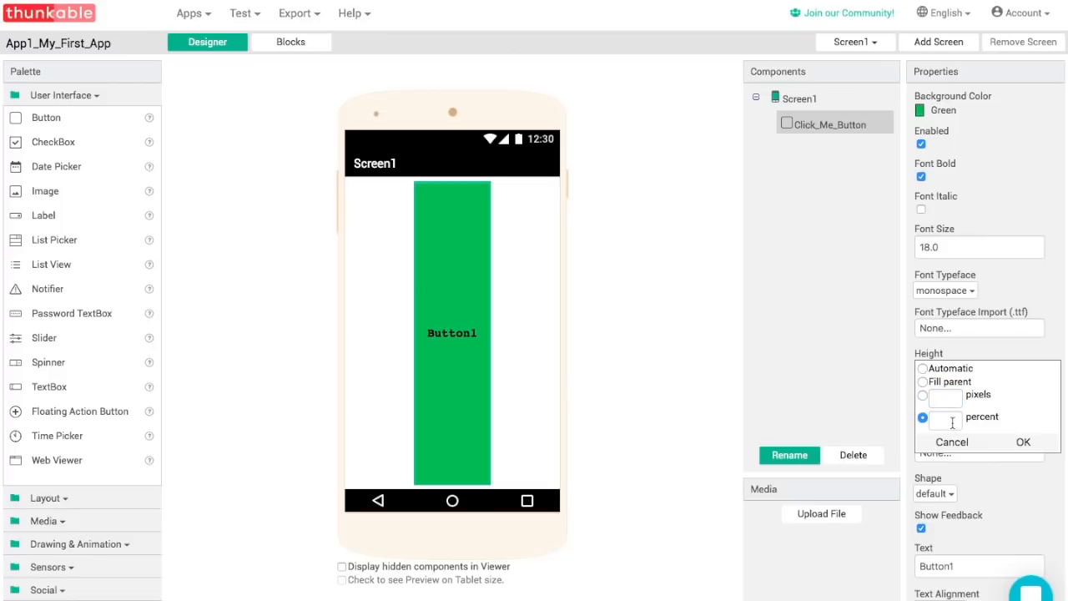
{"action": "left_click", "coordinate": [944, 420]}
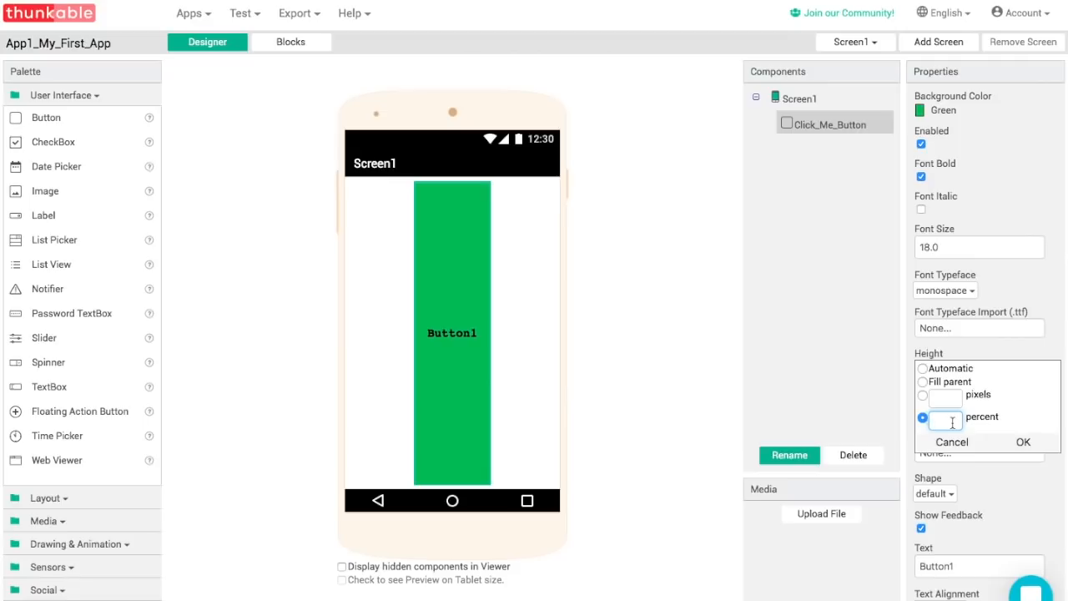
{"action": "left_click", "coordinate": [1023, 440]}
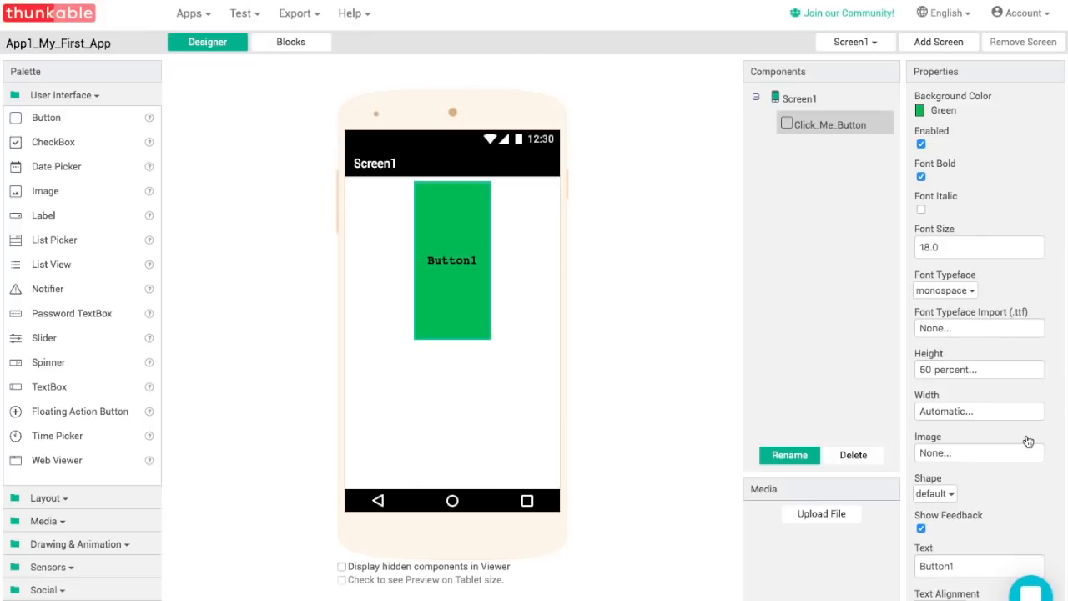
{"action": "mouse_move", "coordinate": [998, 437]}
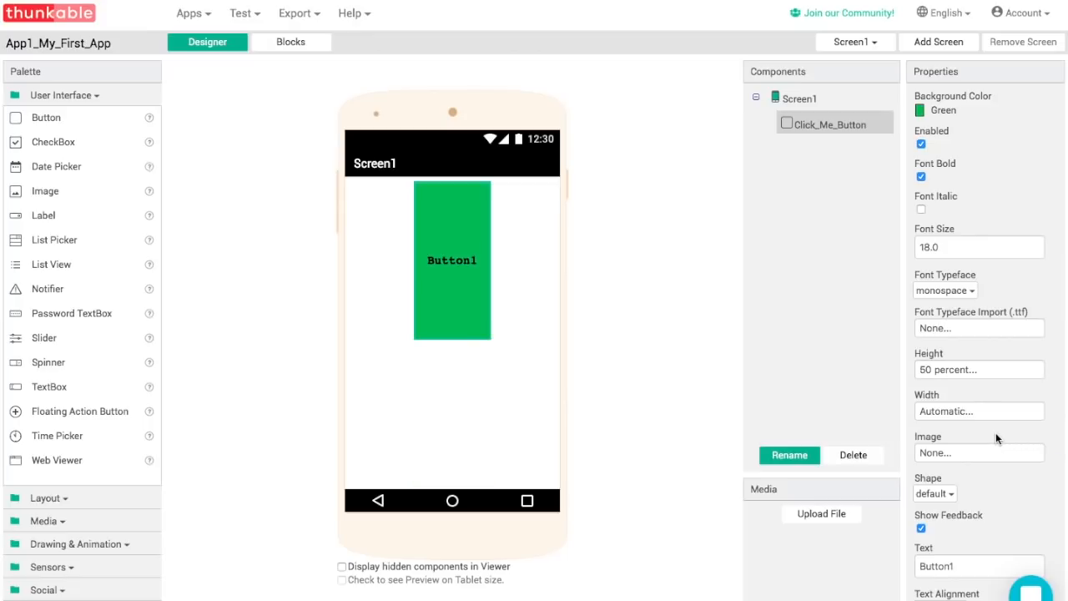
Step: Set the button width to Fill parent so it spans the whole screen
{"action": "left_click", "coordinate": [978, 411]}
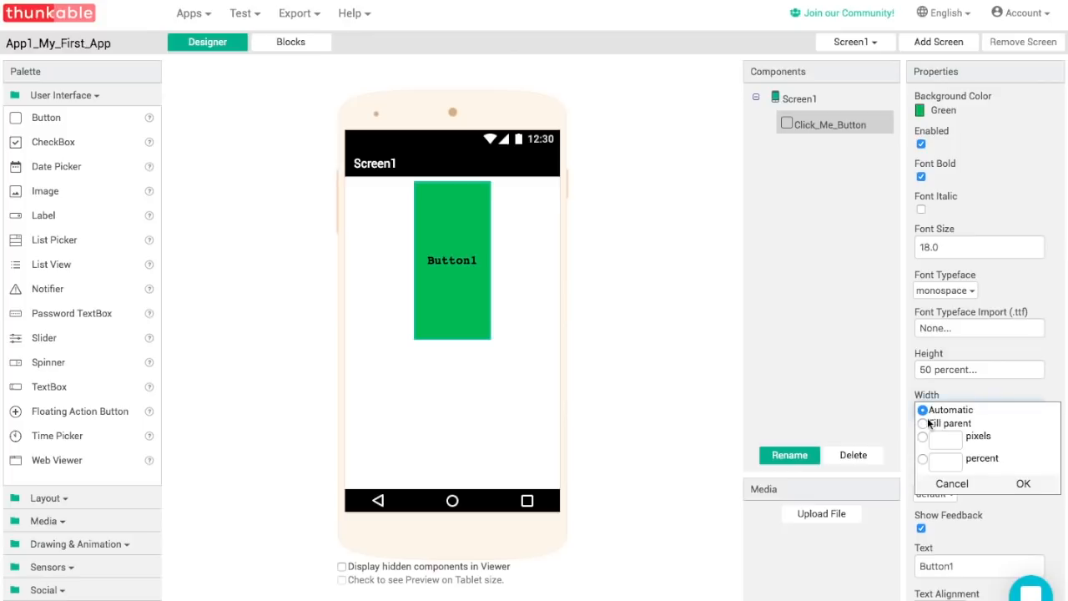
{"action": "left_click", "coordinate": [921, 424]}
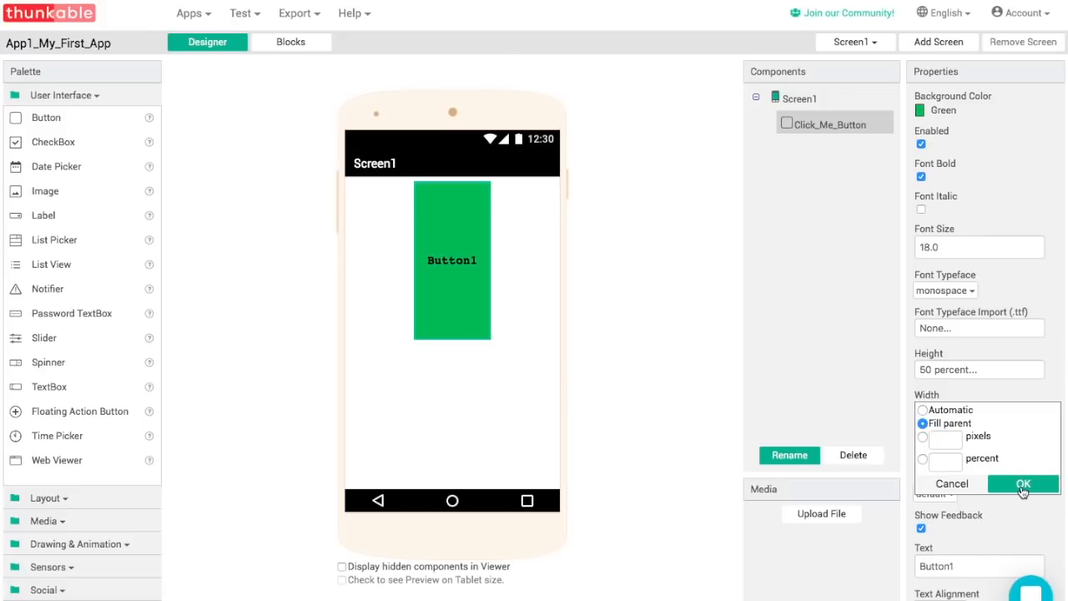
{"action": "left_click", "coordinate": [1022, 484]}
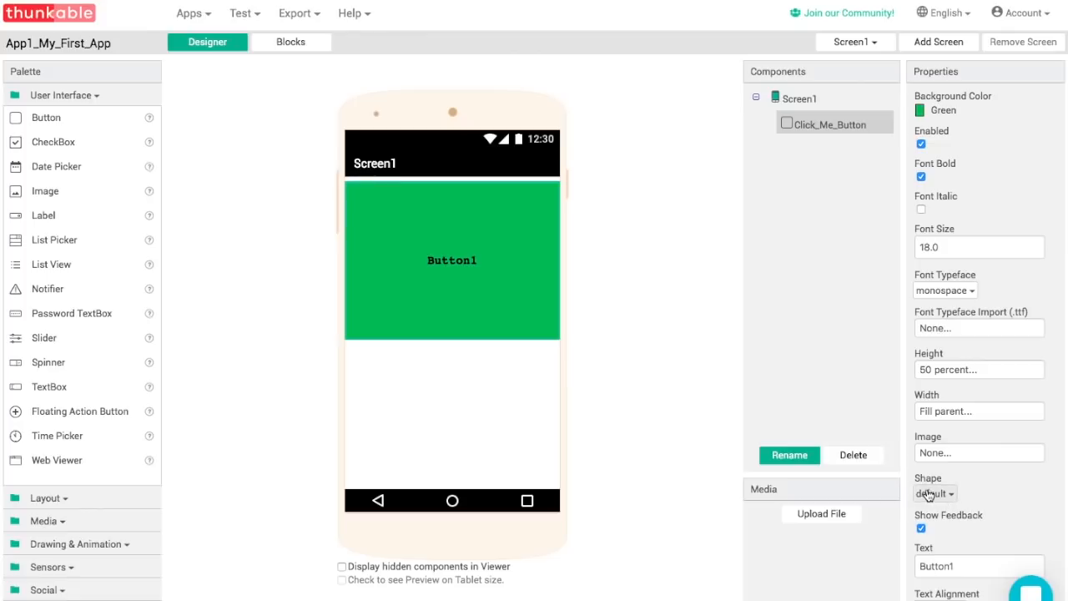
{"action": "left_click", "coordinate": [933, 494]}
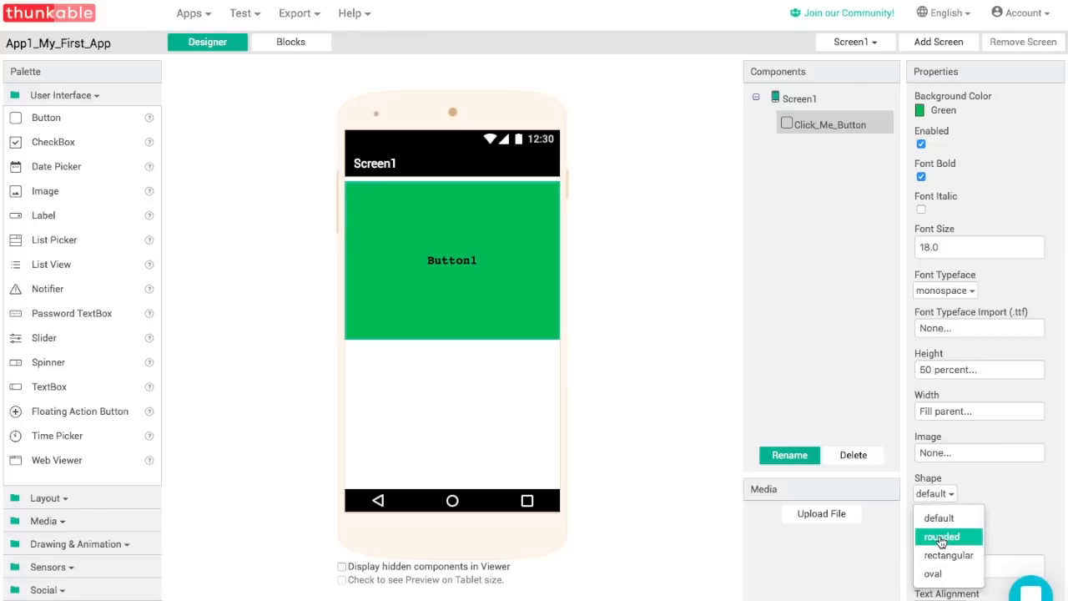
{"action": "left_click", "coordinate": [941, 536]}
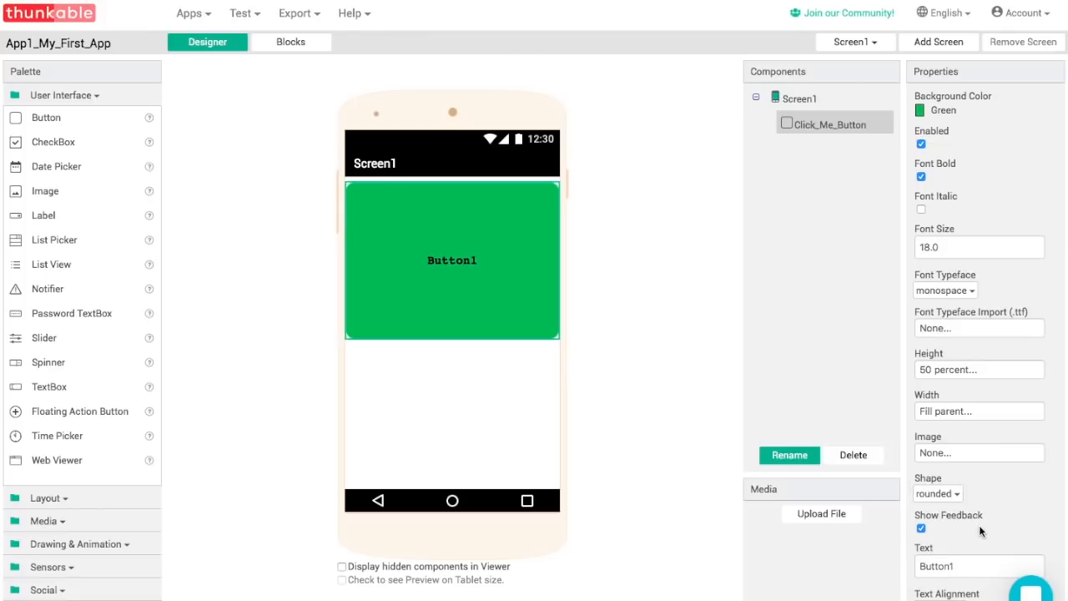
{"action": "mouse_move", "coordinate": [674, 414]}
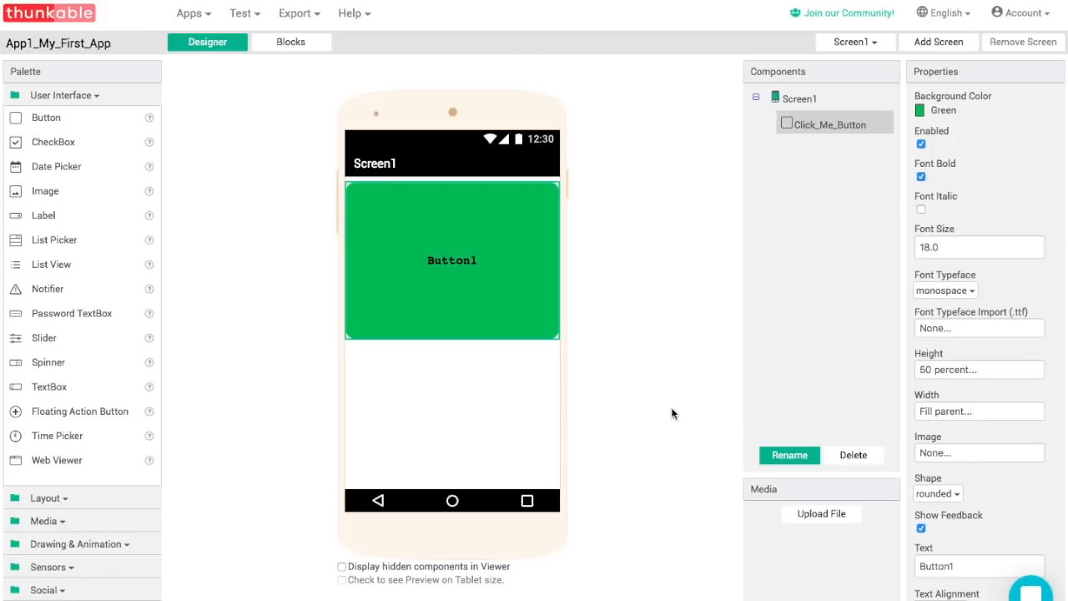
{"action": "mouse_move", "coordinate": [988, 497]}
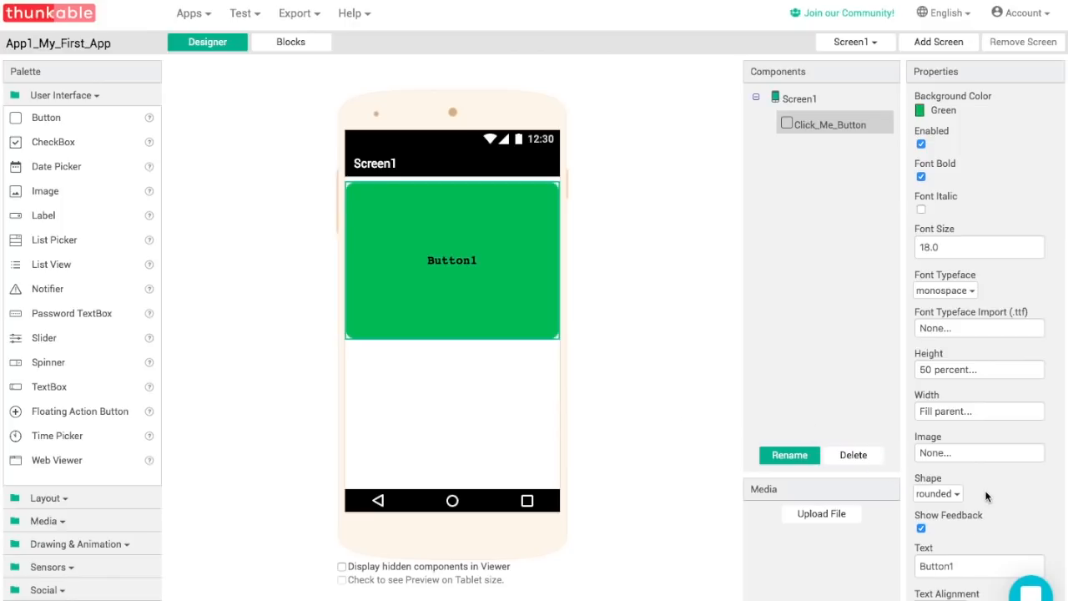
{"action": "mouse_move", "coordinate": [888, 302]}
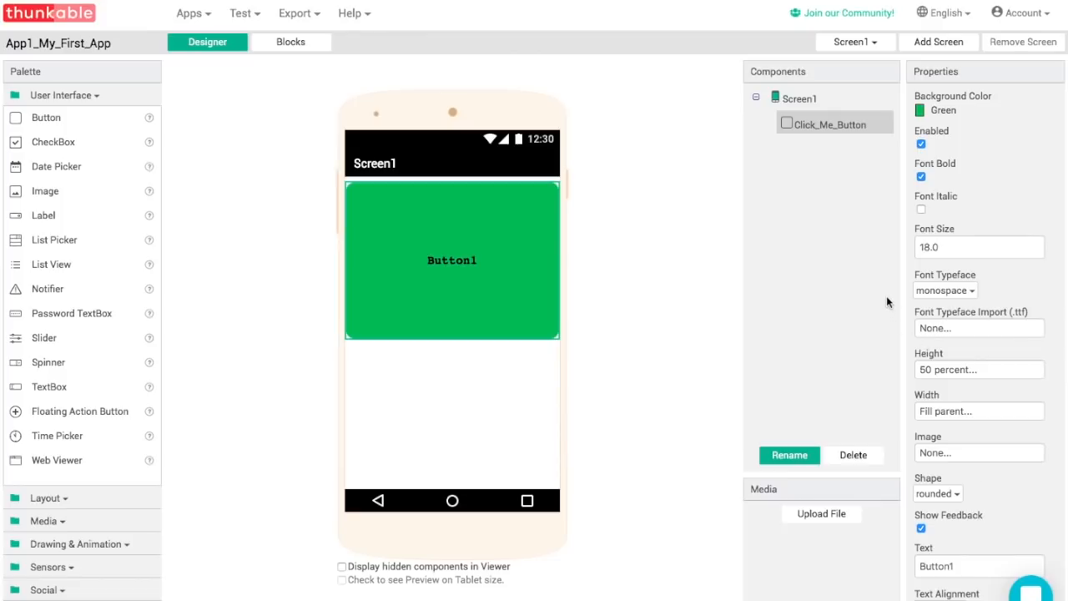
{"action": "mouse_move", "coordinate": [808, 99]}
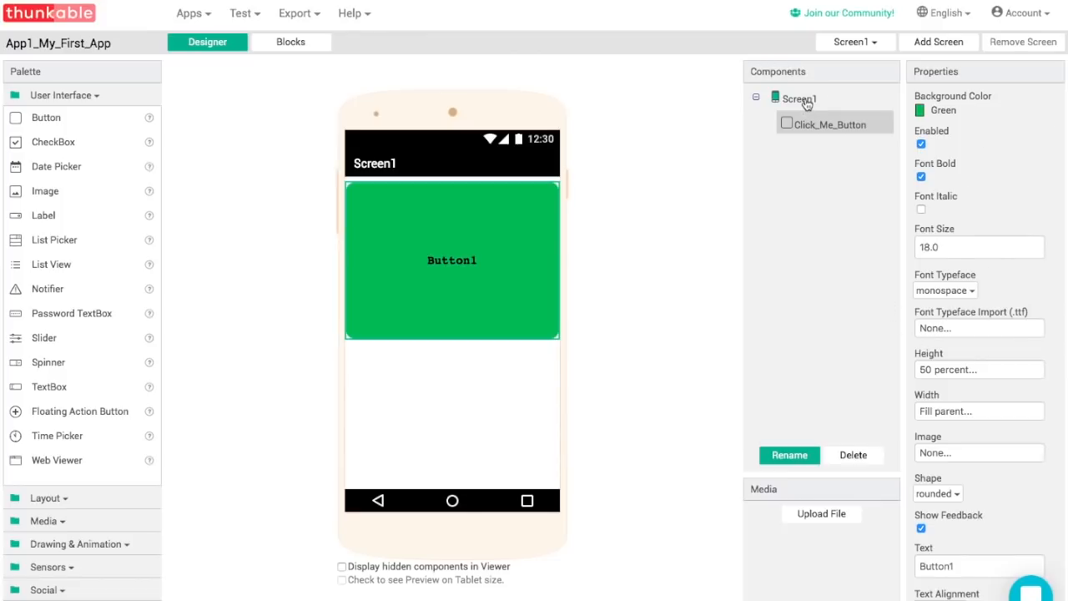
Step: Set Screen1's Align Vertical to Center : 2 so the button sits mid-screen
{"action": "left_click", "coordinate": [800, 97]}
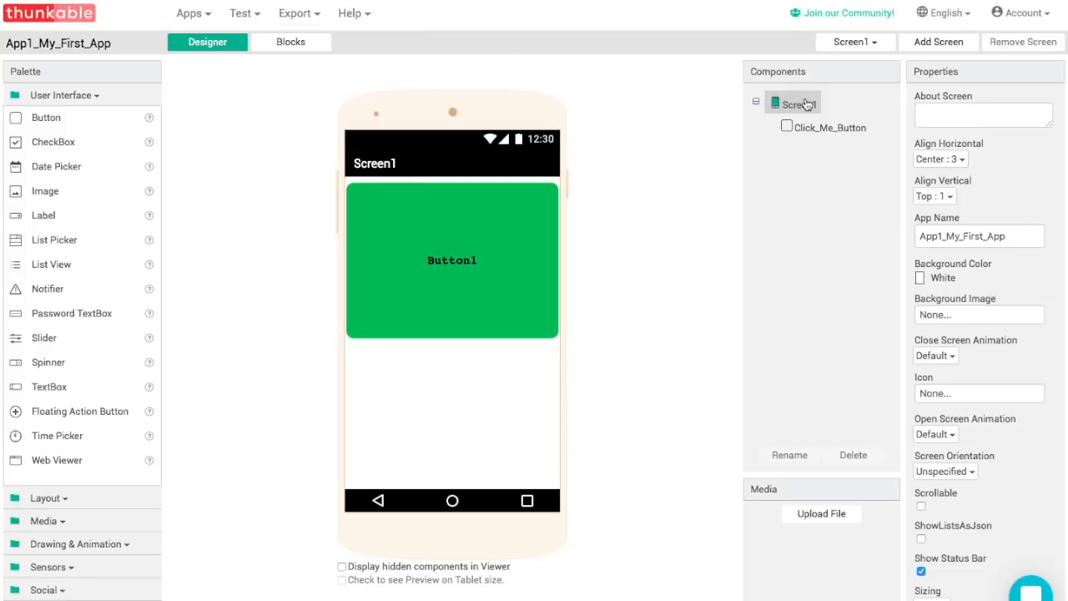
{"action": "mouse_move", "coordinate": [854, 107]}
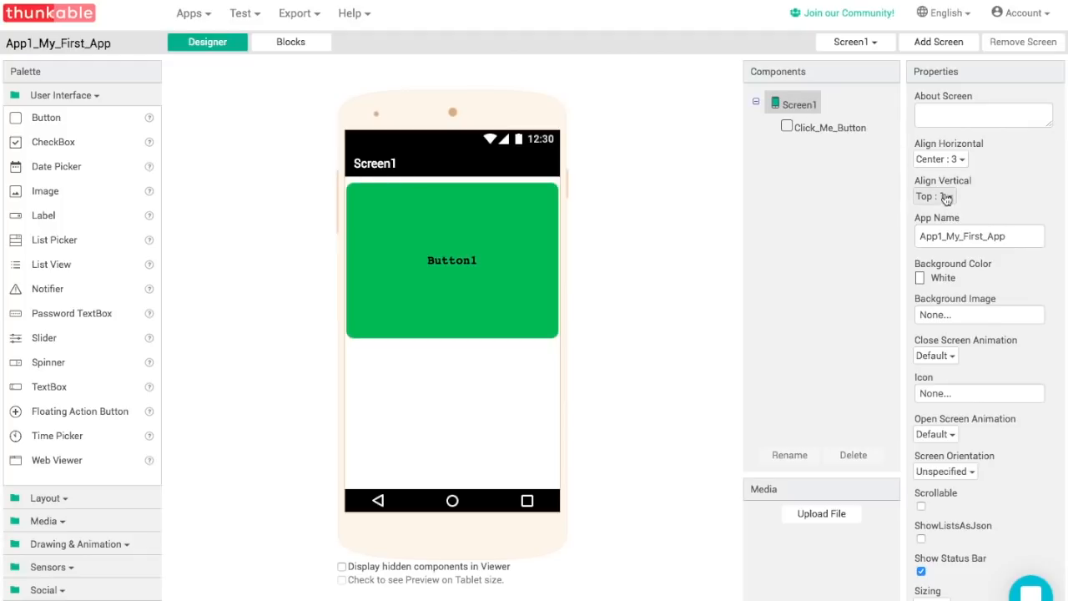
{"action": "left_click", "coordinate": [932, 197]}
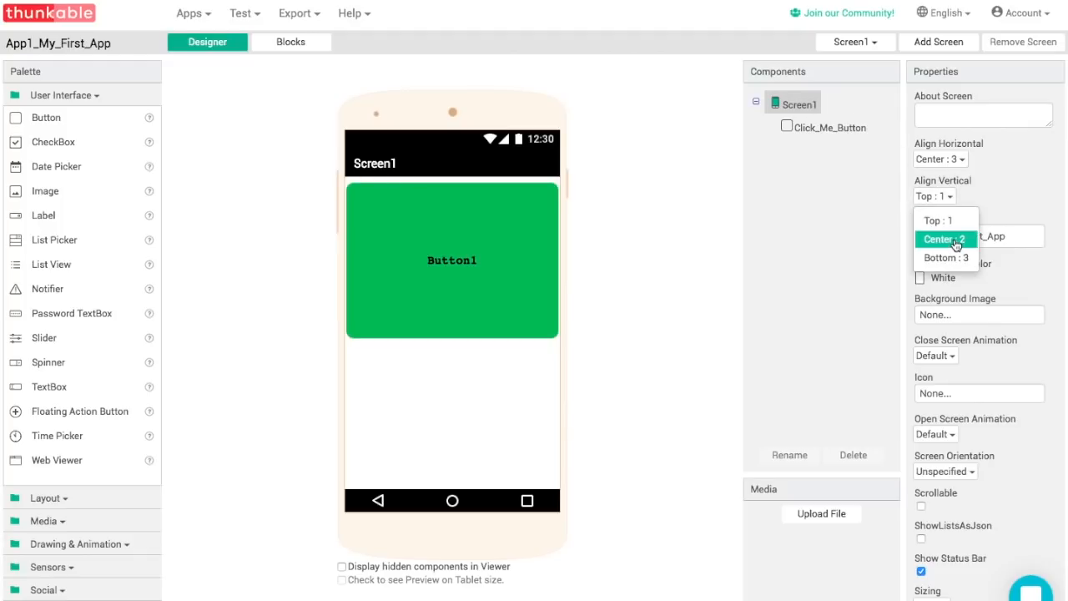
{"action": "left_click", "coordinate": [945, 240]}
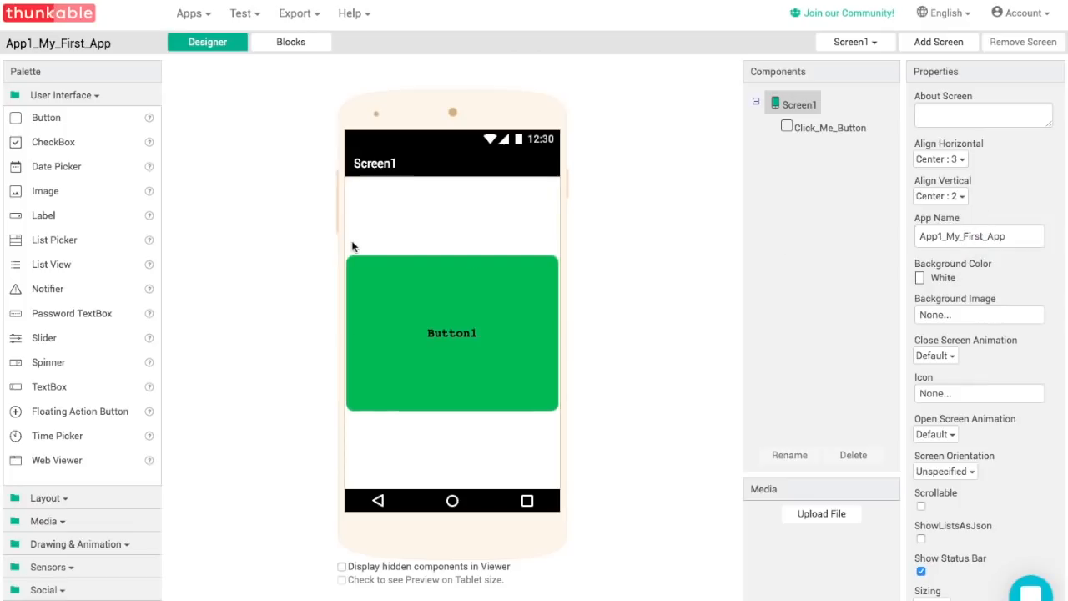
{"action": "mouse_move", "coordinate": [457, 290]}
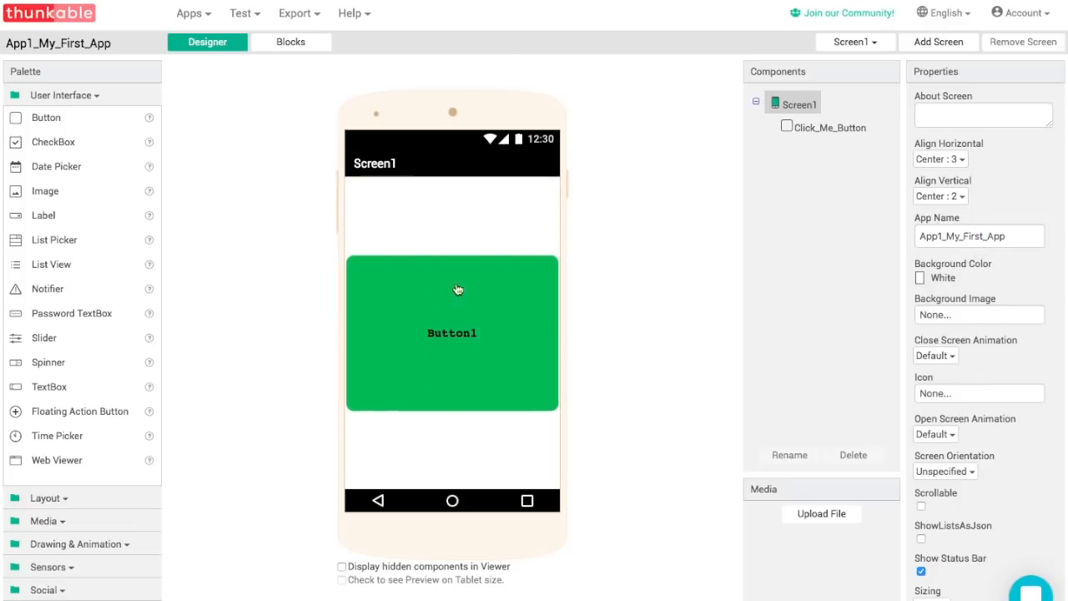
{"action": "mouse_move", "coordinate": [711, 227]}
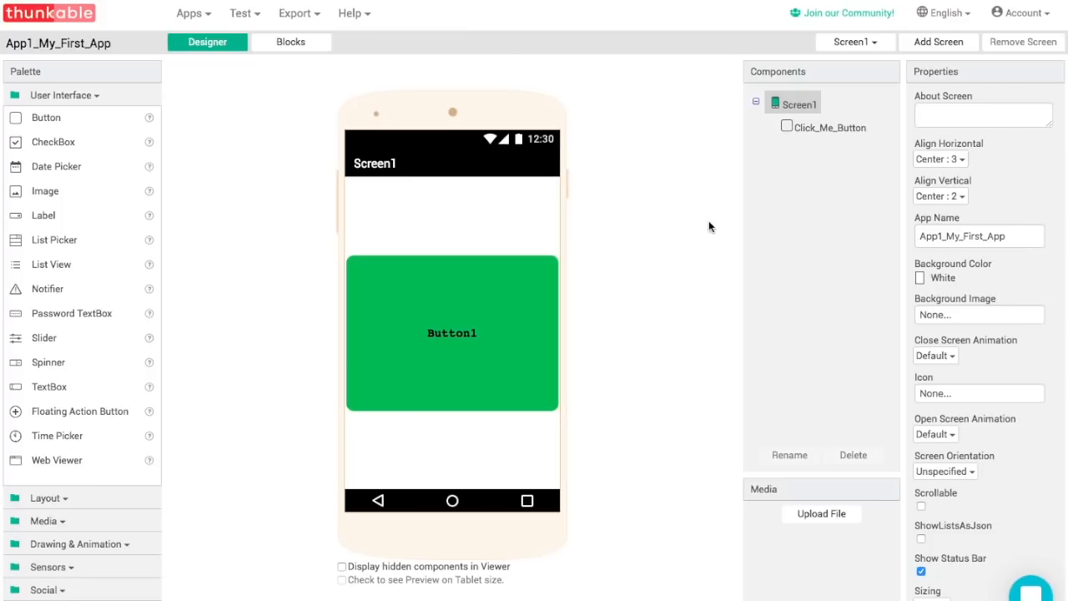
{"action": "mouse_move", "coordinate": [941, 284]}
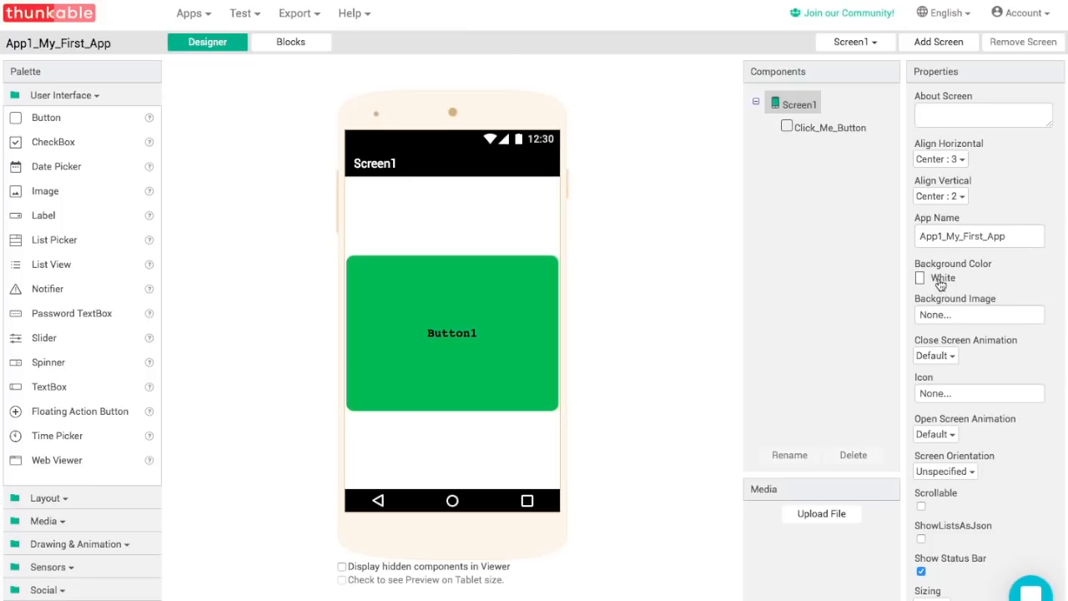
Step: Set Screen1's Background Color to Blue from the colour swatch list
{"action": "left_click", "coordinate": [941, 277]}
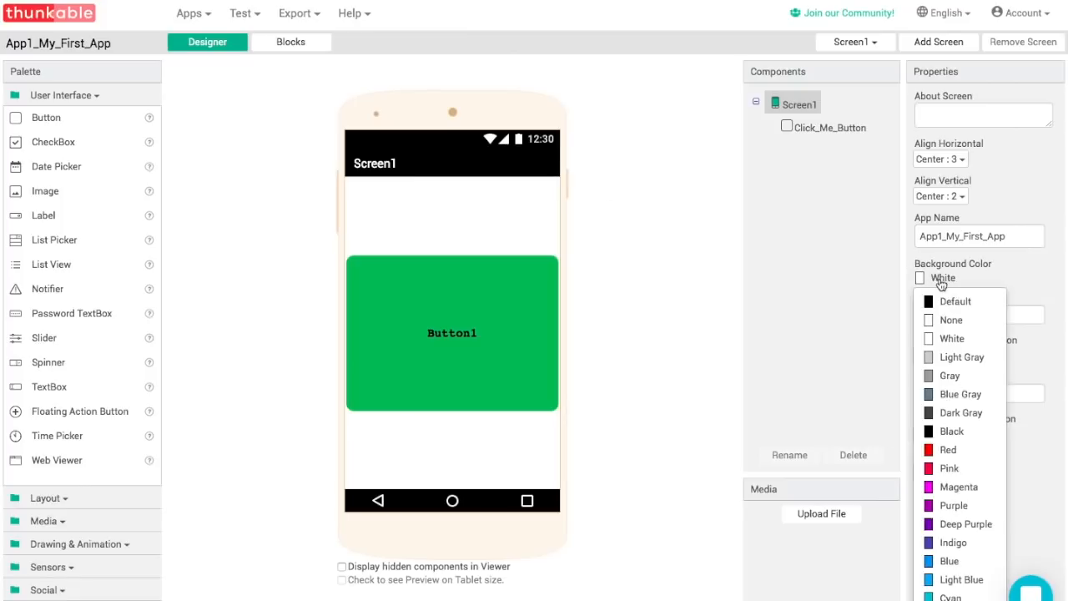
{"action": "scroll", "scroll_direction": "down", "scroll_amount": 3}
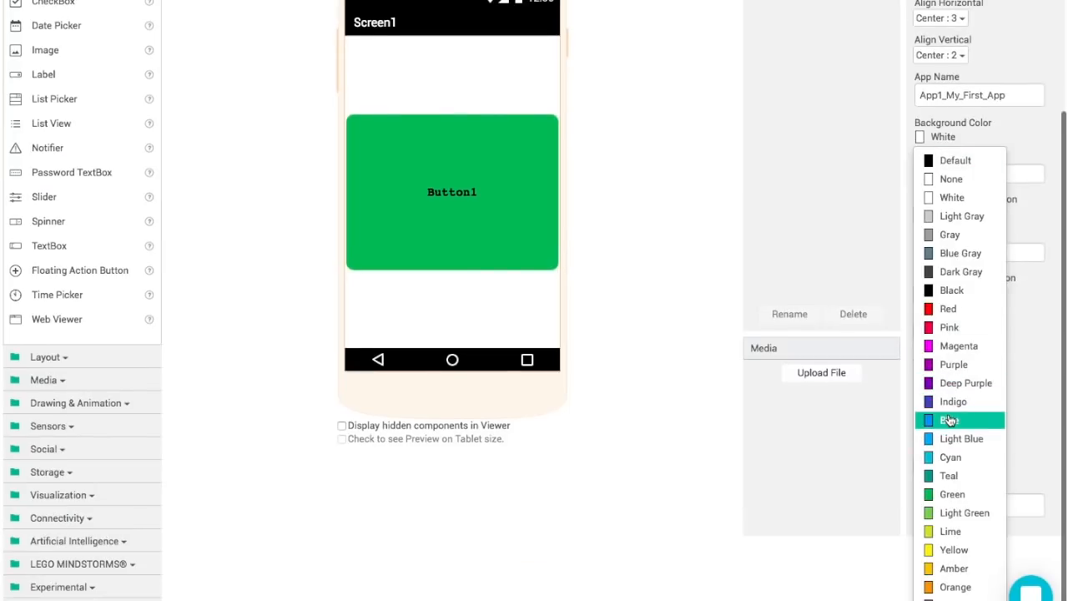
{"action": "left_click", "coordinate": [947, 420]}
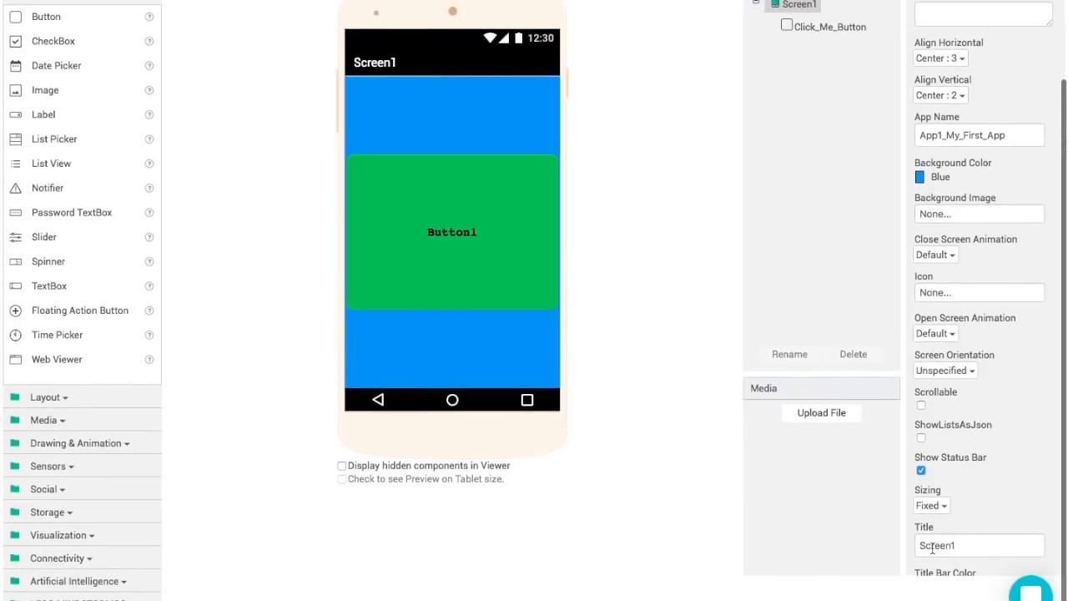
Step: Replace the Screen1 title with 'My First App' in the screen properties
{"action": "type", "text": "My First App"}
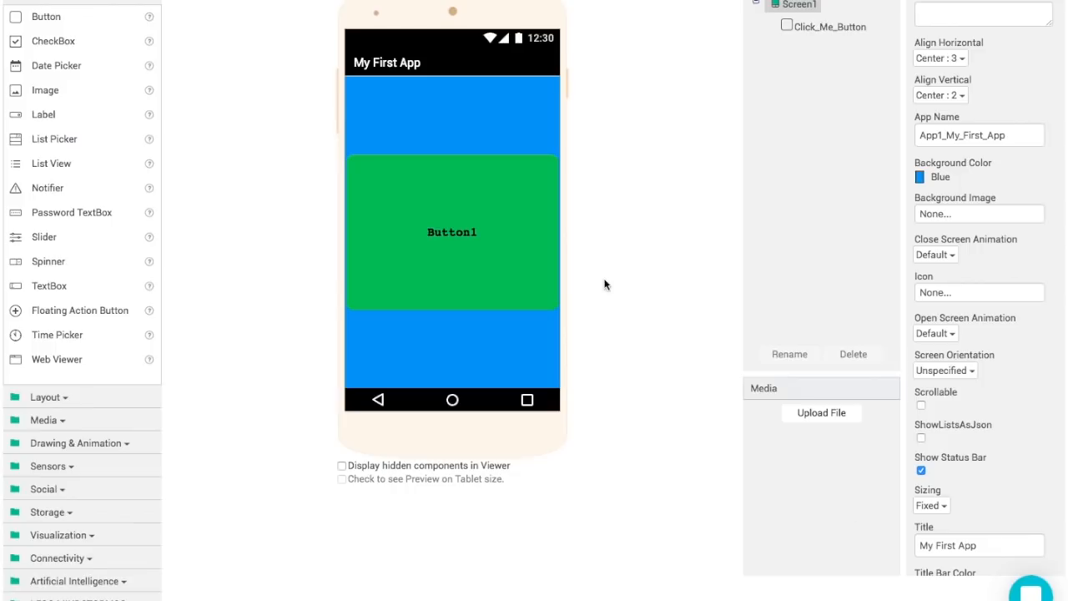
{"action": "mouse_move", "coordinate": [392, 60]}
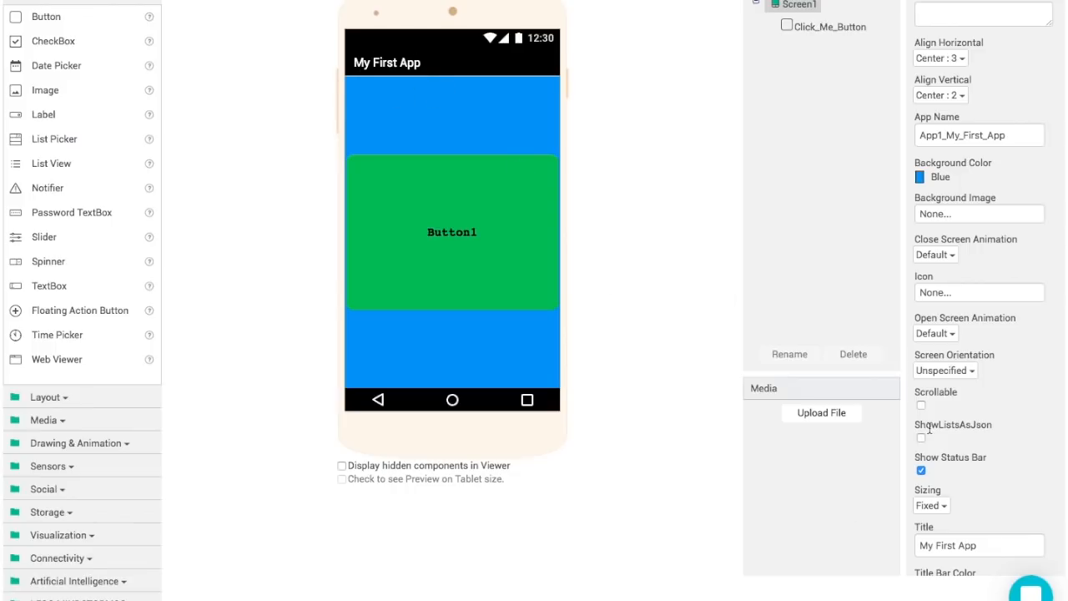
{"action": "scroll", "scroll_direction": "down", "scroll_amount": 3}
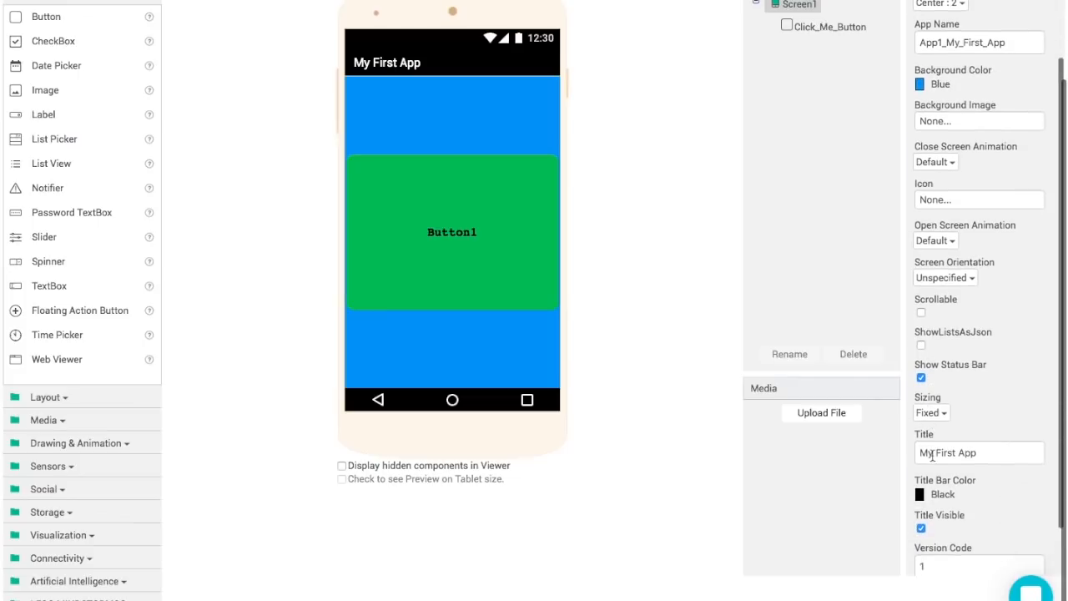
{"action": "left_click", "coordinate": [941, 84]}
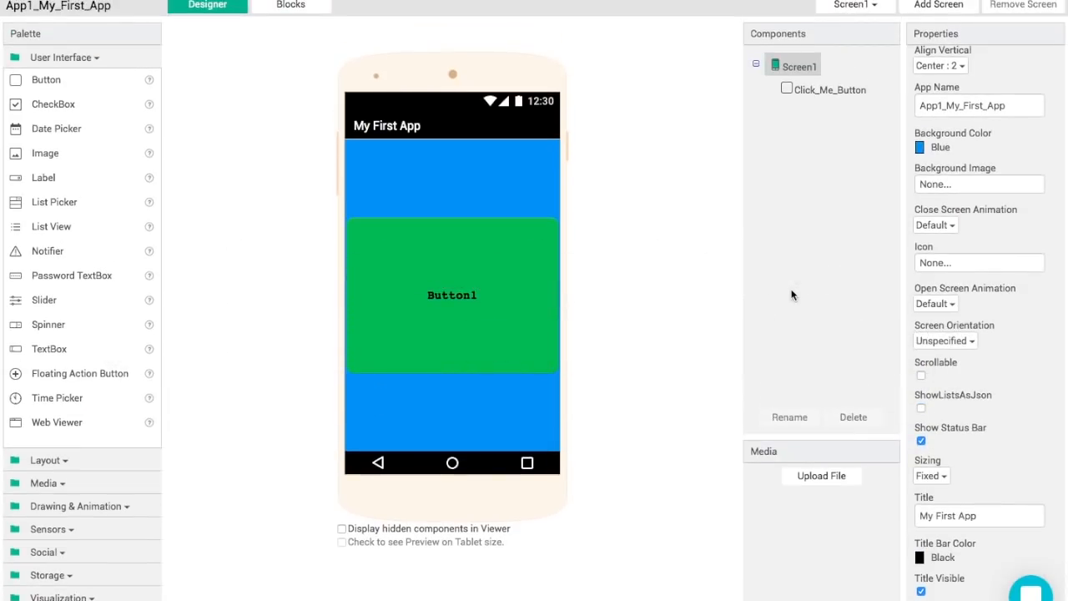
{"action": "mouse_move", "coordinate": [323, 50]}
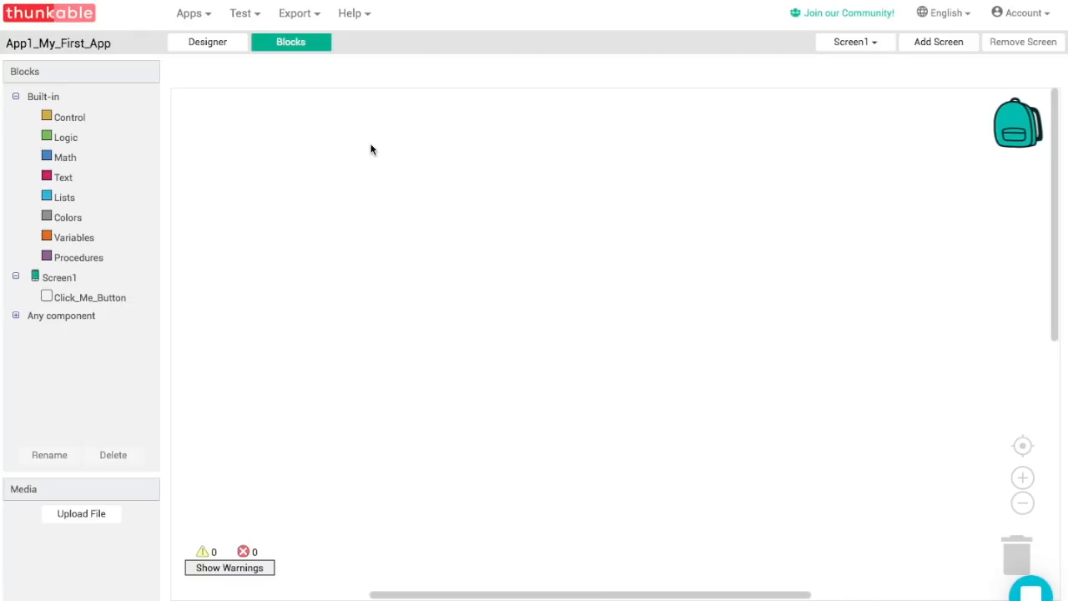
{"action": "mouse_move", "coordinate": [156, 106]}
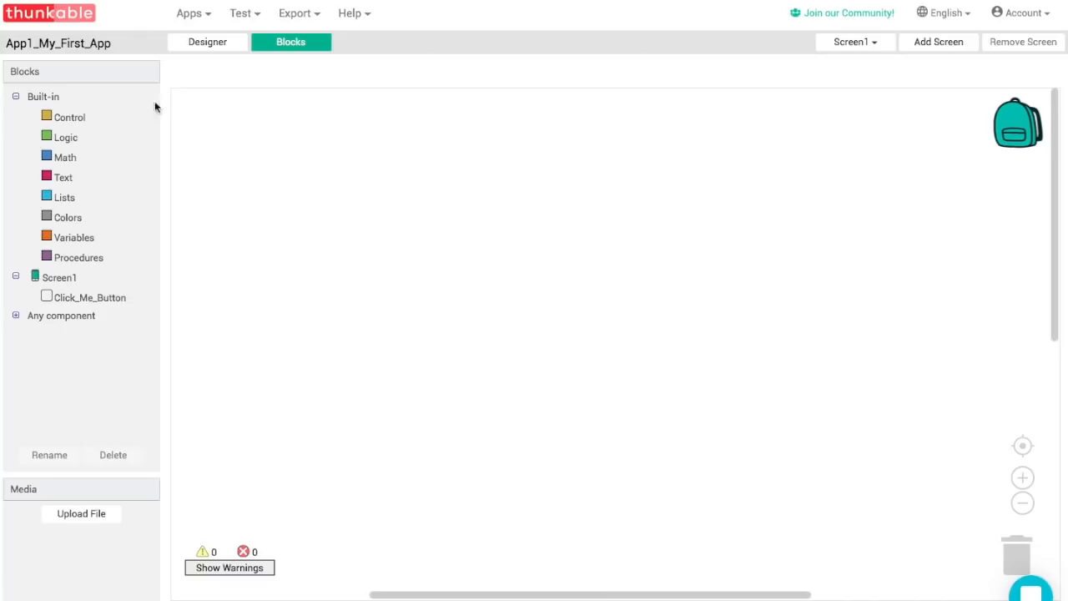
{"action": "mouse_move", "coordinate": [51, 117]}
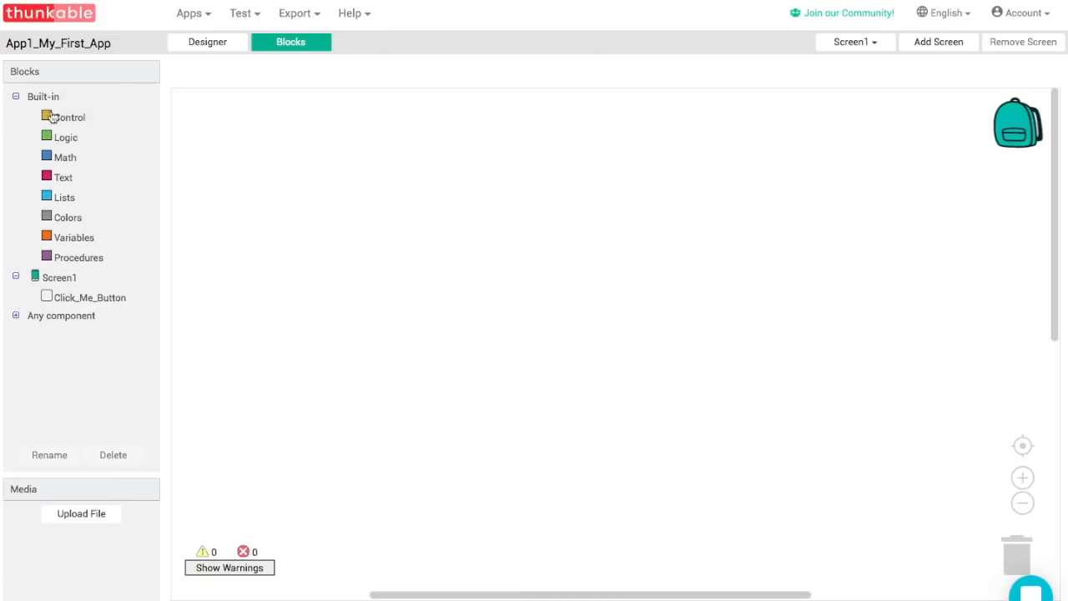
{"action": "mouse_move", "coordinate": [84, 166]}
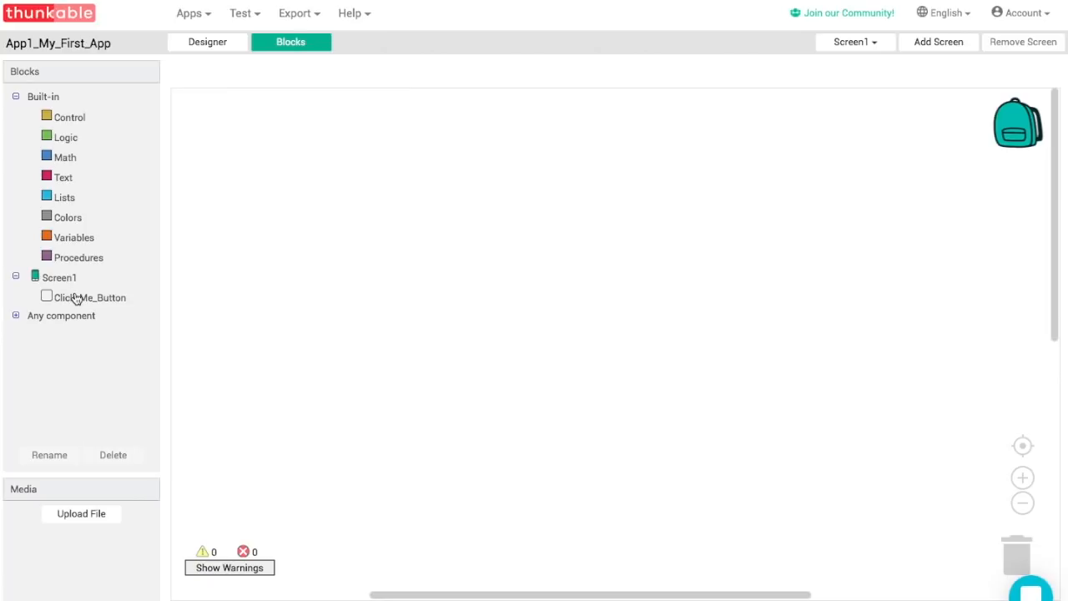
Step: Drag the 'when Click_Me_Button.Click' event block onto the Screen1 workspace
{"action": "left_click", "coordinate": [90, 297]}
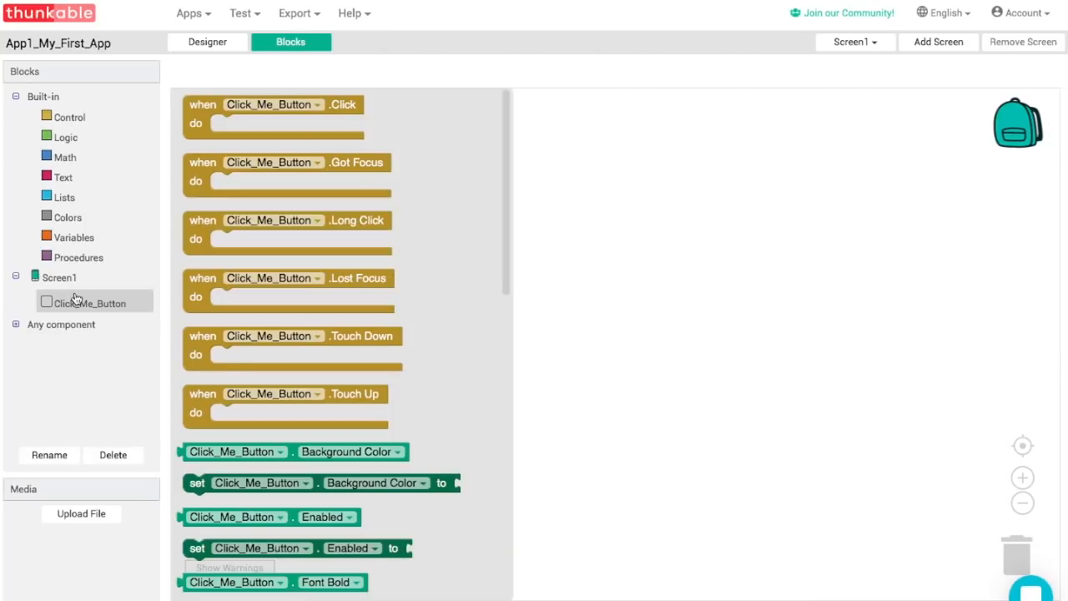
{"action": "mouse_move", "coordinate": [154, 297]}
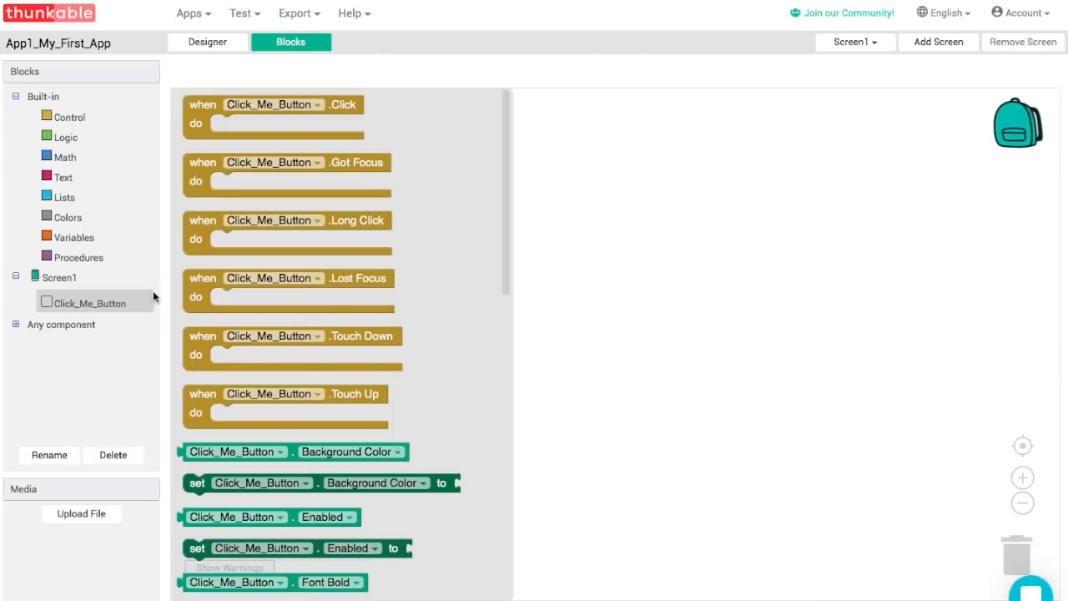
{"action": "left_click", "coordinate": [214, 113]}
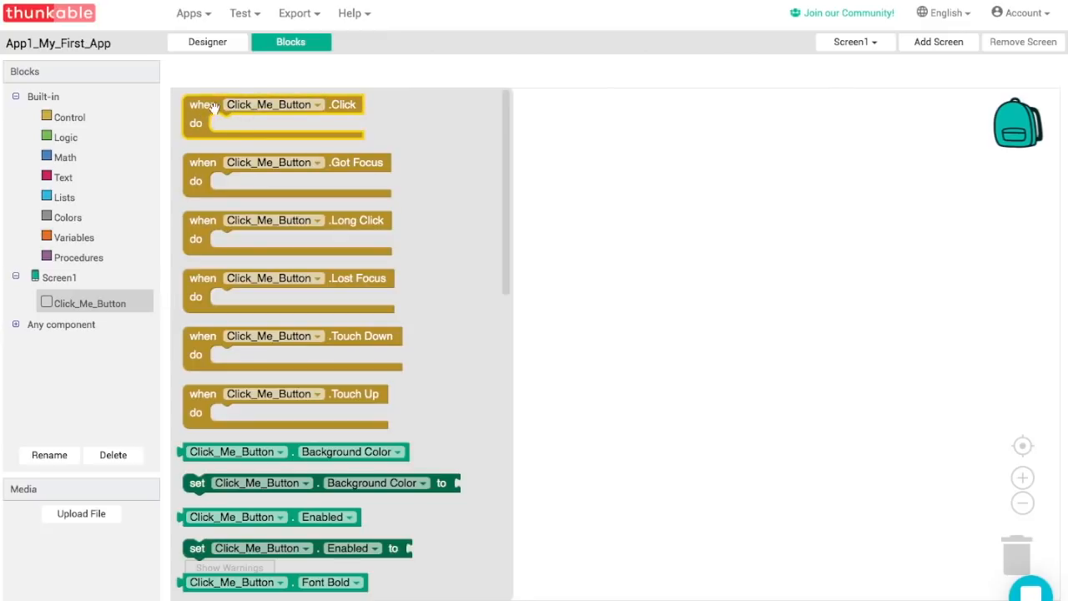
{"action": "mouse_move", "coordinate": [349, 114]}
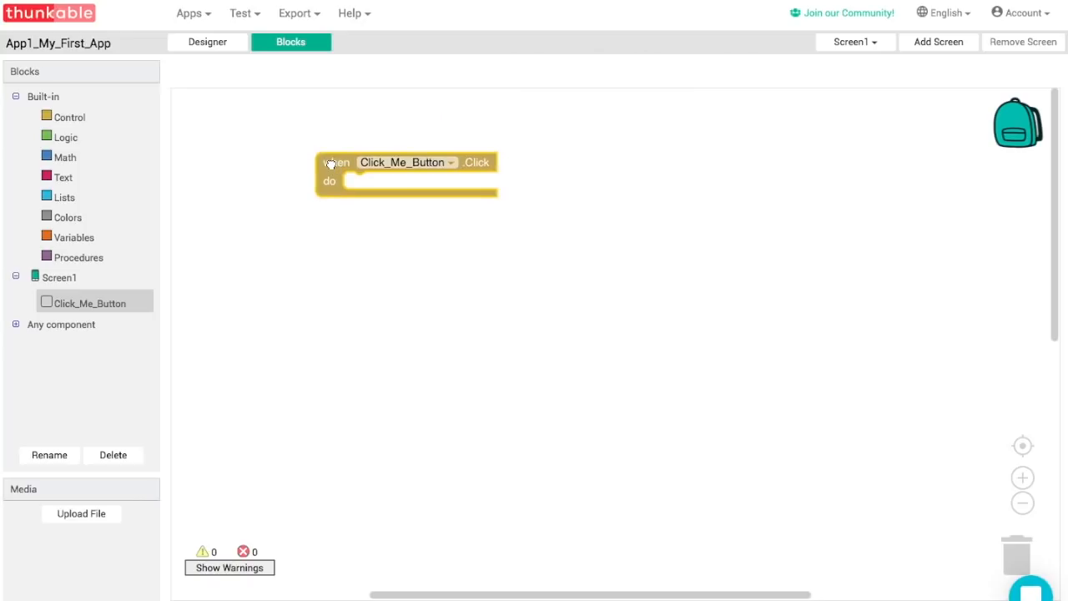
{"action": "left_click_drag", "start_coordinate": [337, 162], "coordinate": [347, 264]}
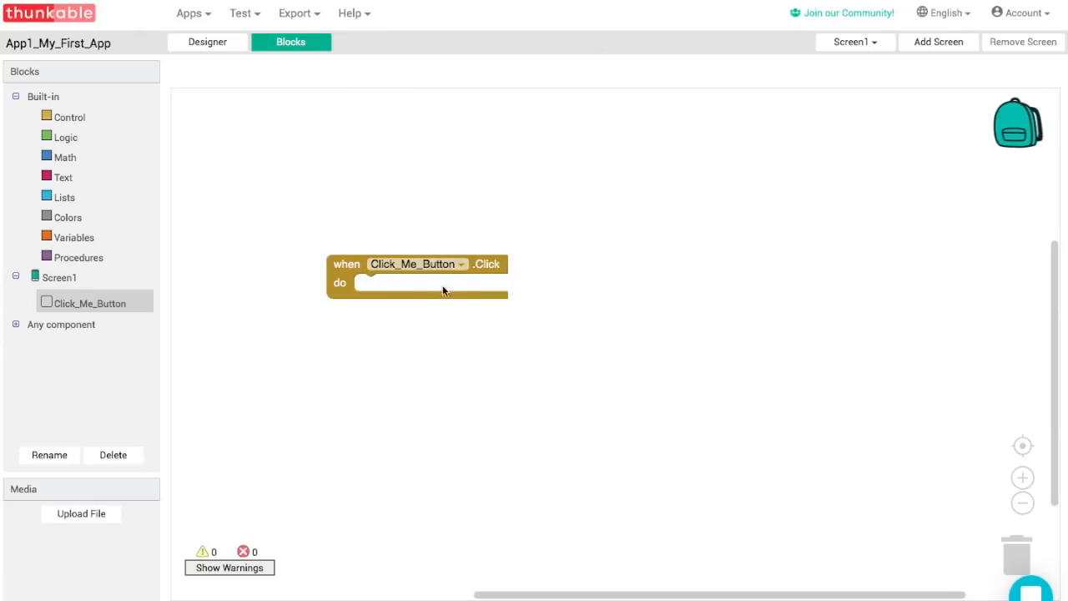
{"action": "mouse_move", "coordinate": [367, 290]}
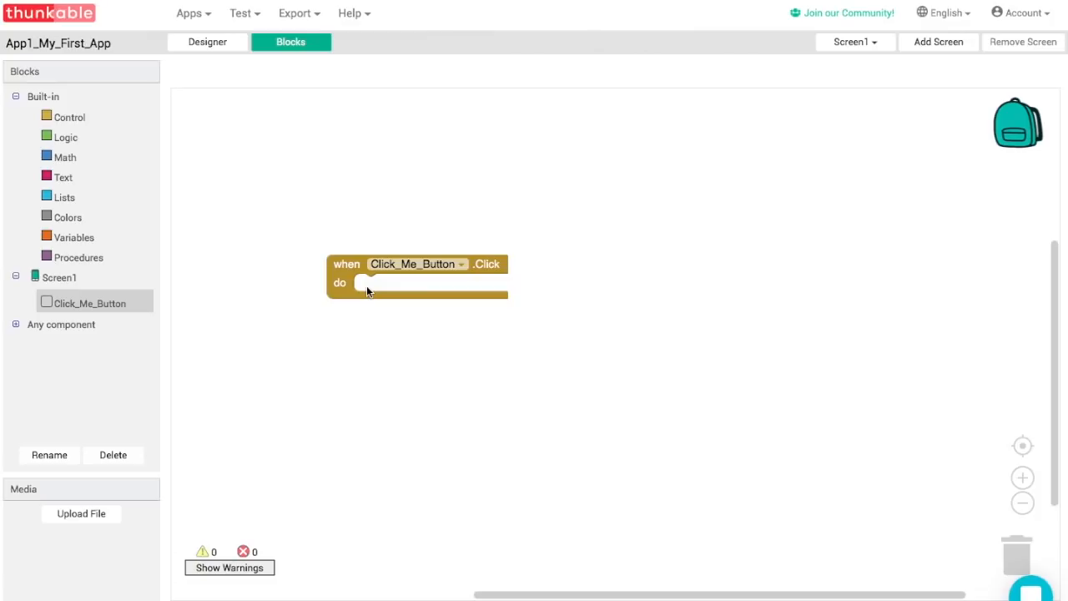
{"action": "mouse_move", "coordinate": [370, 291]}
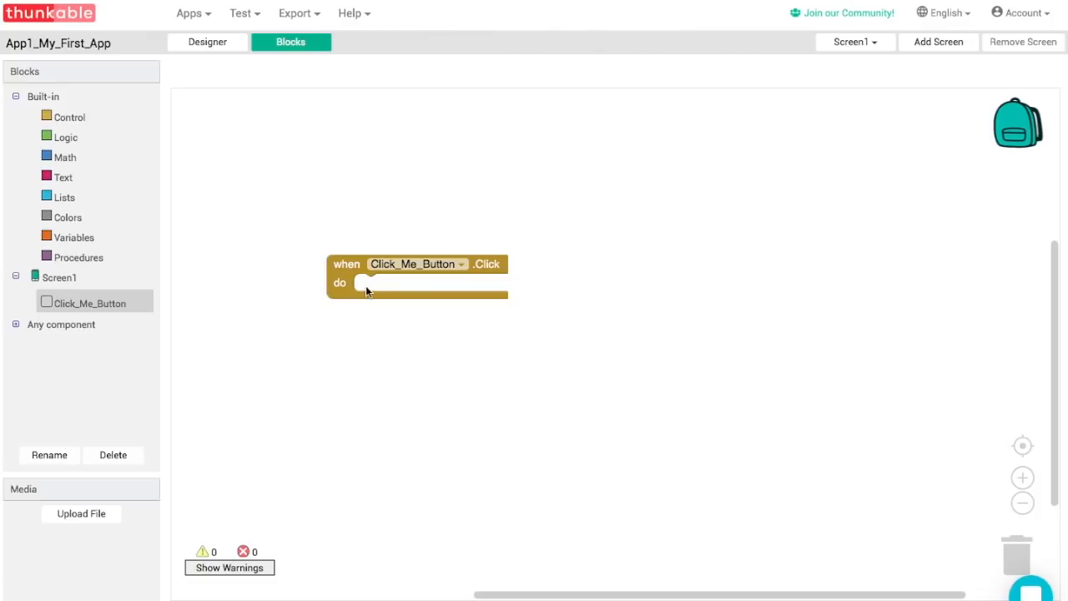
{"action": "mouse_move", "coordinate": [234, 287]}
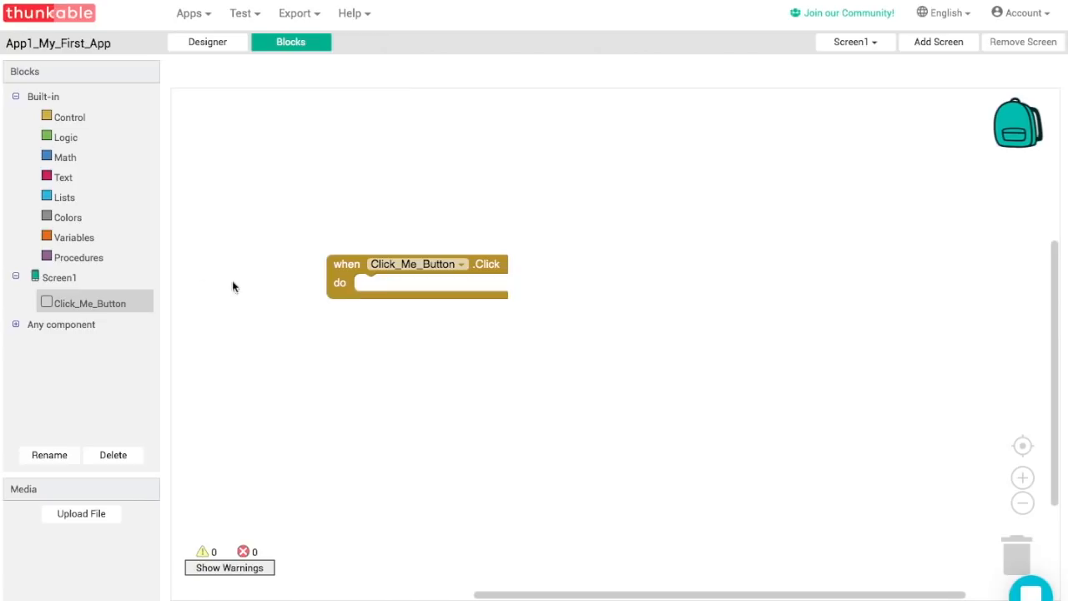
Step: Browse Click_Me_Button's block drawer down to the 'set Background Color to' setter
{"action": "left_click", "coordinate": [90, 303]}
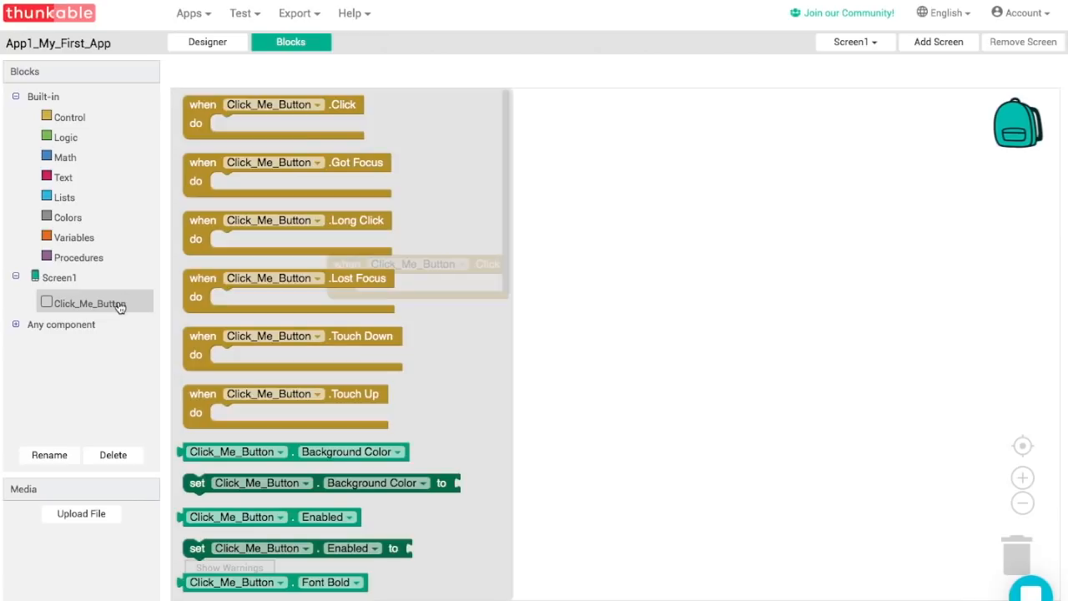
{"action": "scroll", "scroll_direction": "down", "scroll_amount": 3}
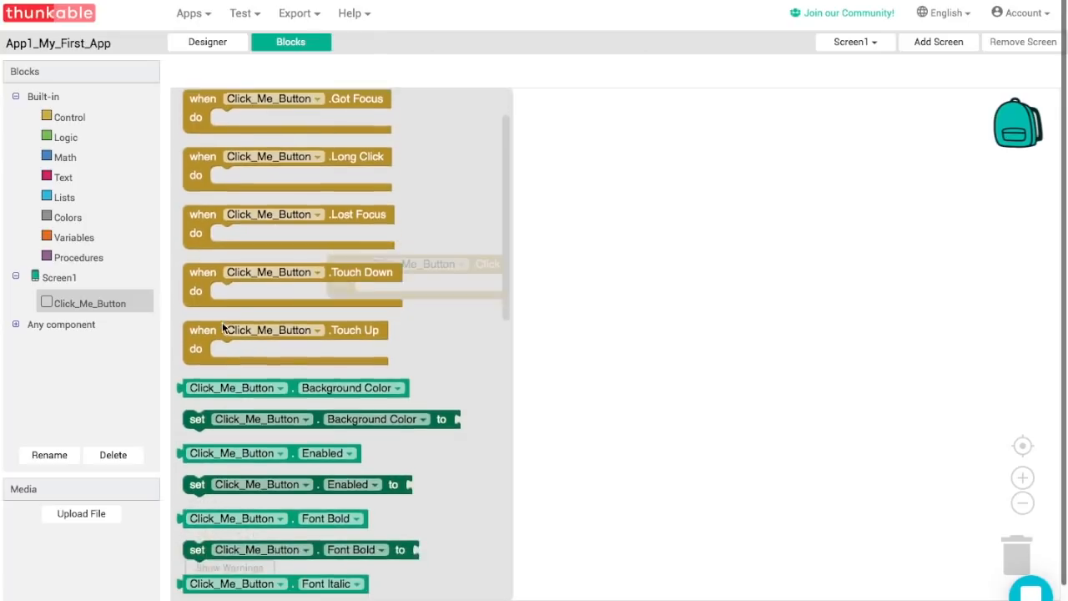
{"action": "scroll", "scroll_direction": "down", "scroll_amount": 3}
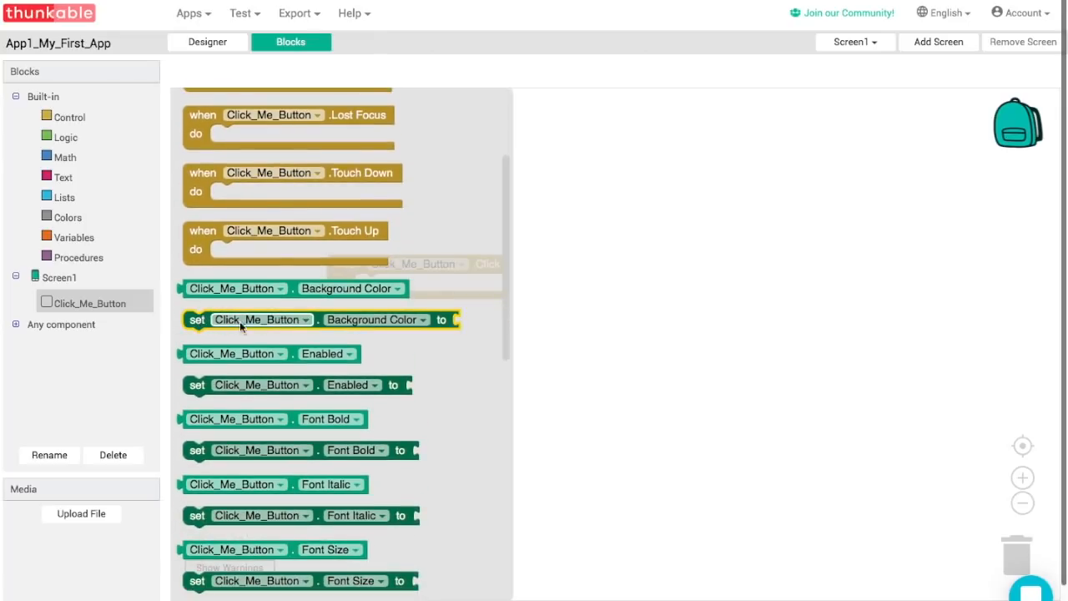
{"action": "mouse_move", "coordinate": [342, 324]}
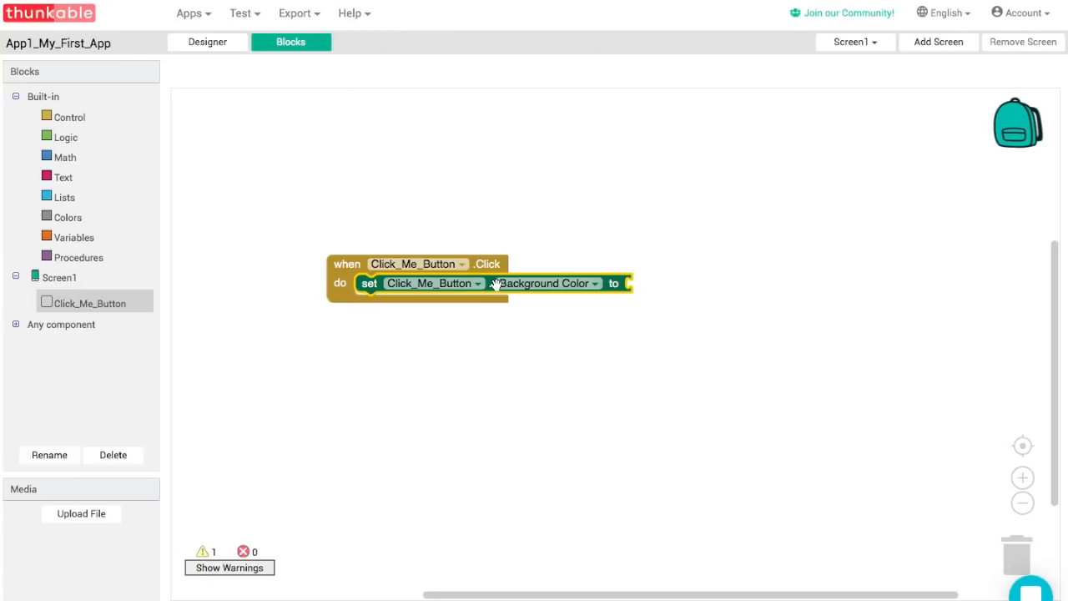
{"action": "mouse_move", "coordinate": [487, 283]}
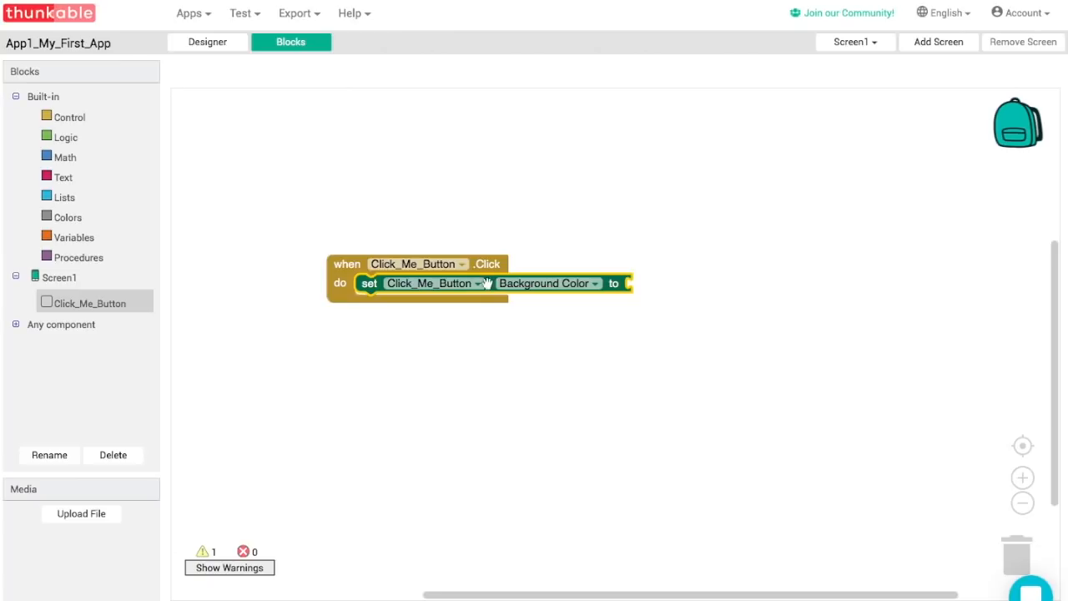
{"action": "mouse_move", "coordinate": [77, 200]}
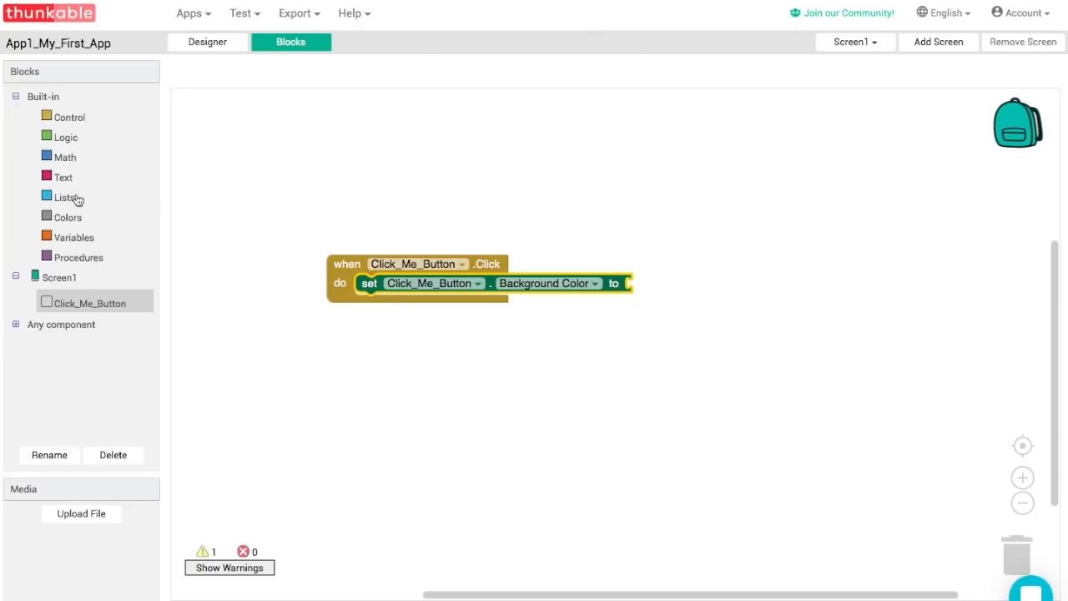
Step: Plug the red colour block from Built-in Colors into the Background Color setter's 'to' socket
{"action": "left_click", "coordinate": [66, 217]}
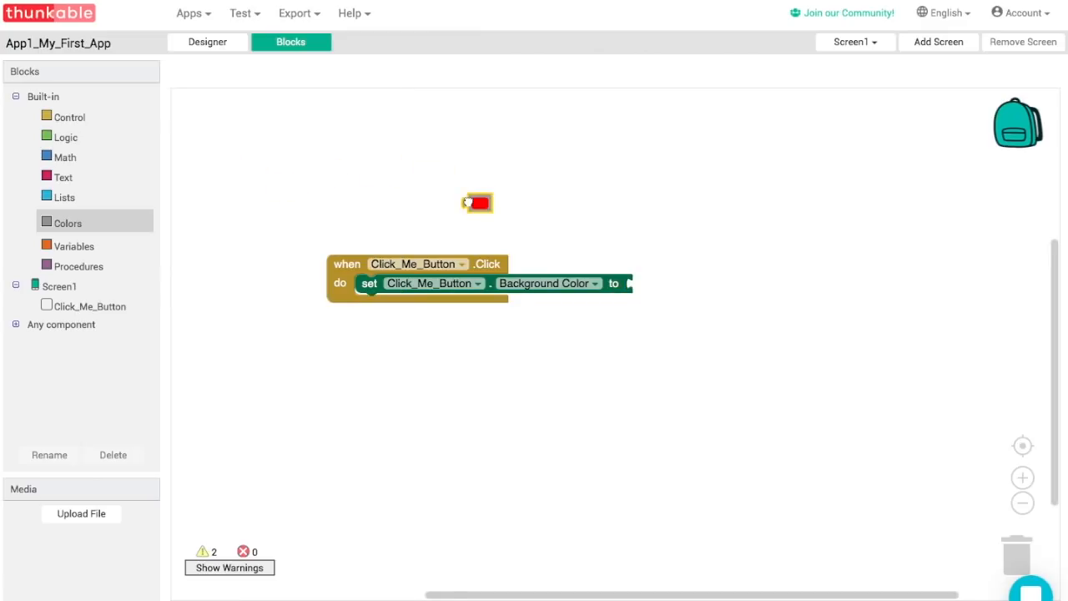
{"action": "left_click_drag", "start_coordinate": [477, 203], "coordinate": [643, 284]}
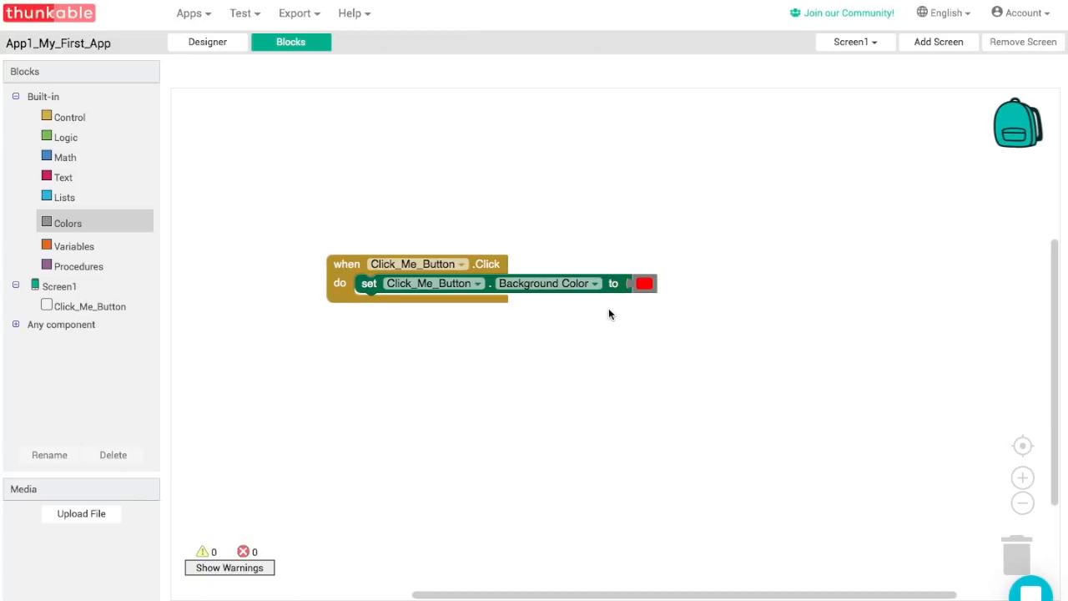
{"action": "mouse_move", "coordinate": [574, 317]}
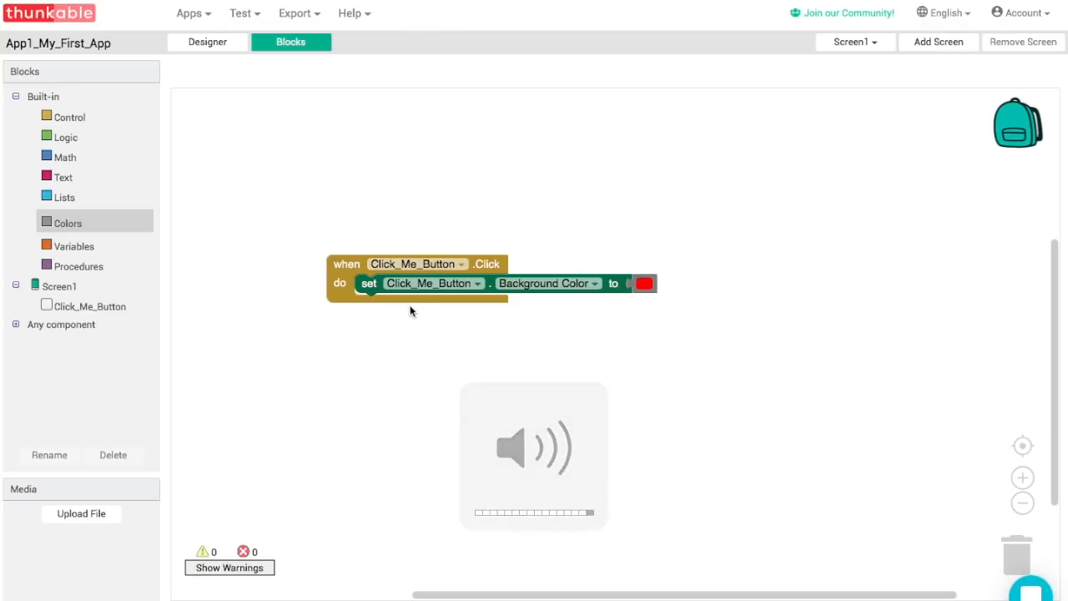
{"action": "mouse_move", "coordinate": [394, 318]}
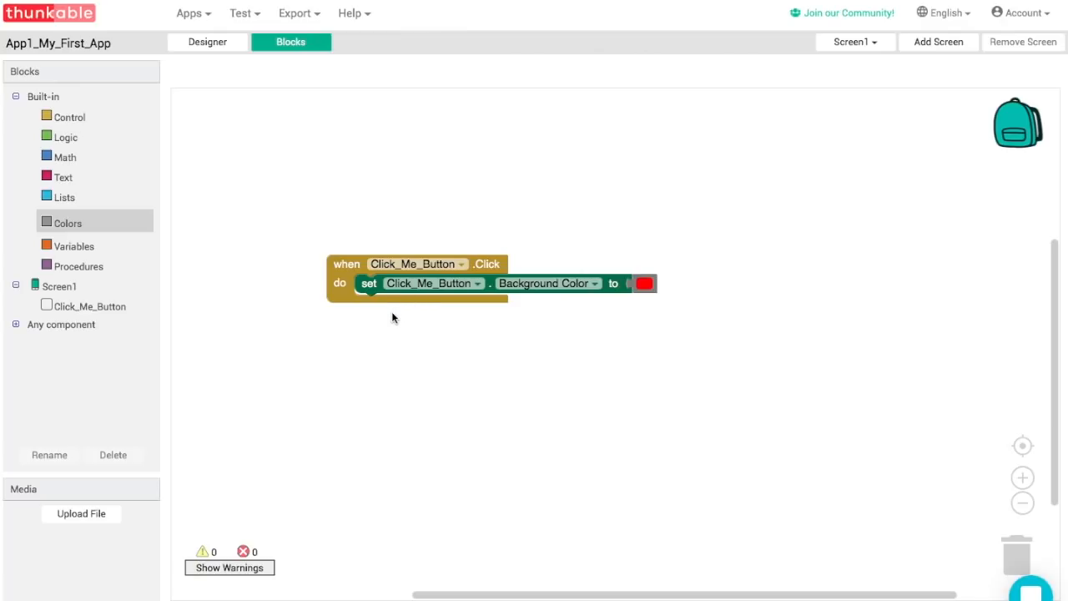
Step: Browse Click_Me_Button's block drawer down to the 'set Click_Me_Button.Text to' setter
{"action": "left_click", "coordinate": [90, 306]}
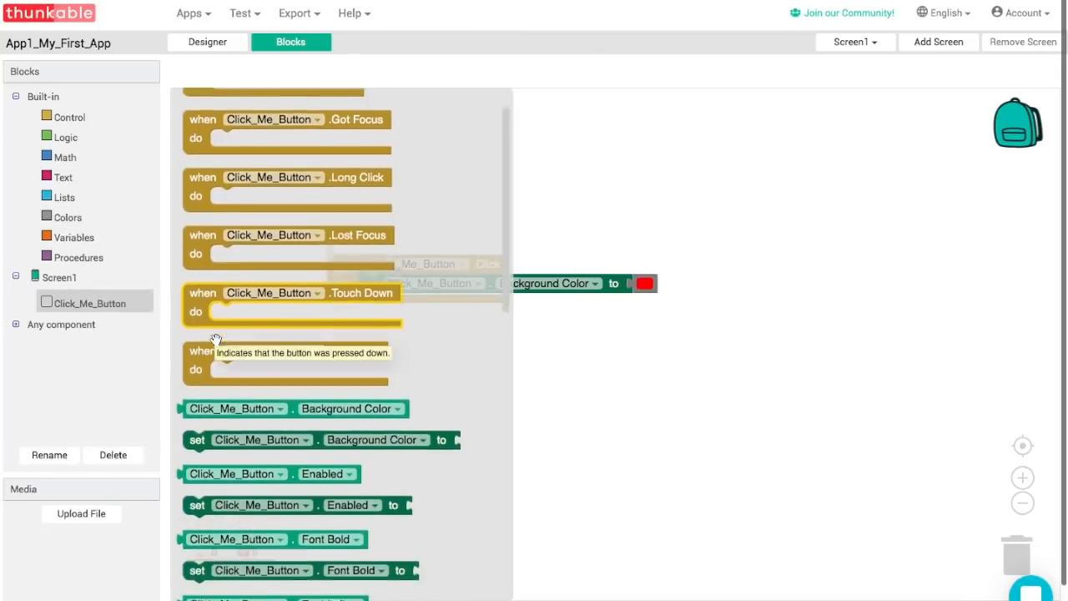
{"action": "scroll", "scroll_direction": "down", "scroll_amount": 3}
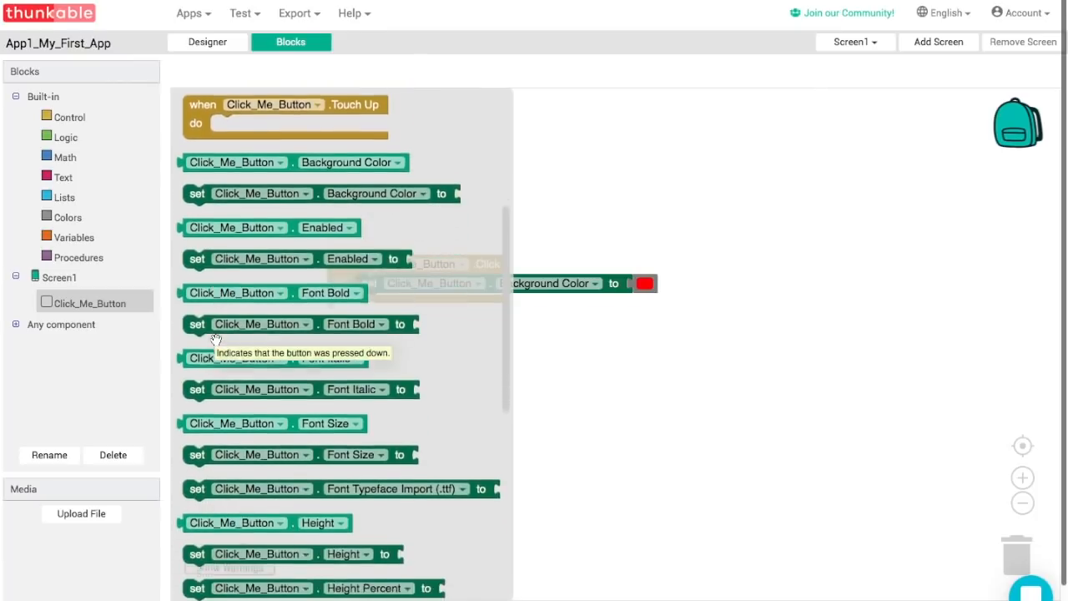
{"action": "scroll", "scroll_direction": "down", "scroll_amount": 3}
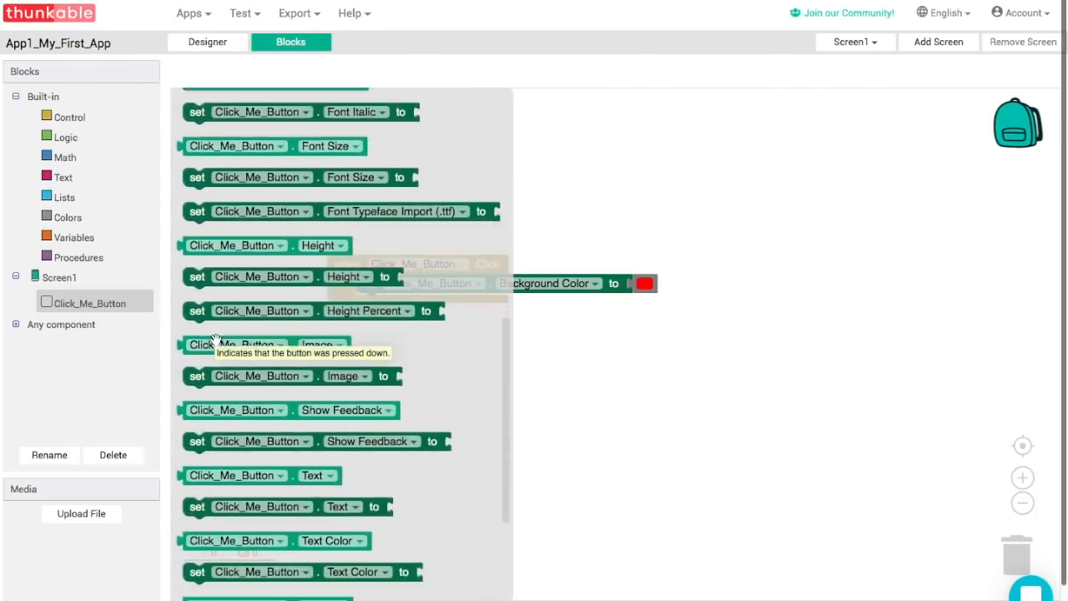
{"action": "scroll", "scroll_direction": "down", "scroll_amount": 3}
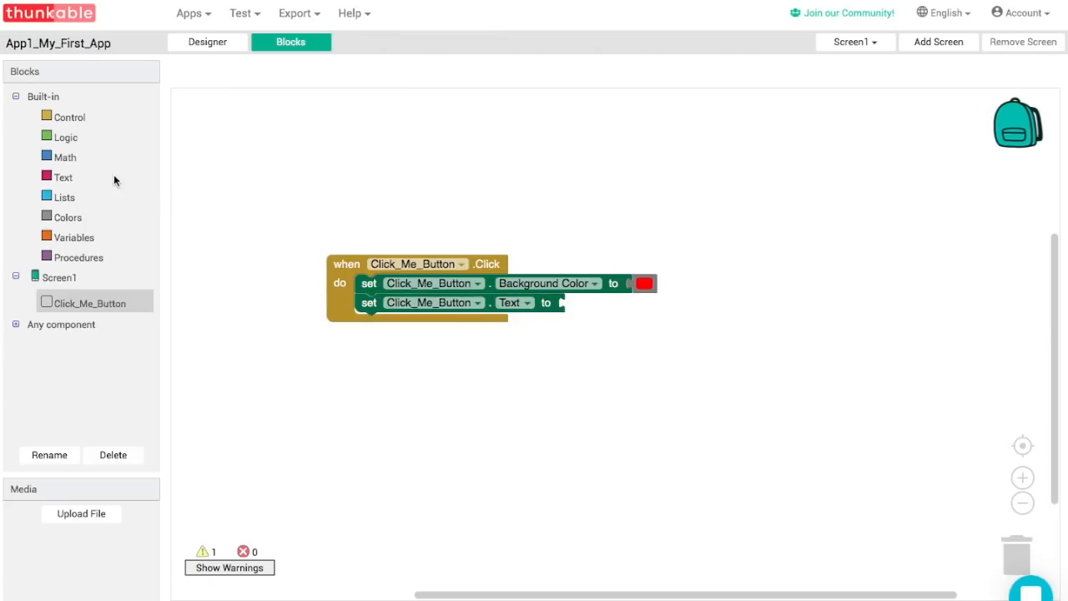
{"action": "mouse_move", "coordinate": [59, 178]}
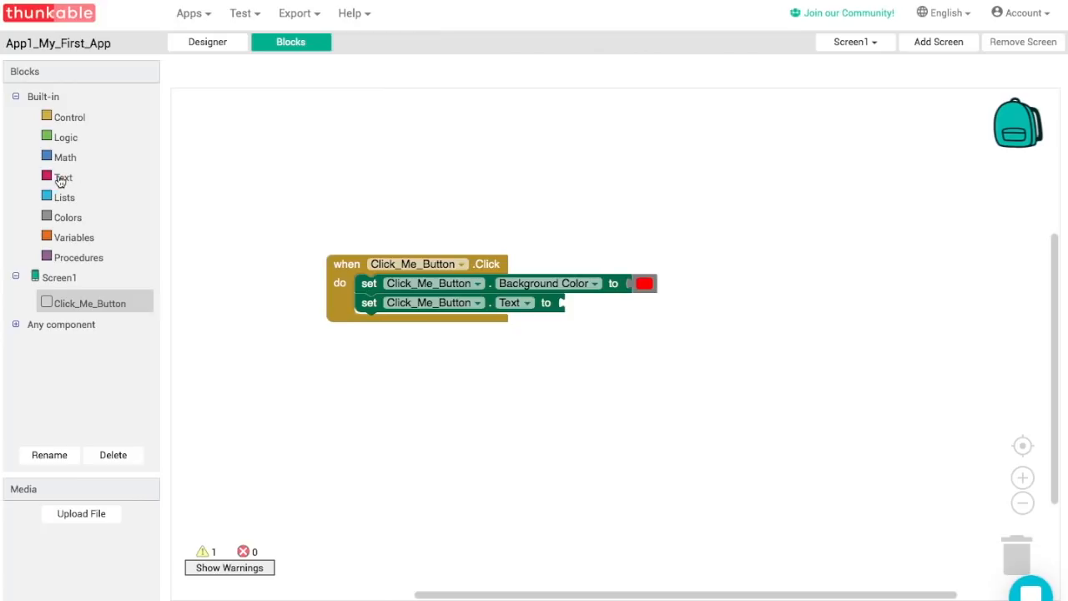
Step: Fill the Text setter with a string block reading 'I just made my first app!'
{"action": "left_click", "coordinate": [64, 180]}
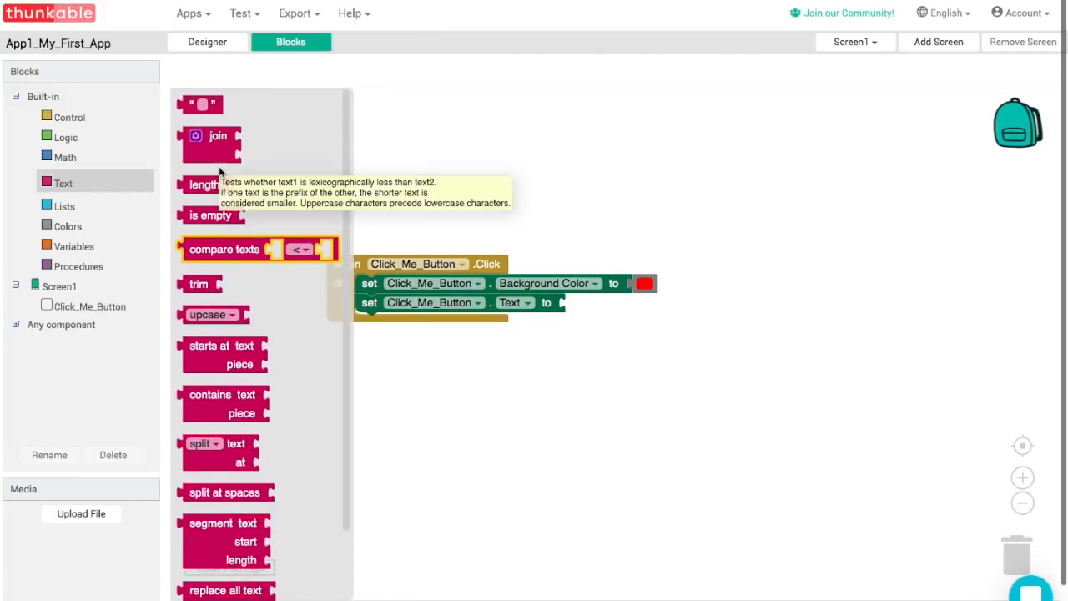
{"action": "mouse_move", "coordinate": [200, 104]}
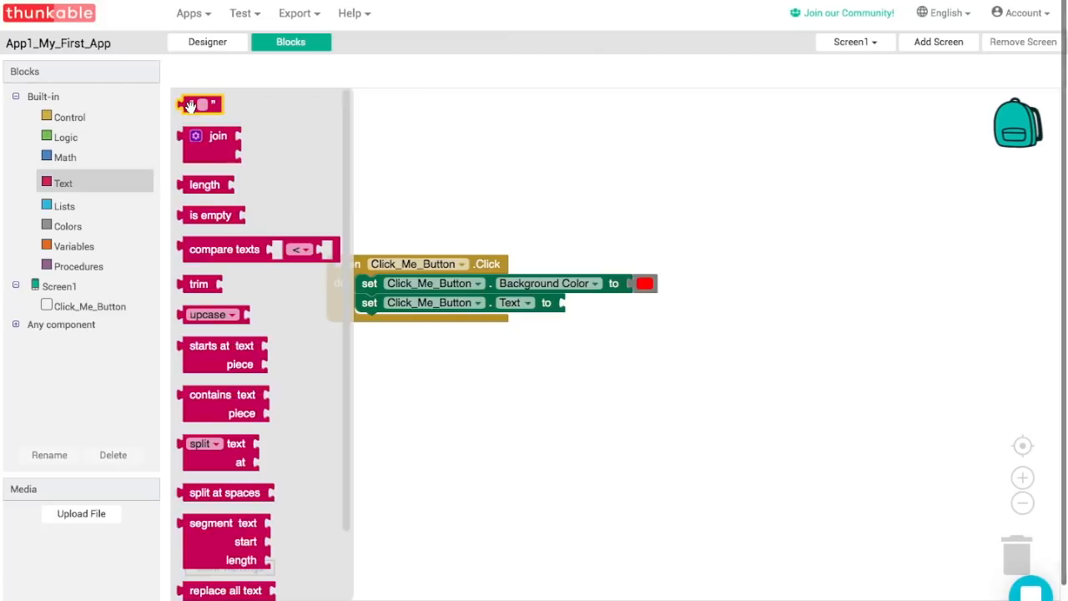
{"action": "left_click_drag", "start_coordinate": [200, 104], "coordinate": [543, 137]}
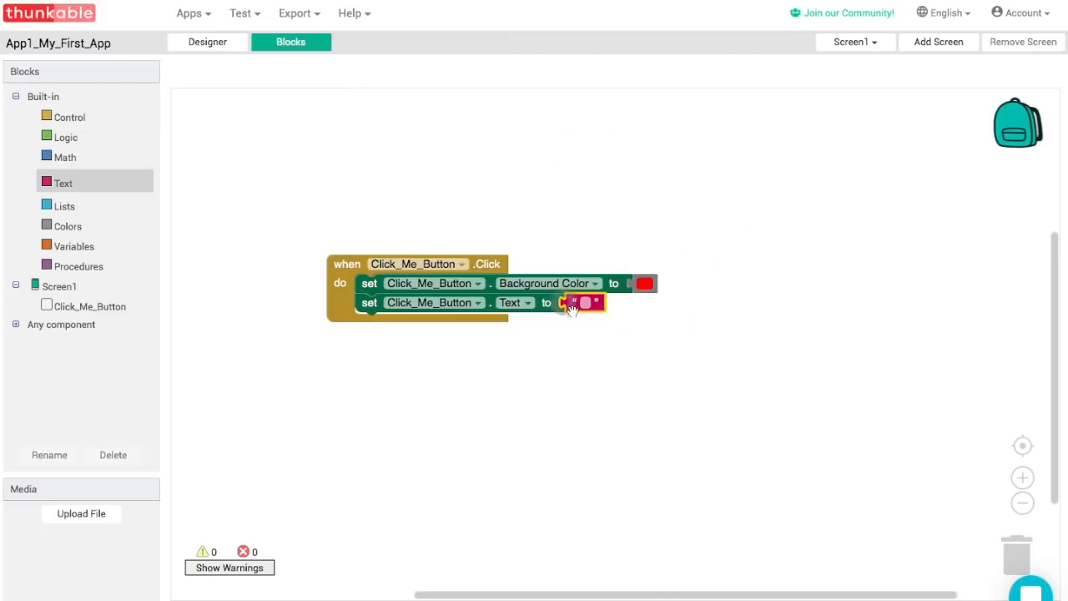
{"action": "left_click", "coordinate": [584, 302]}
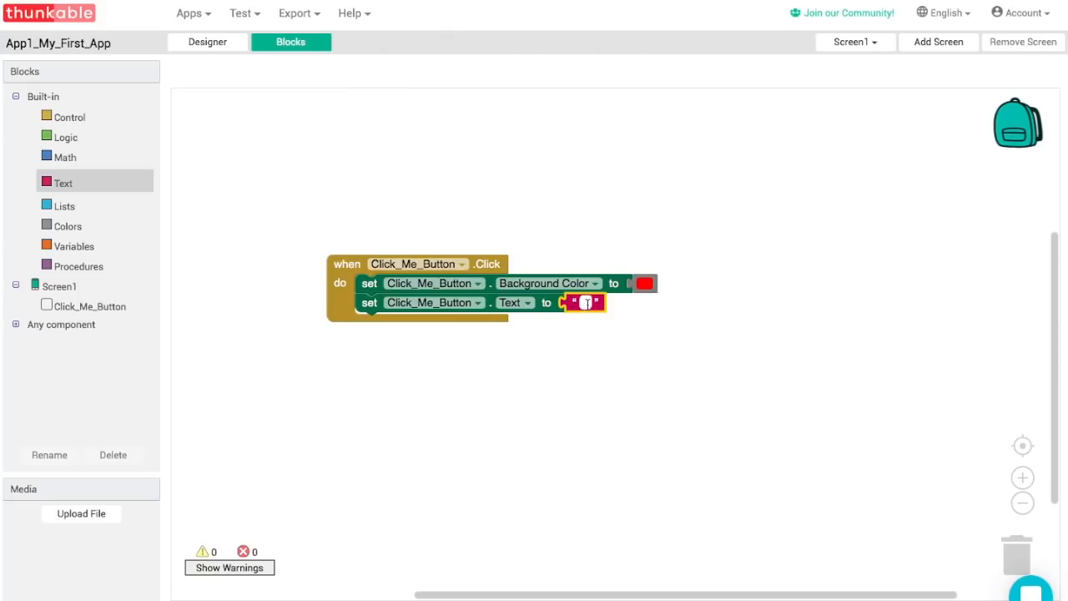
{"action": "type", "text": "Anything"}
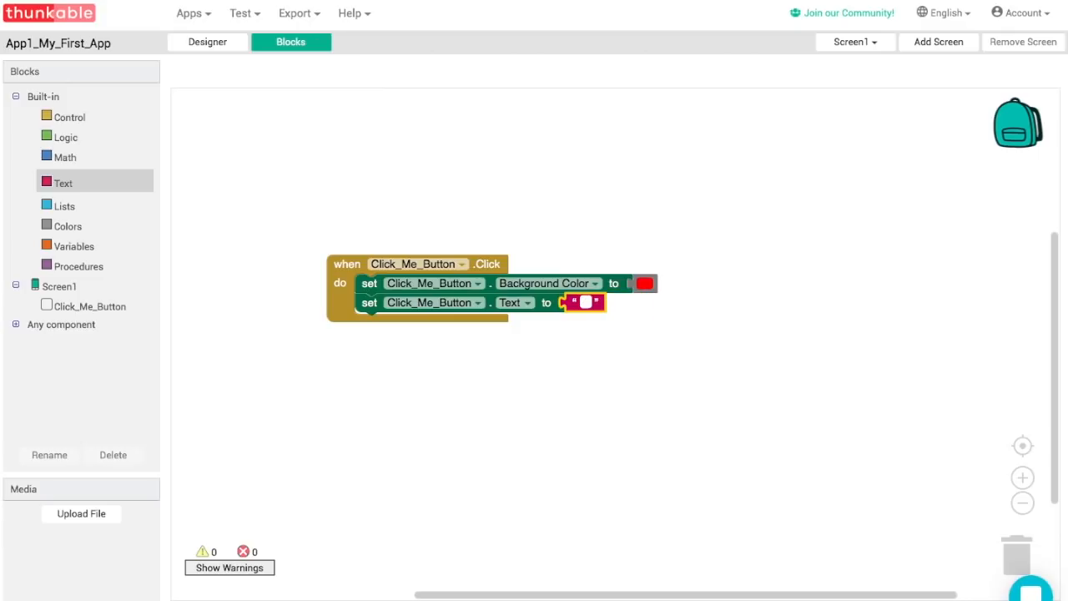
{"action": "type", "text": "I just made my first app!"}
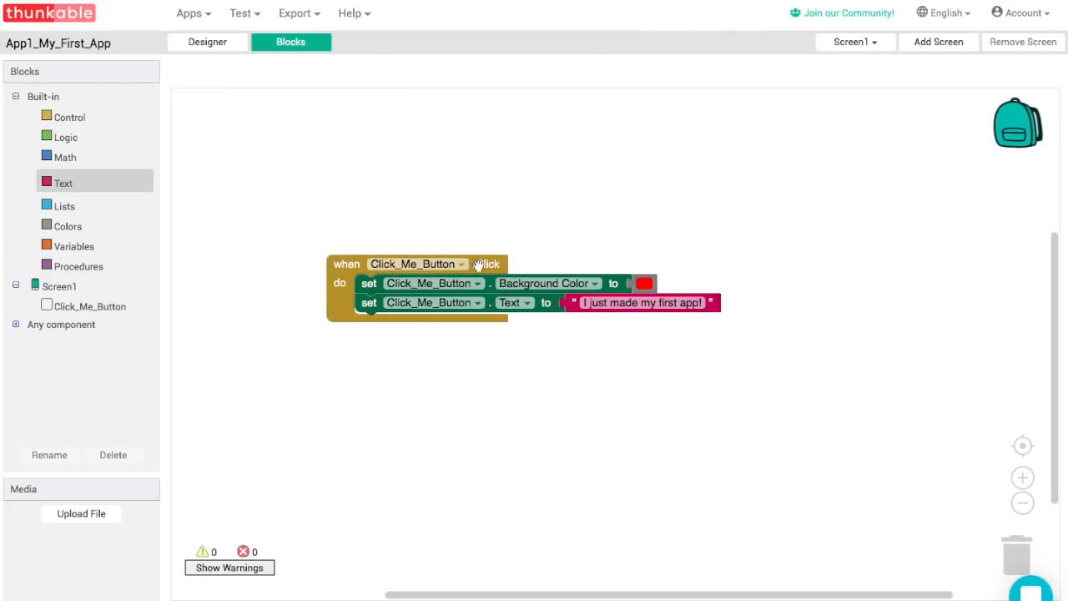
{"action": "mouse_move", "coordinate": [519, 291]}
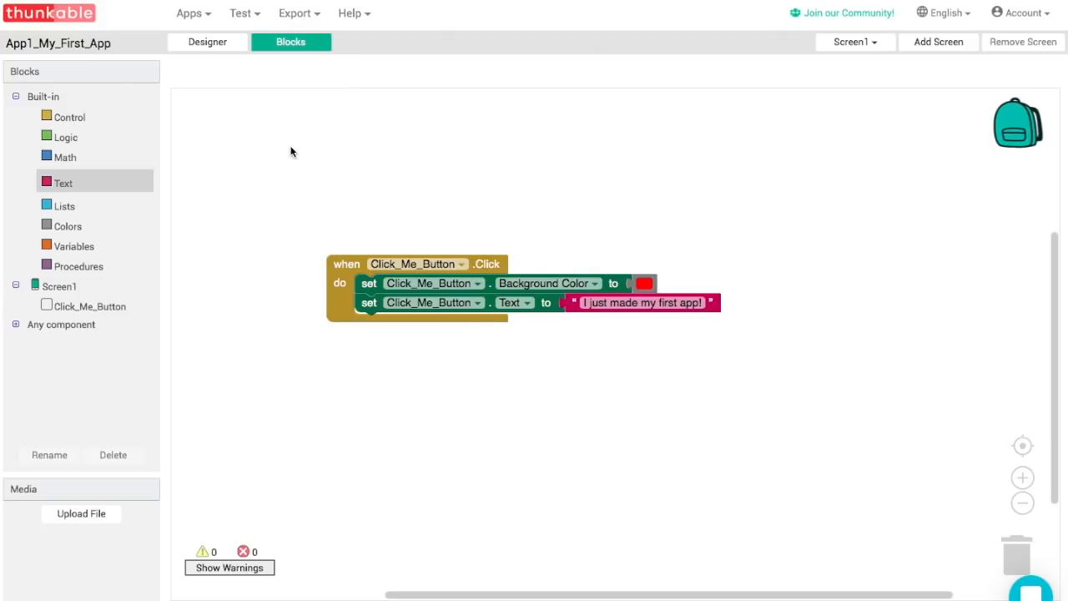
{"action": "mouse_move", "coordinate": [263, 207]}
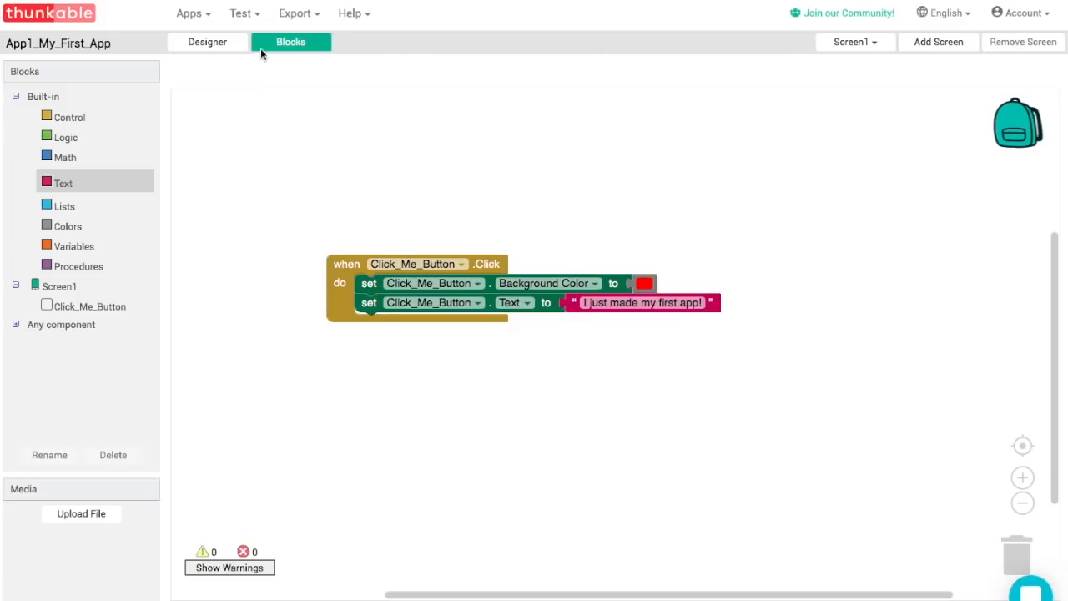
{"action": "mouse_move", "coordinate": [287, 160]}
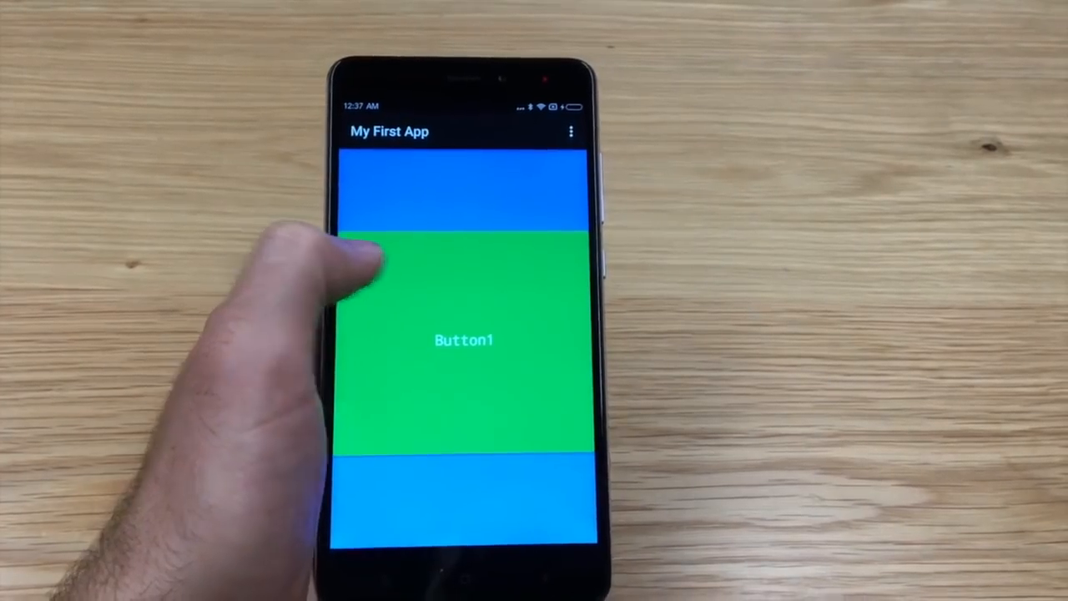
Step: Tap Button1 on the phone so it turns red and reads 'I just made my first app!'
{"action": "left_click", "coordinate": [464, 341]}
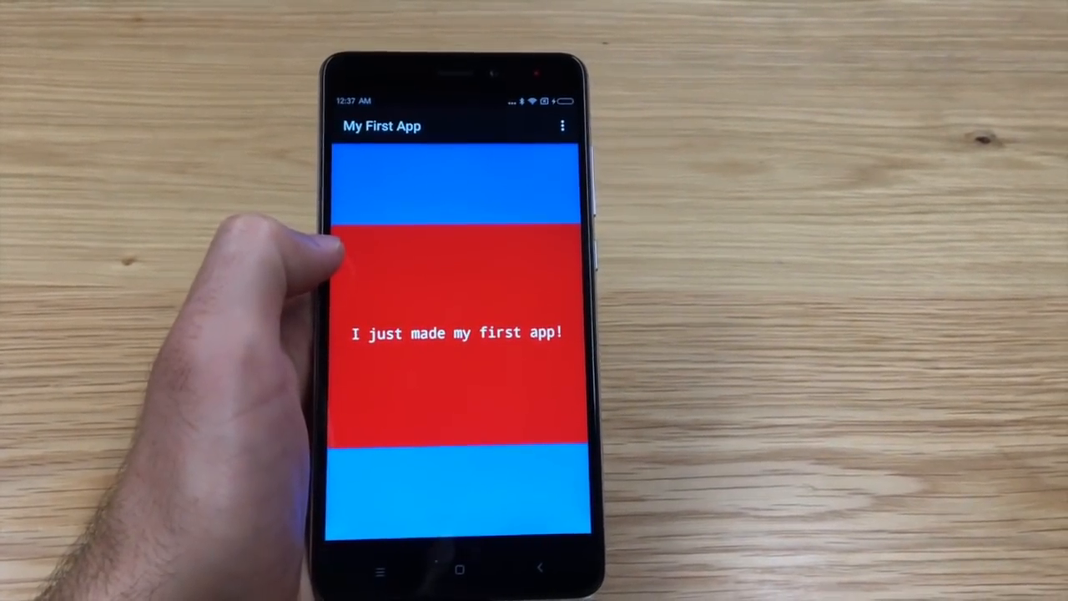